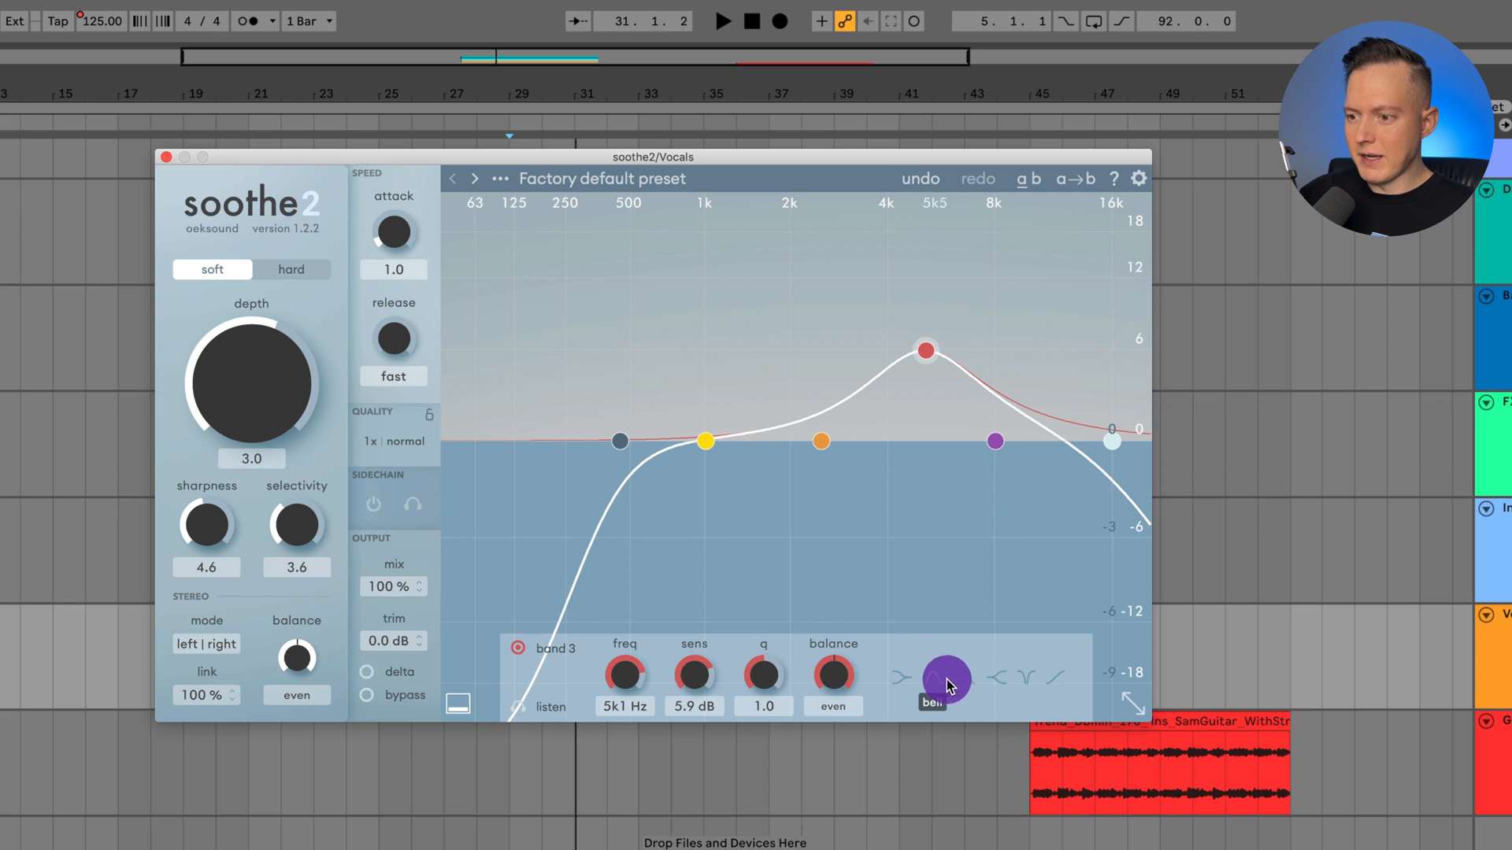
# - Review band 3 shape options and look up the band balance and stereo mode settings
pyautogui.click(1003, 677)
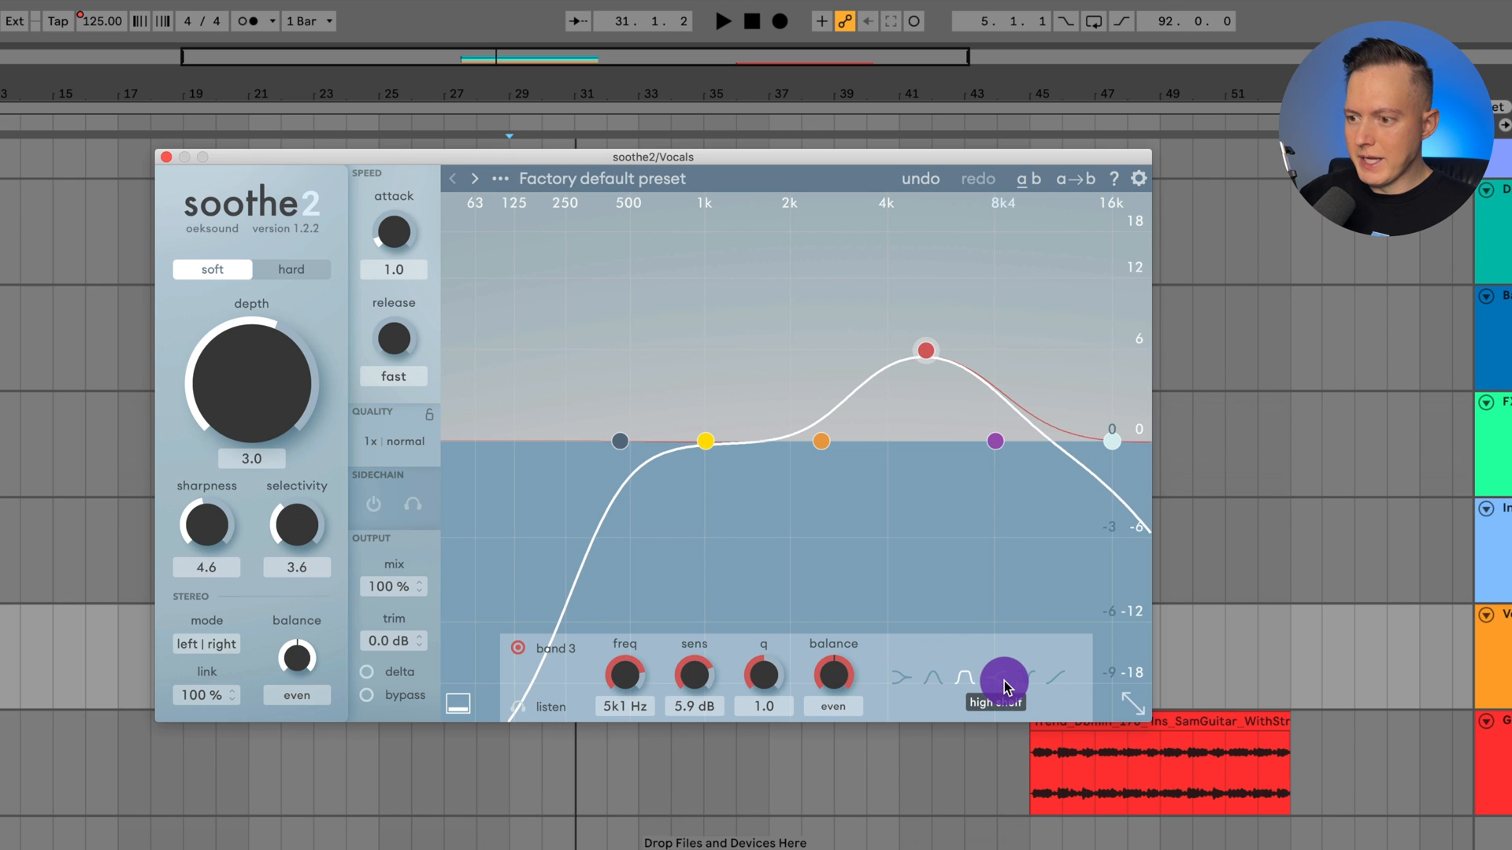
pyautogui.click(931, 677)
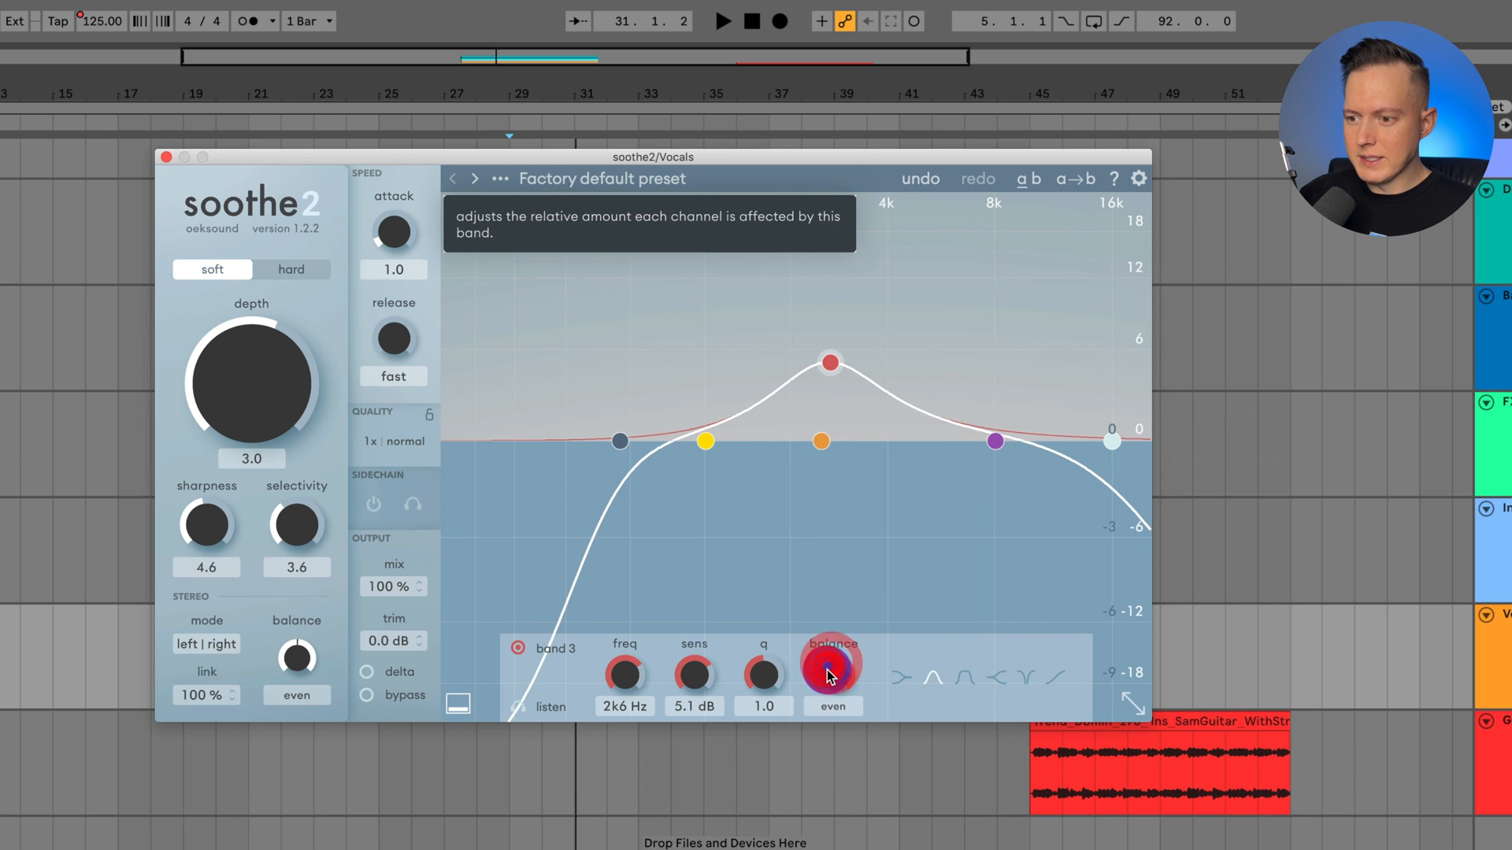
pyautogui.click(205, 644)
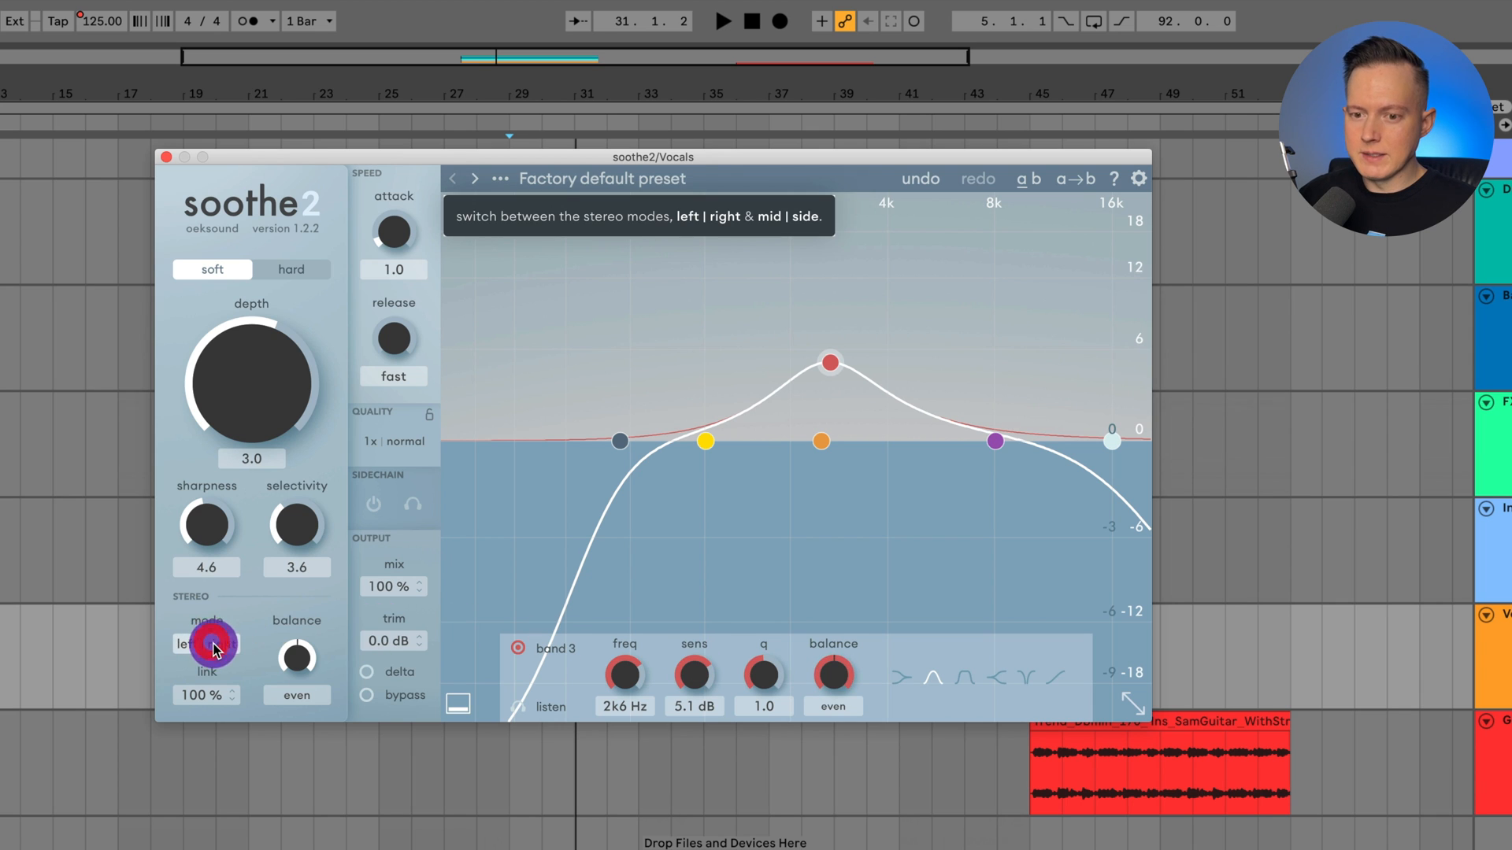
pyautogui.click(206, 644)
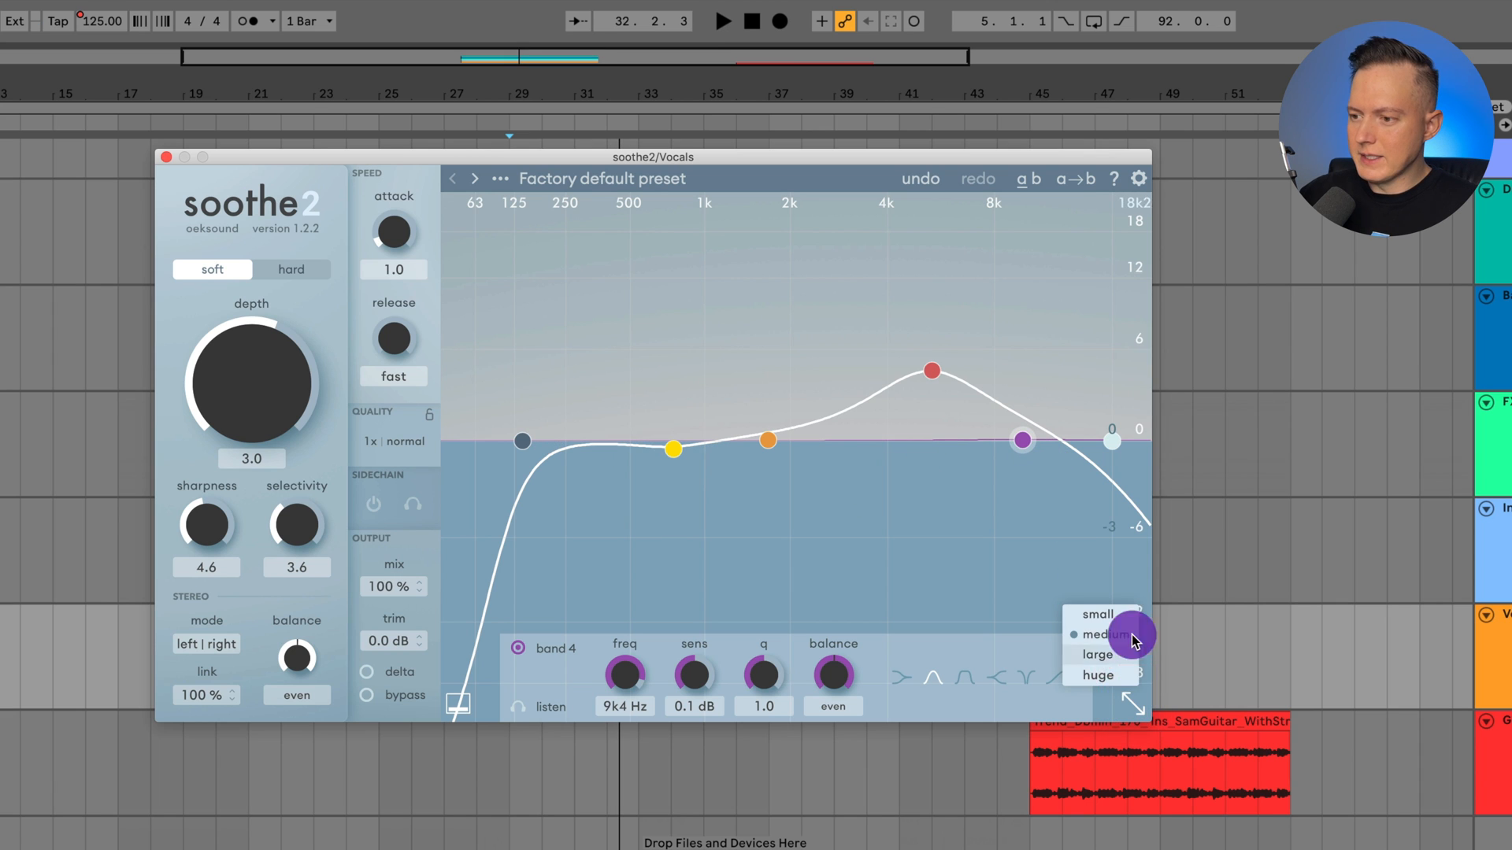
# - Choose the plugin window size from the resize menu, keeping it unchanged
pyautogui.click(1096, 655)
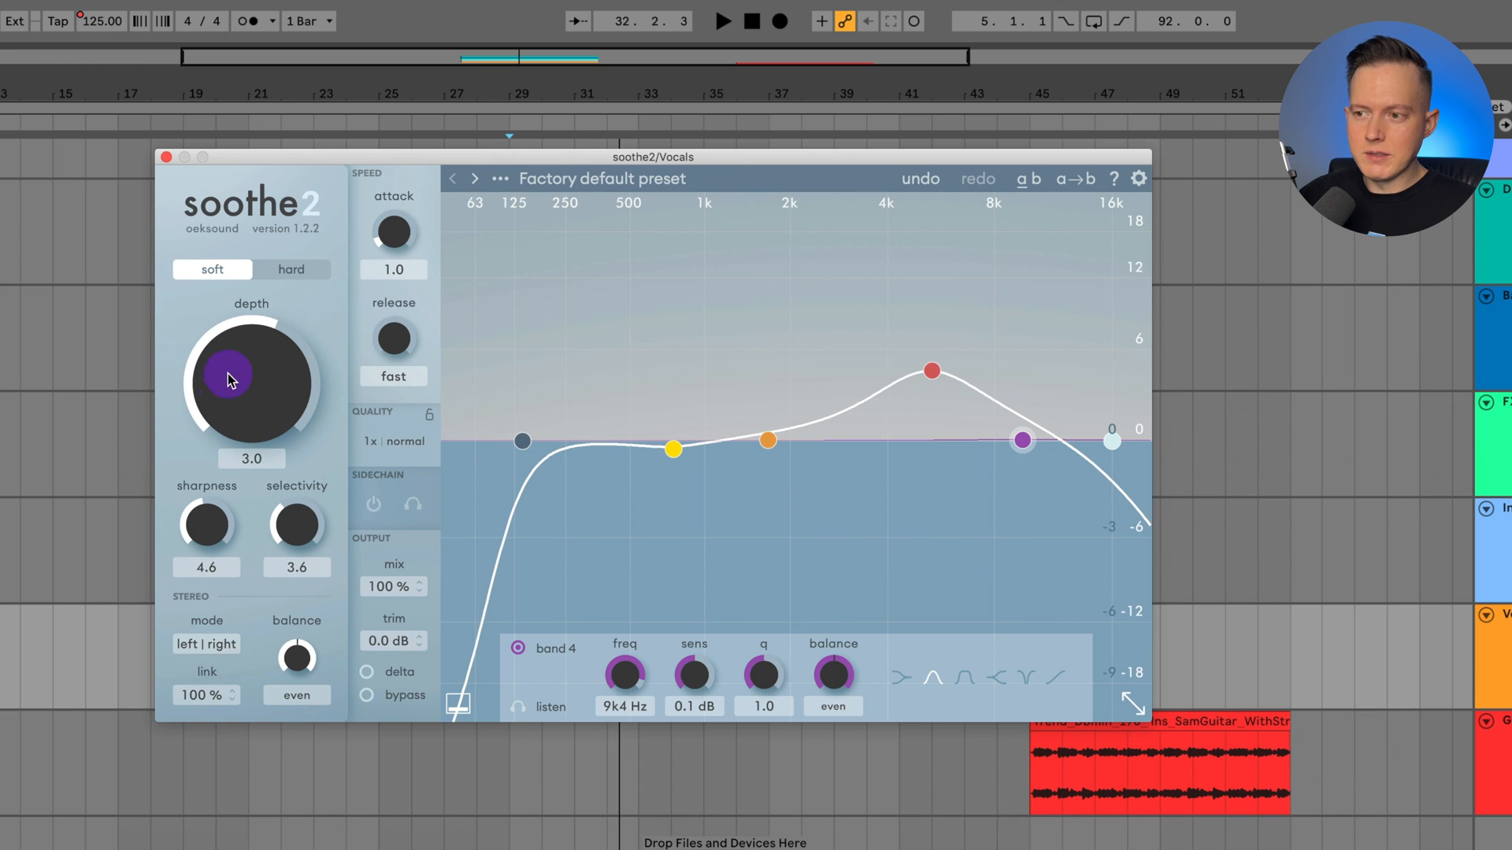
pyautogui.moveTo(300, 269)
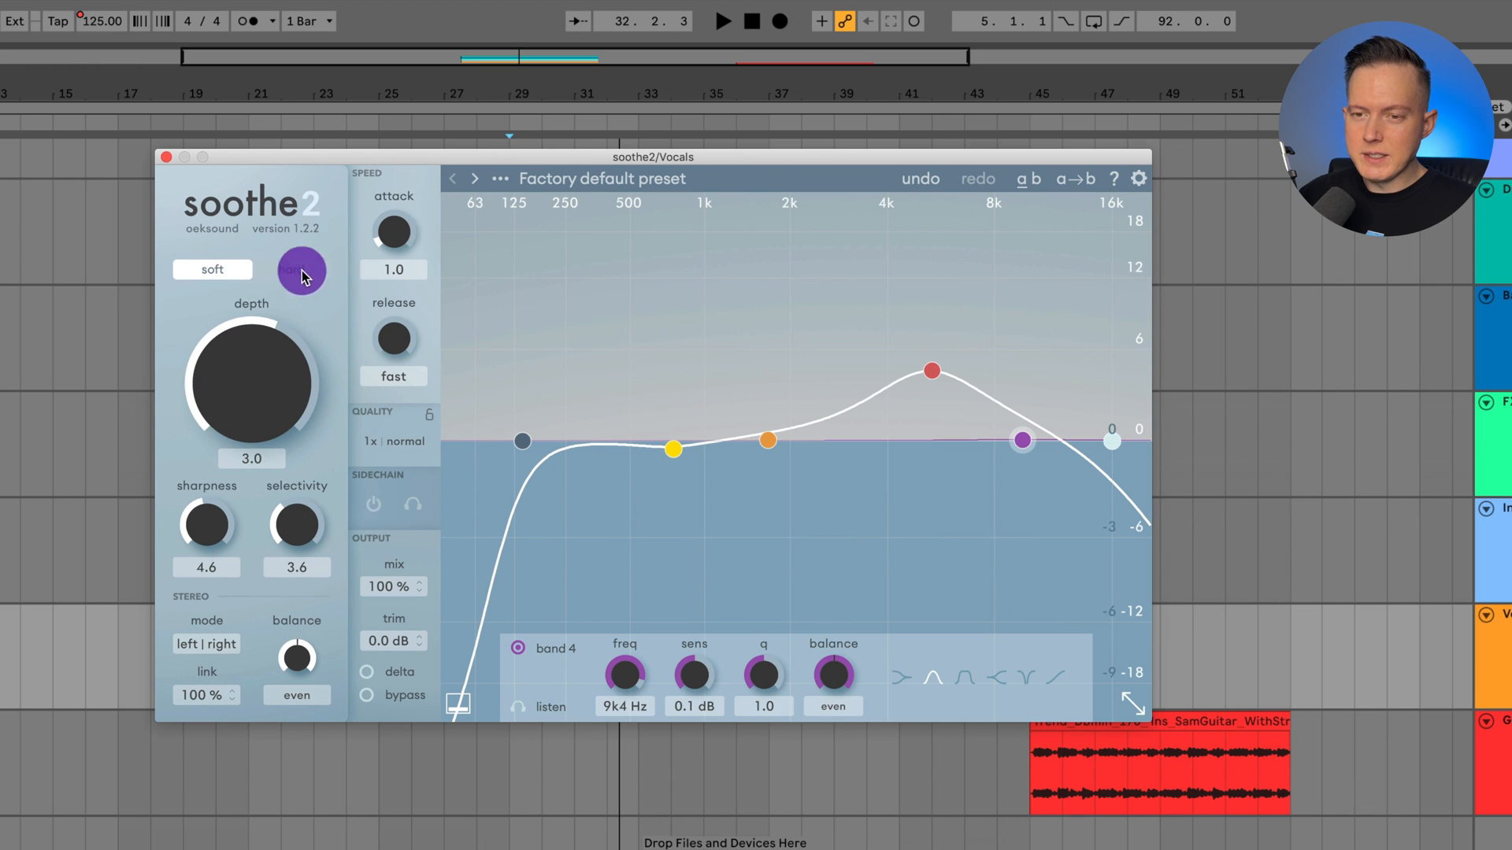
# - Compare soft and hard modes on the red peak band with depth swept up to the maximum 18
pyautogui.click(301, 269)
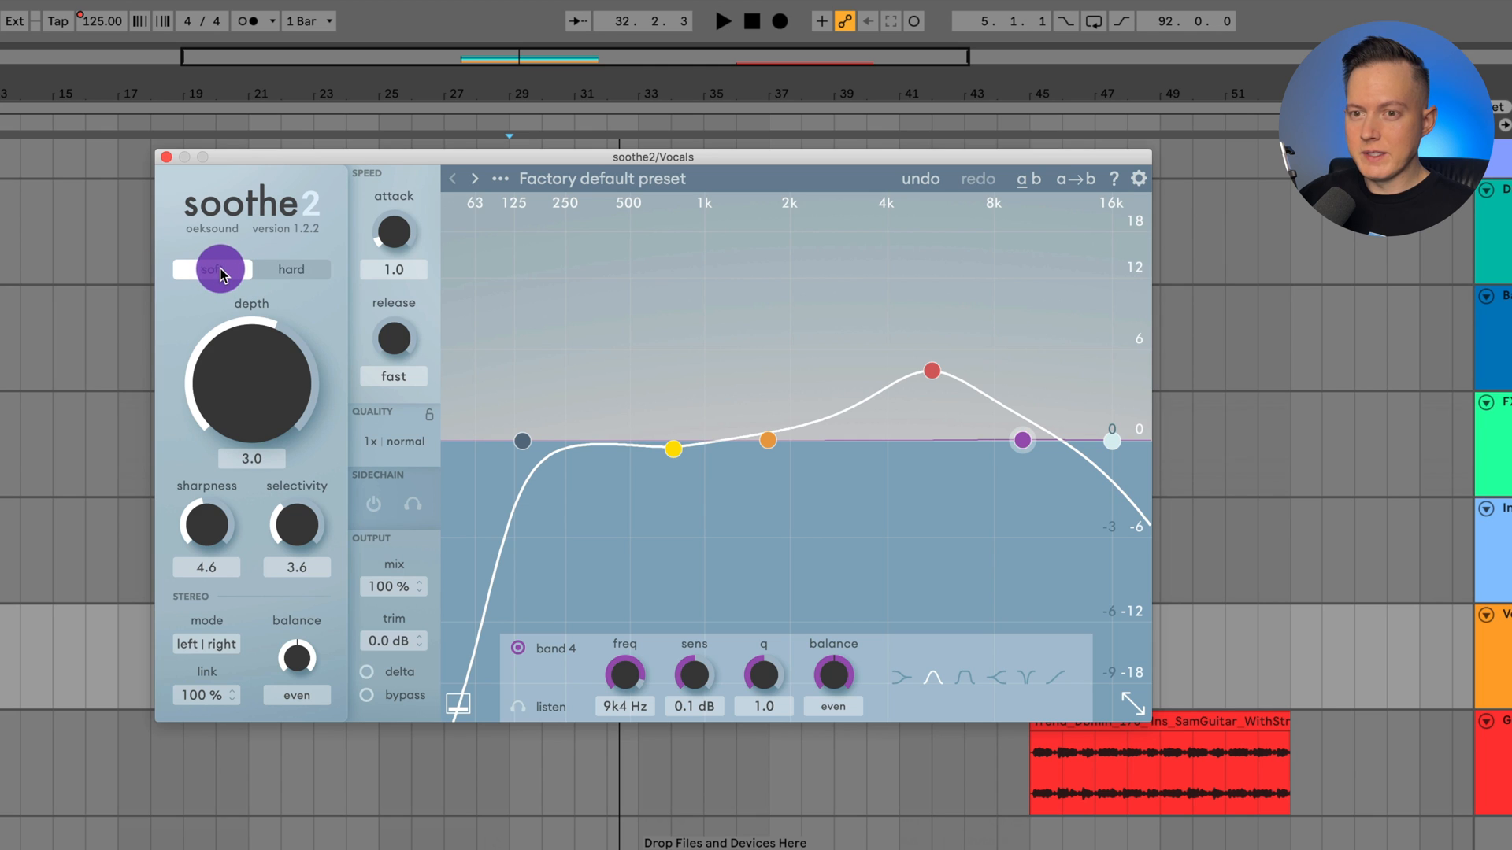
pyautogui.click(213, 269)
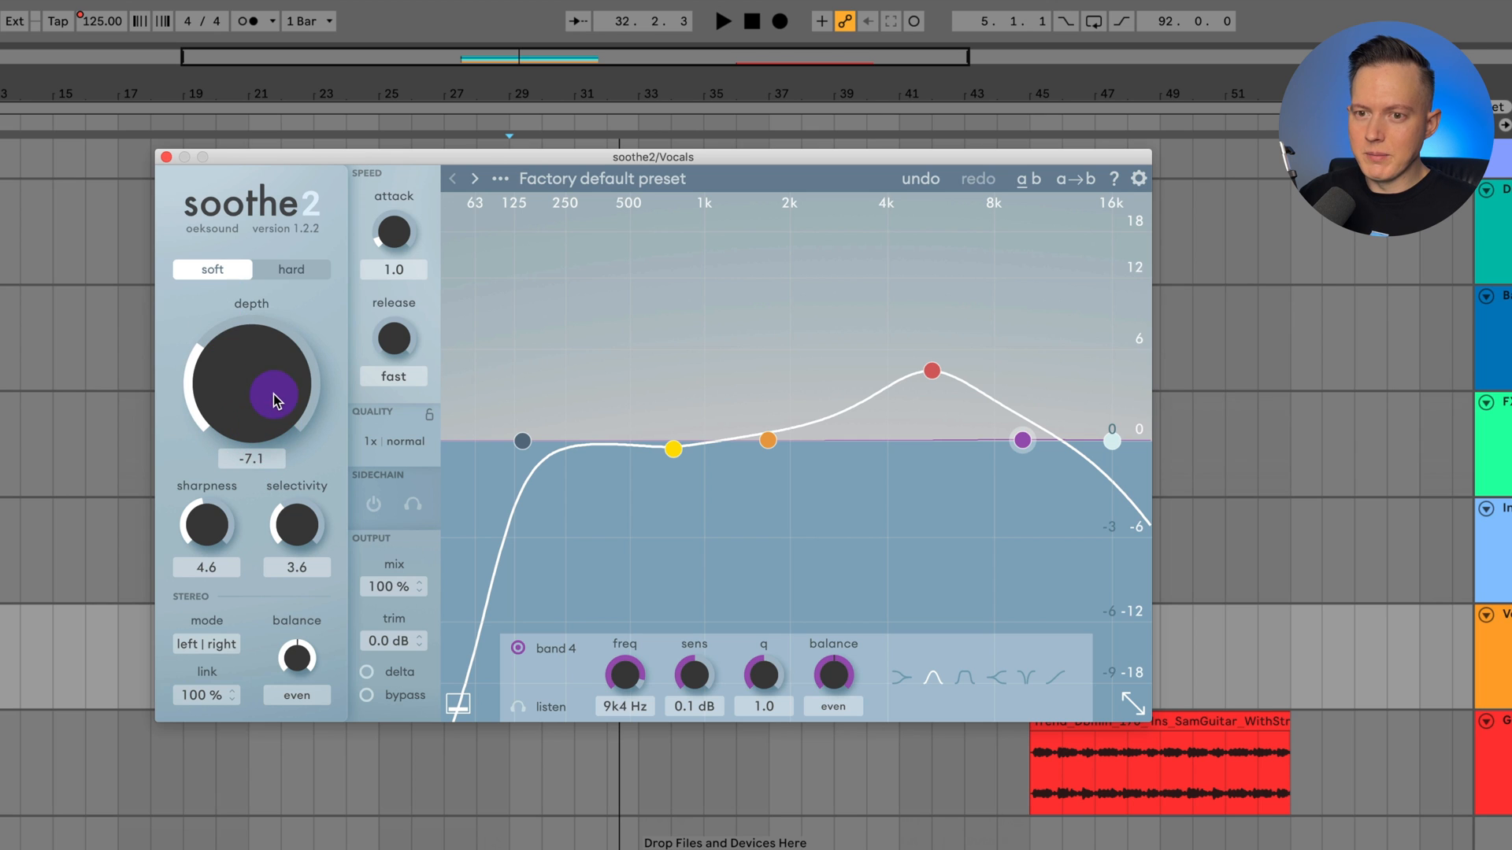
pyautogui.click(931, 369)
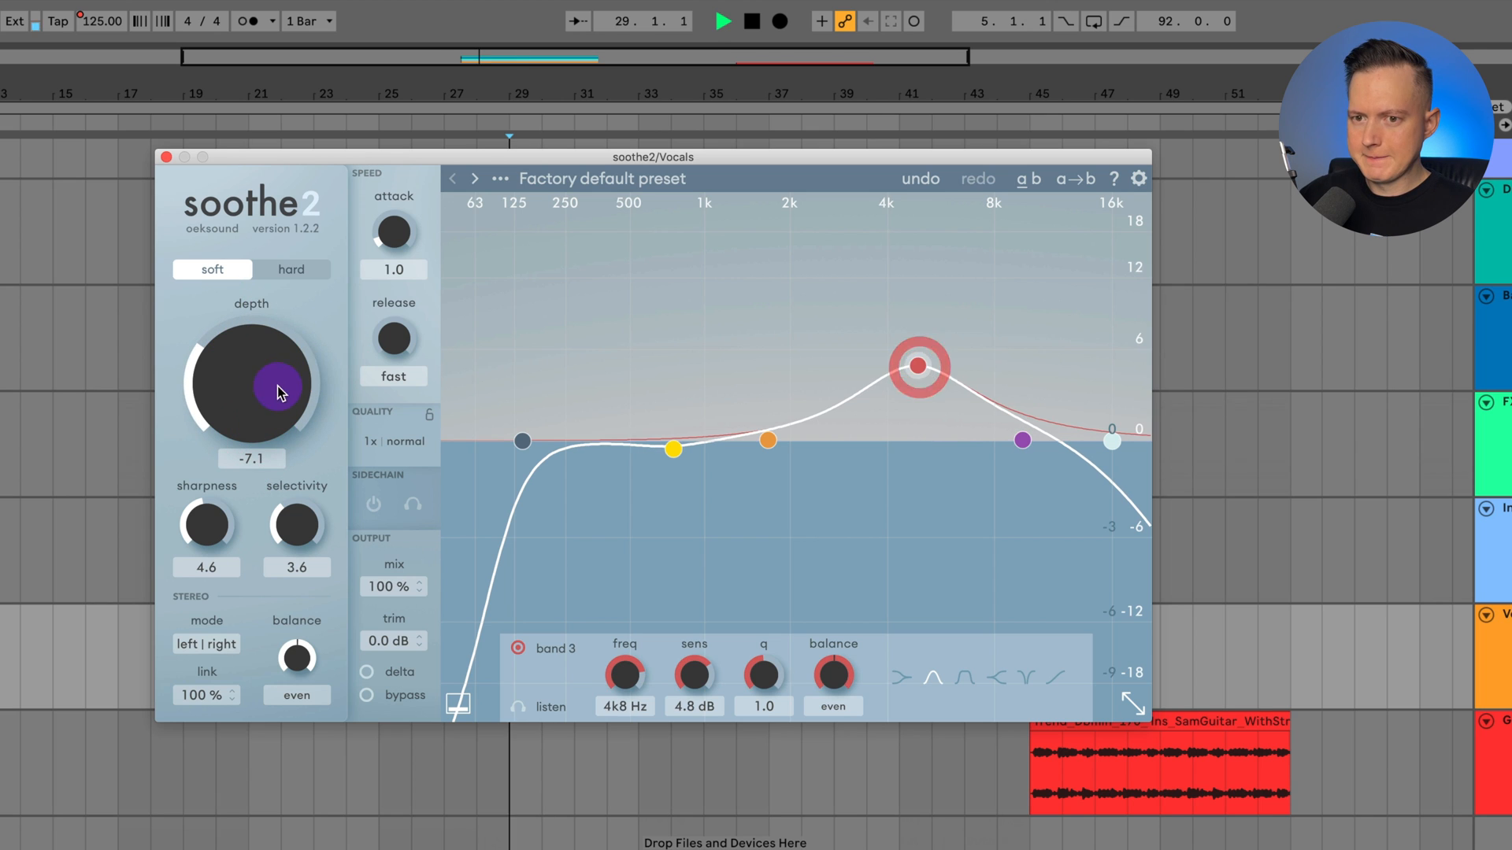
pyautogui.moveTo(277, 389); pyautogui.dragTo(293, 309)
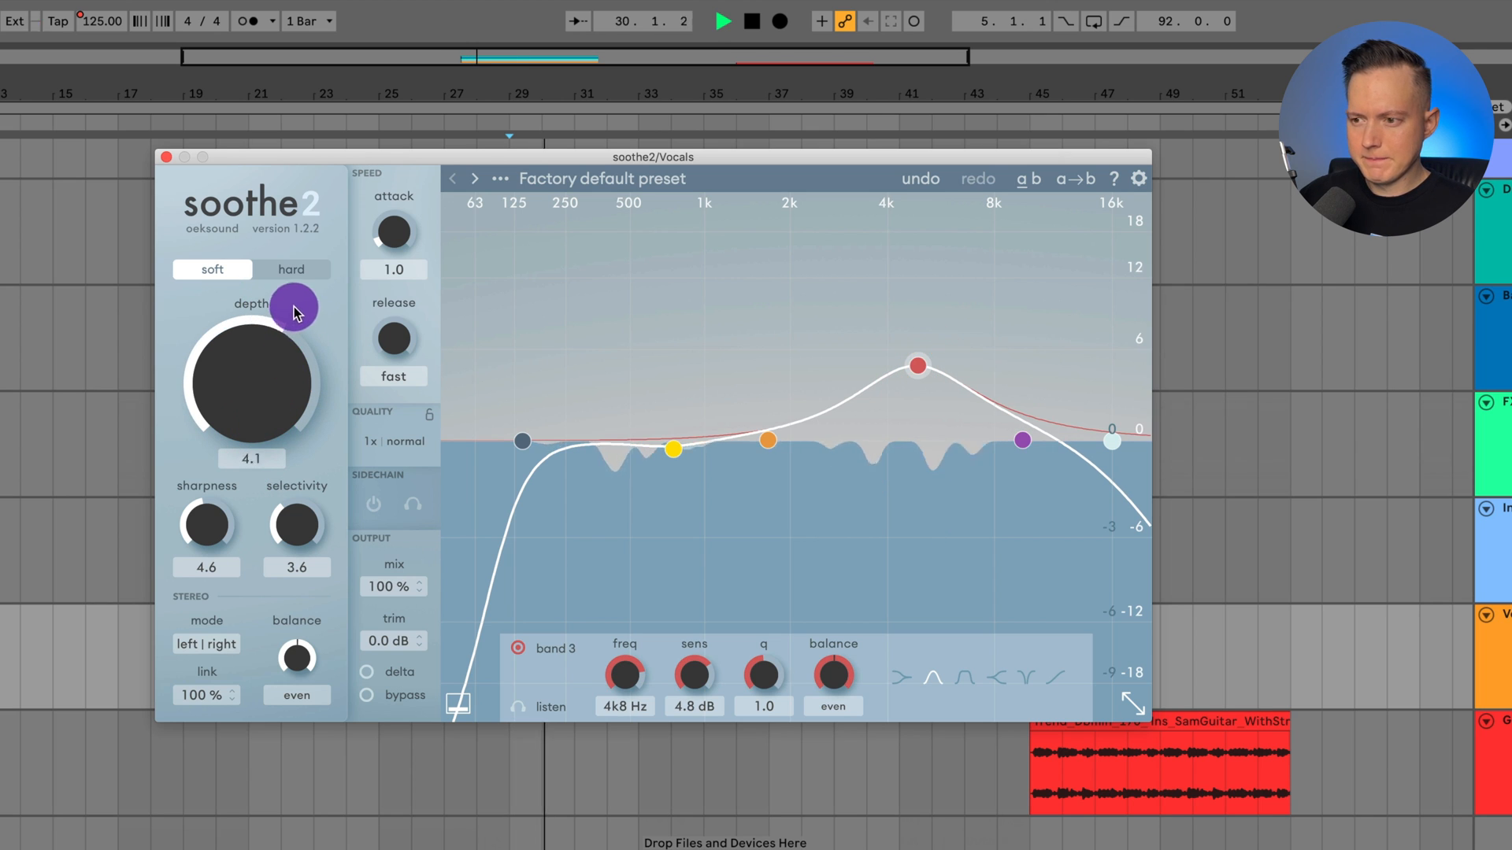
pyautogui.moveTo(295, 309); pyautogui.dragTo(345, 239)
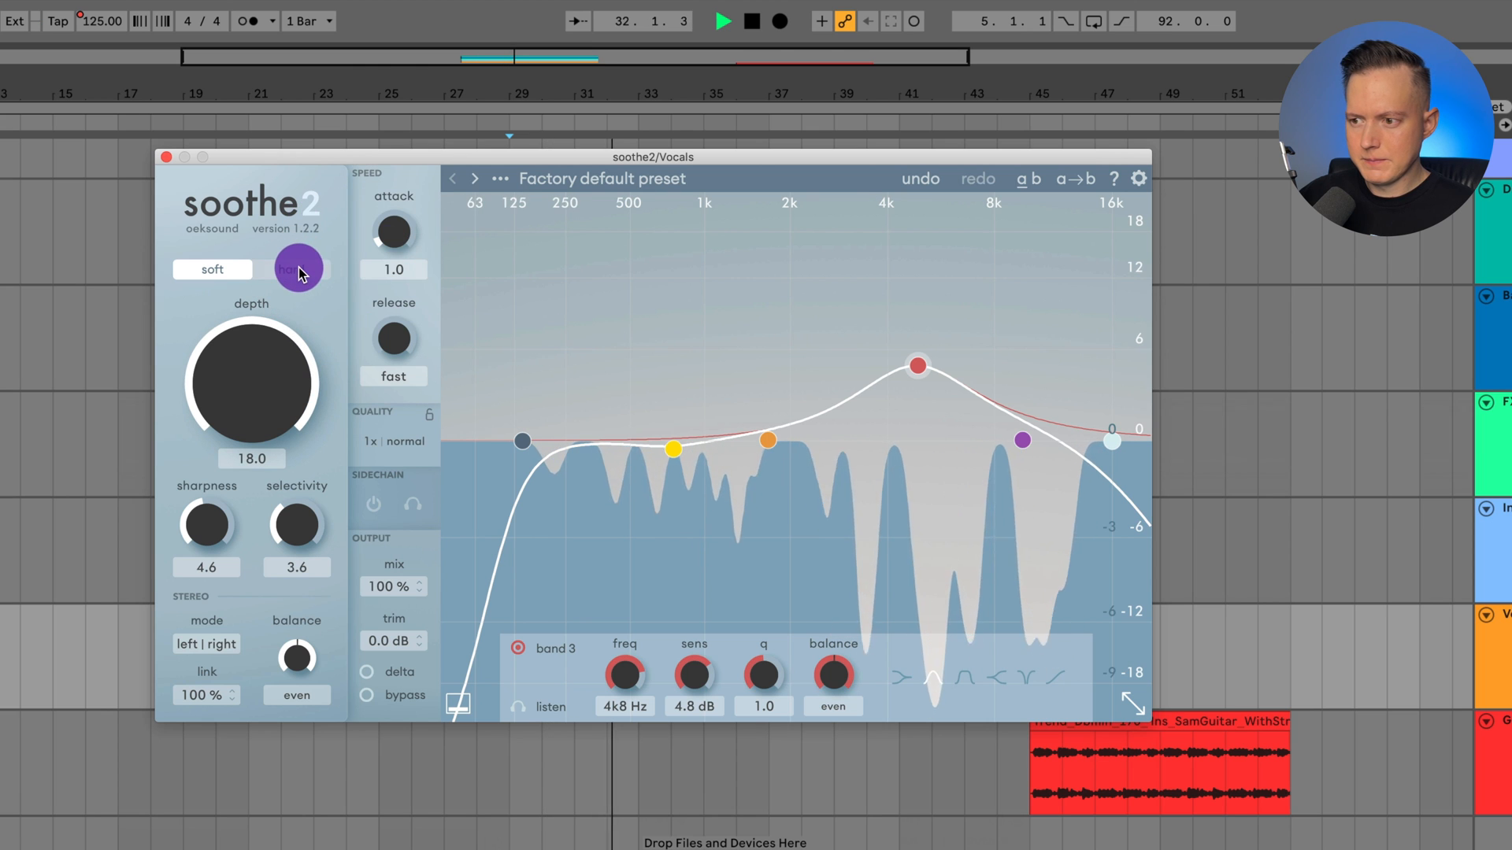
pyautogui.click(298, 270)
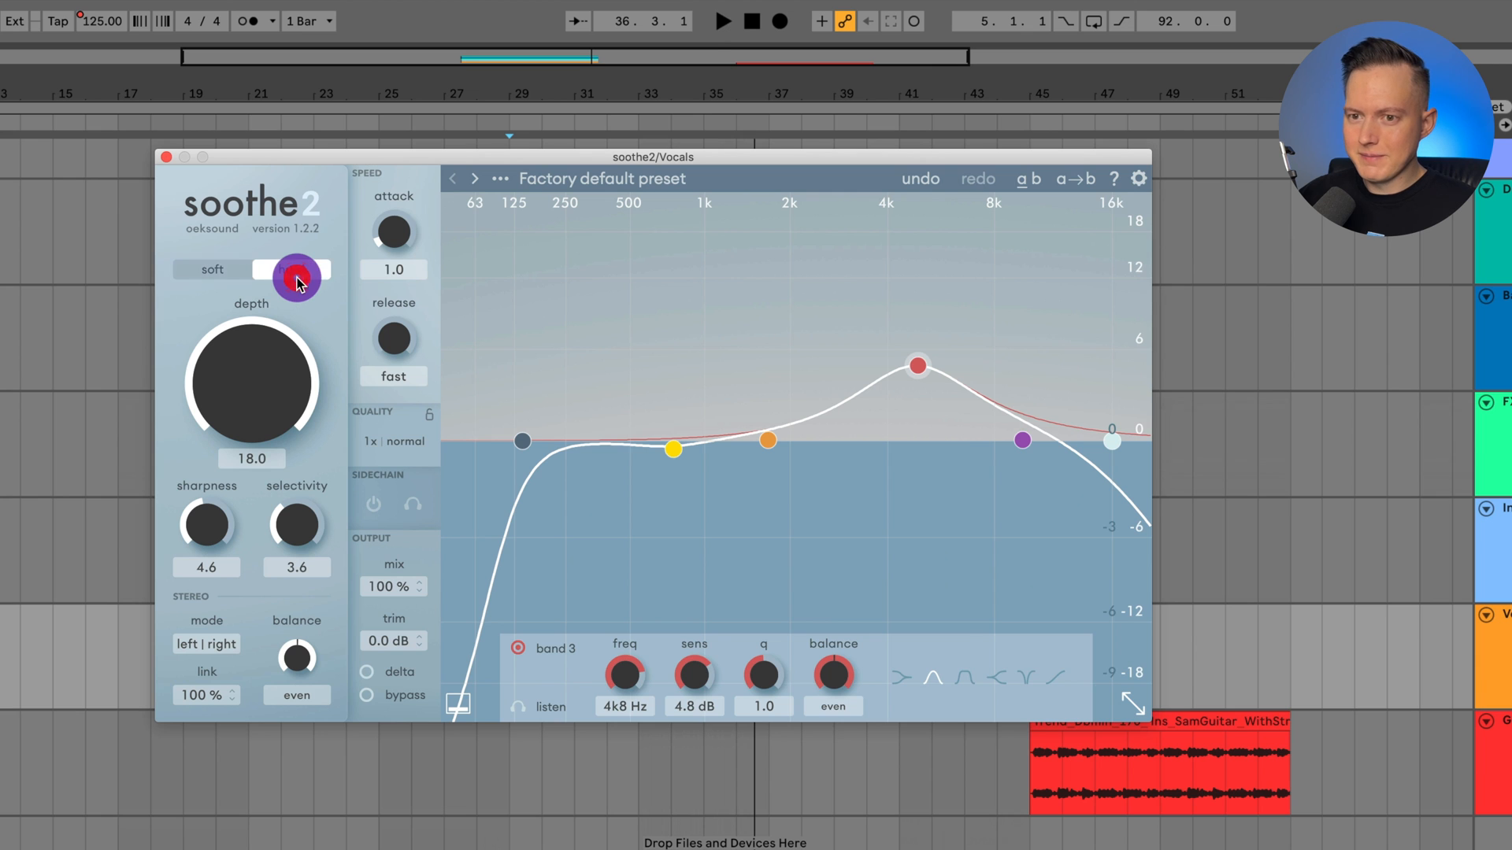
pyautogui.click(295, 269)
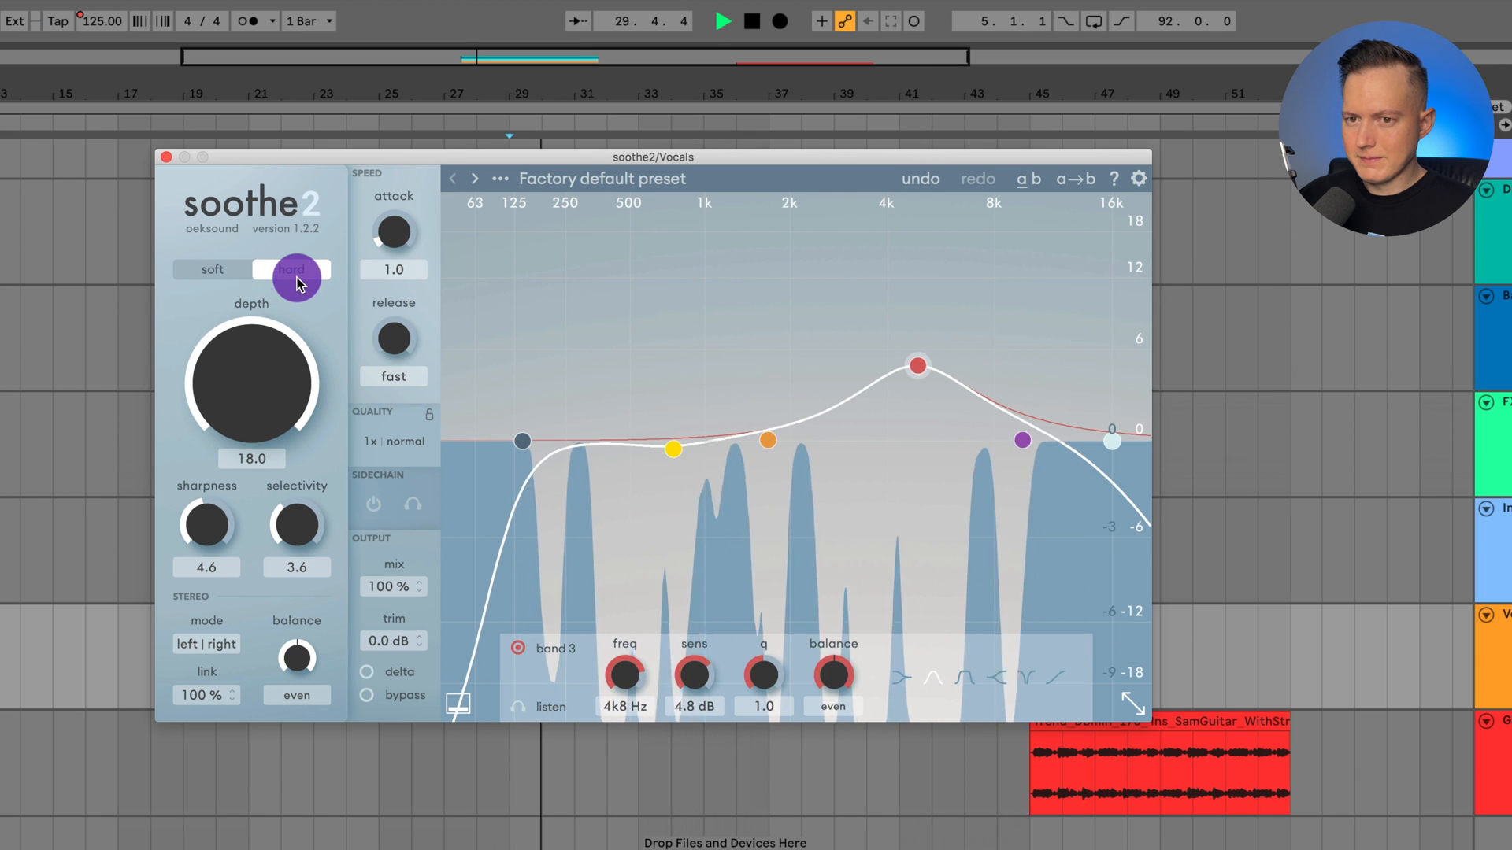
pyautogui.click(211, 269)
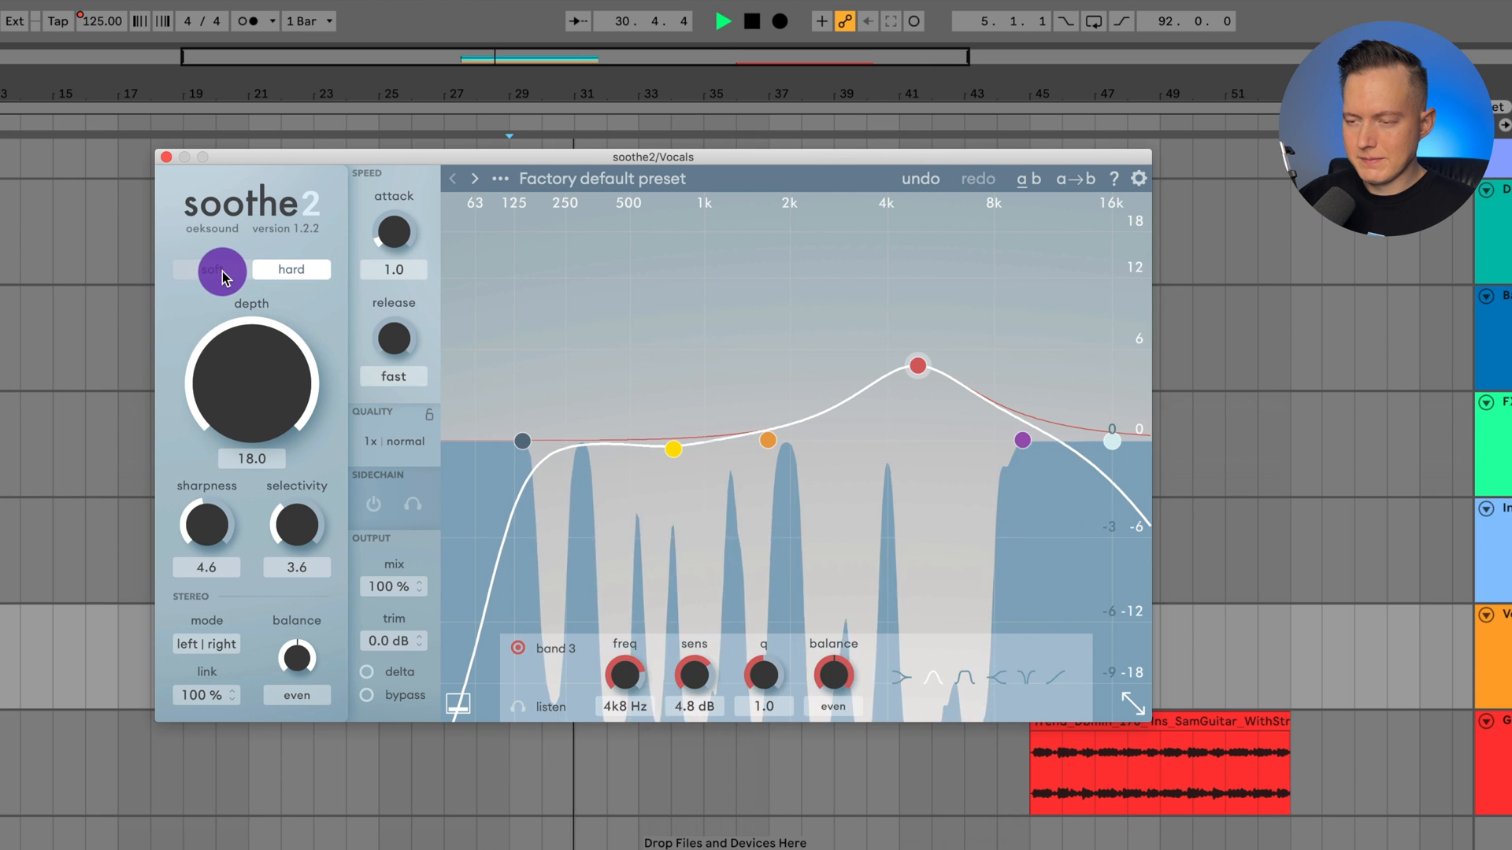
pyautogui.click(299, 270)
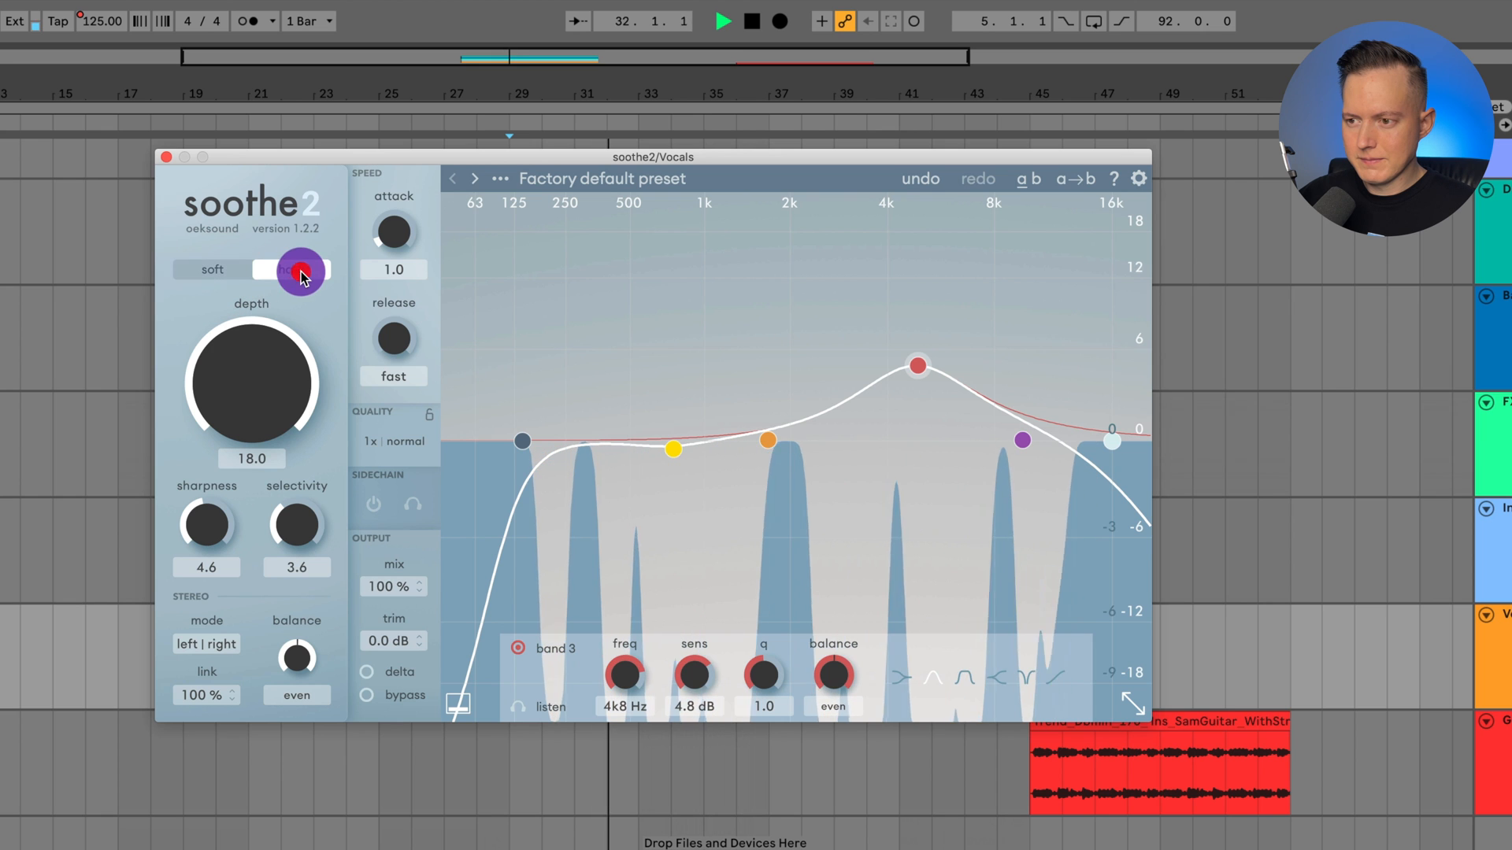
pyautogui.click(292, 270)
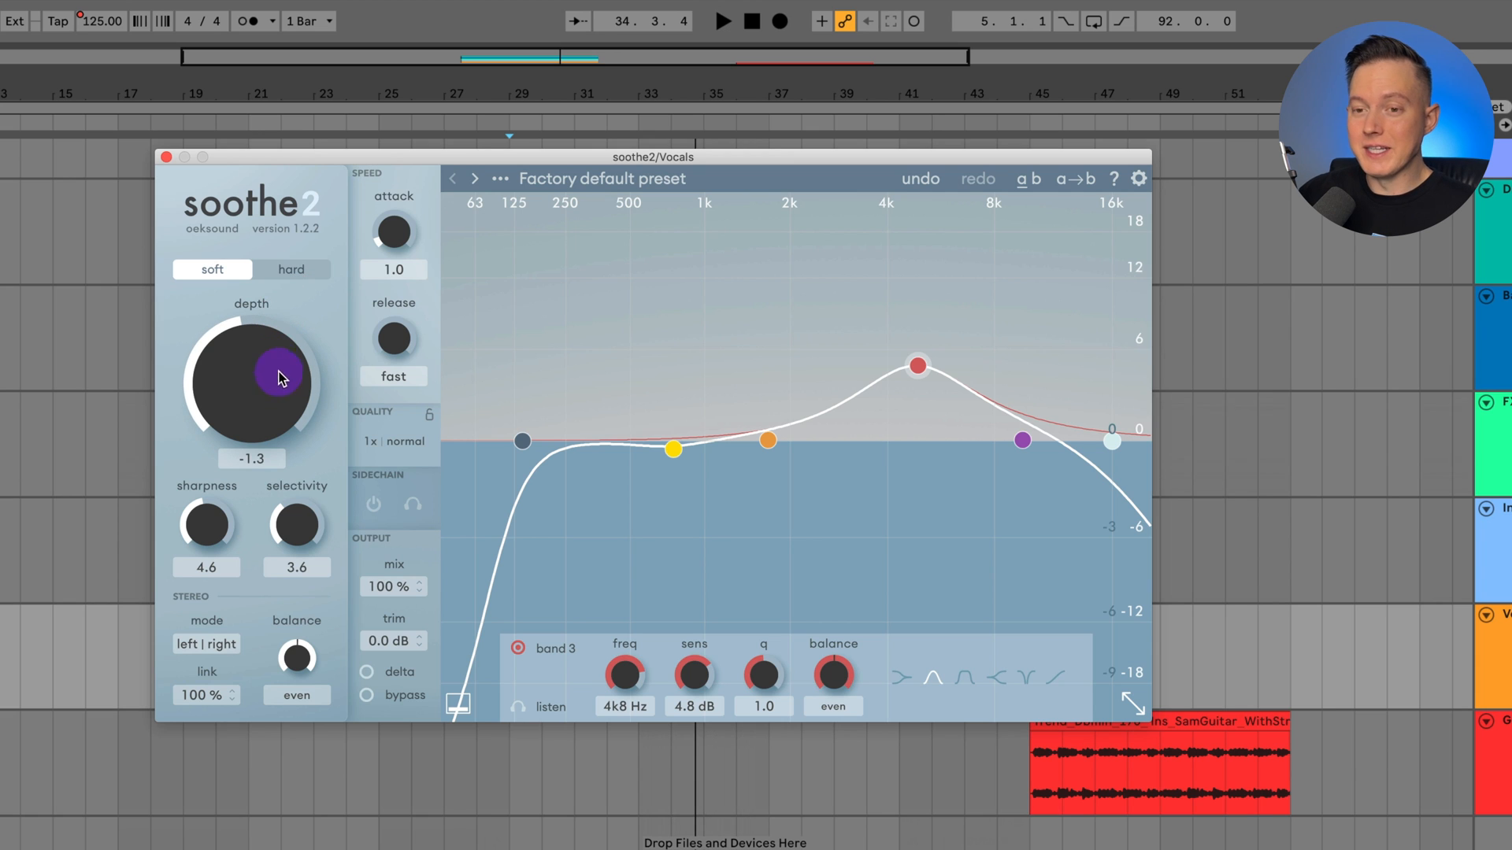
# - Settle on hard mode at depth about 2.1 with the red peak at 5.5 kHz, auditioning via delta
pyautogui.click(291, 270)
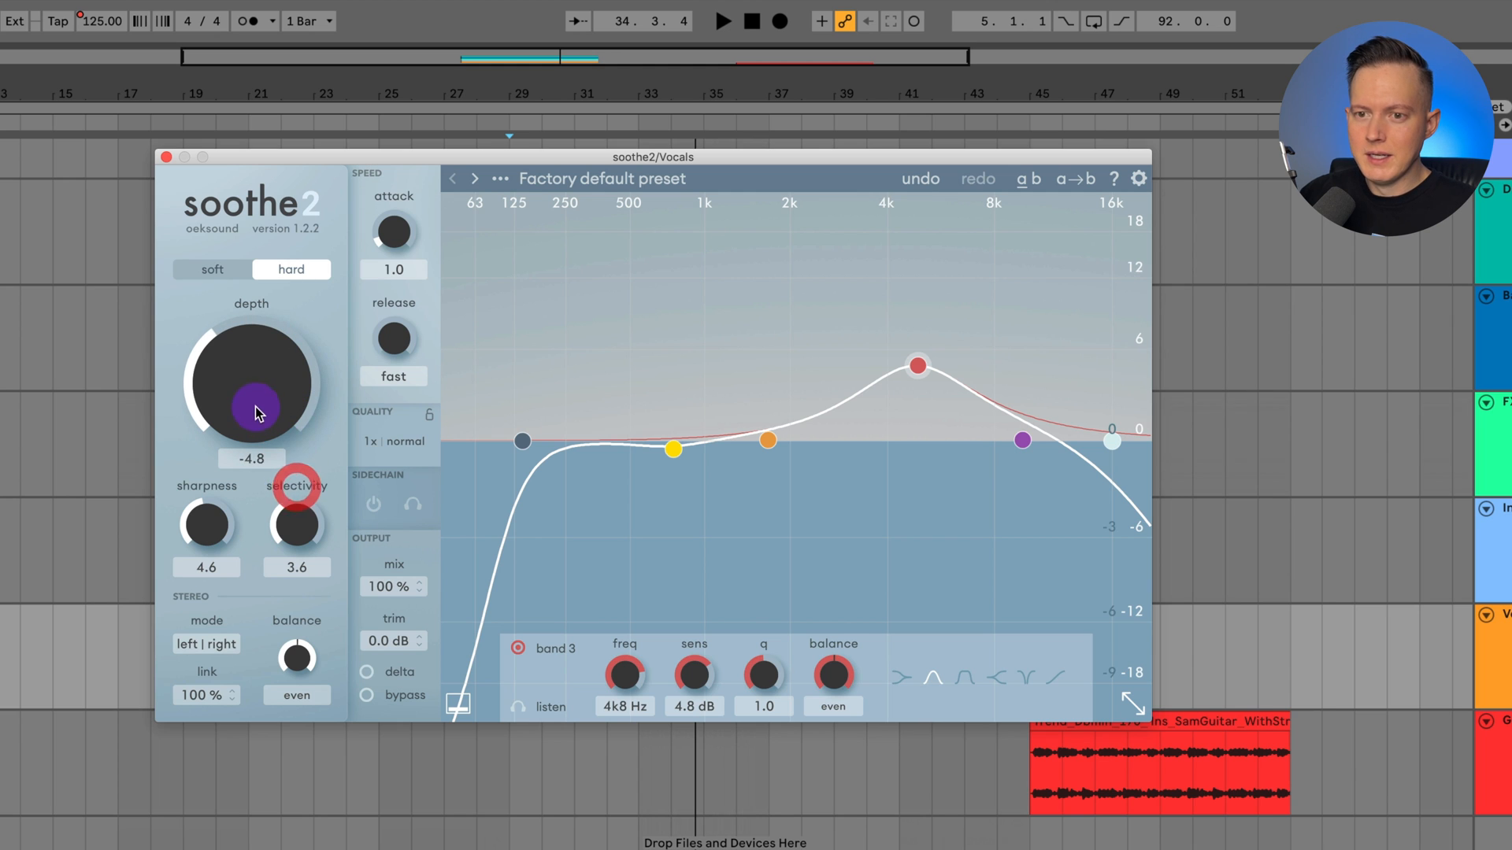
pyautogui.moveTo(256, 405); pyautogui.dragTo(290, 381)
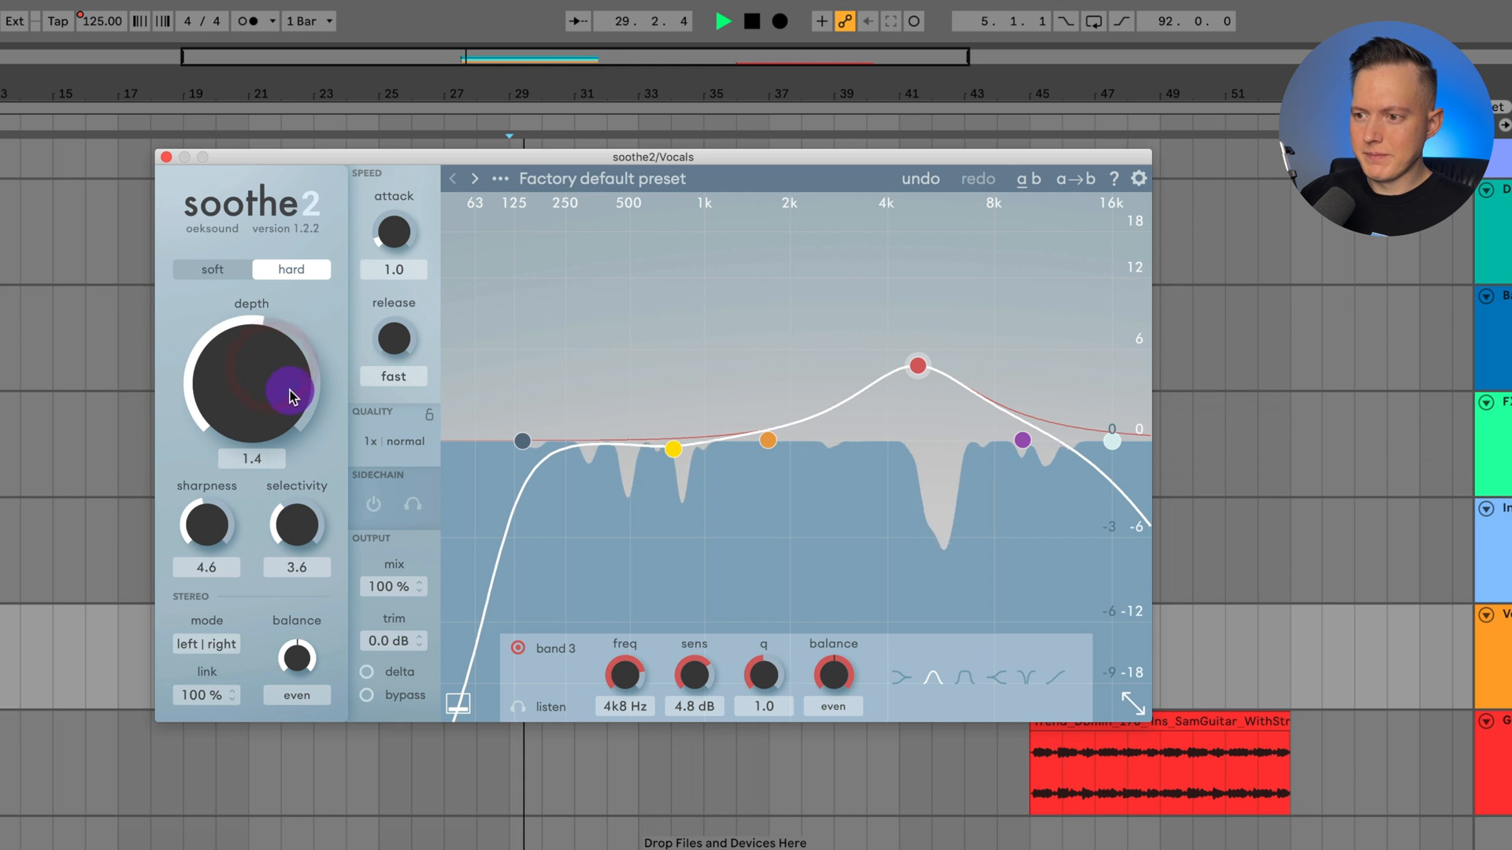
pyautogui.moveTo(250, 386); pyautogui.dragTo(250, 337)
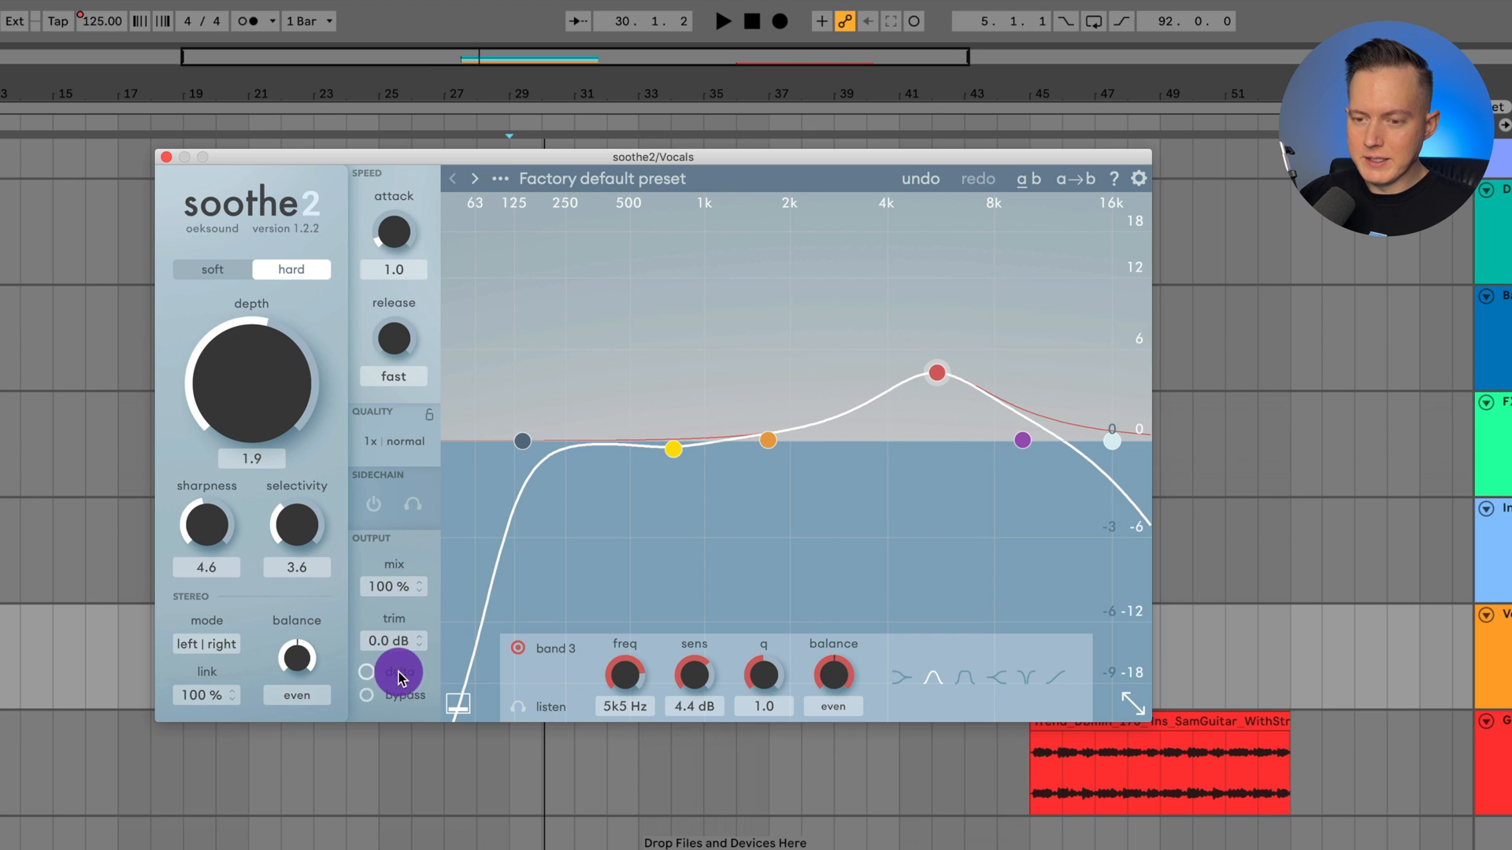
pyautogui.moveTo(249, 381); pyautogui.dragTo(264, 337)
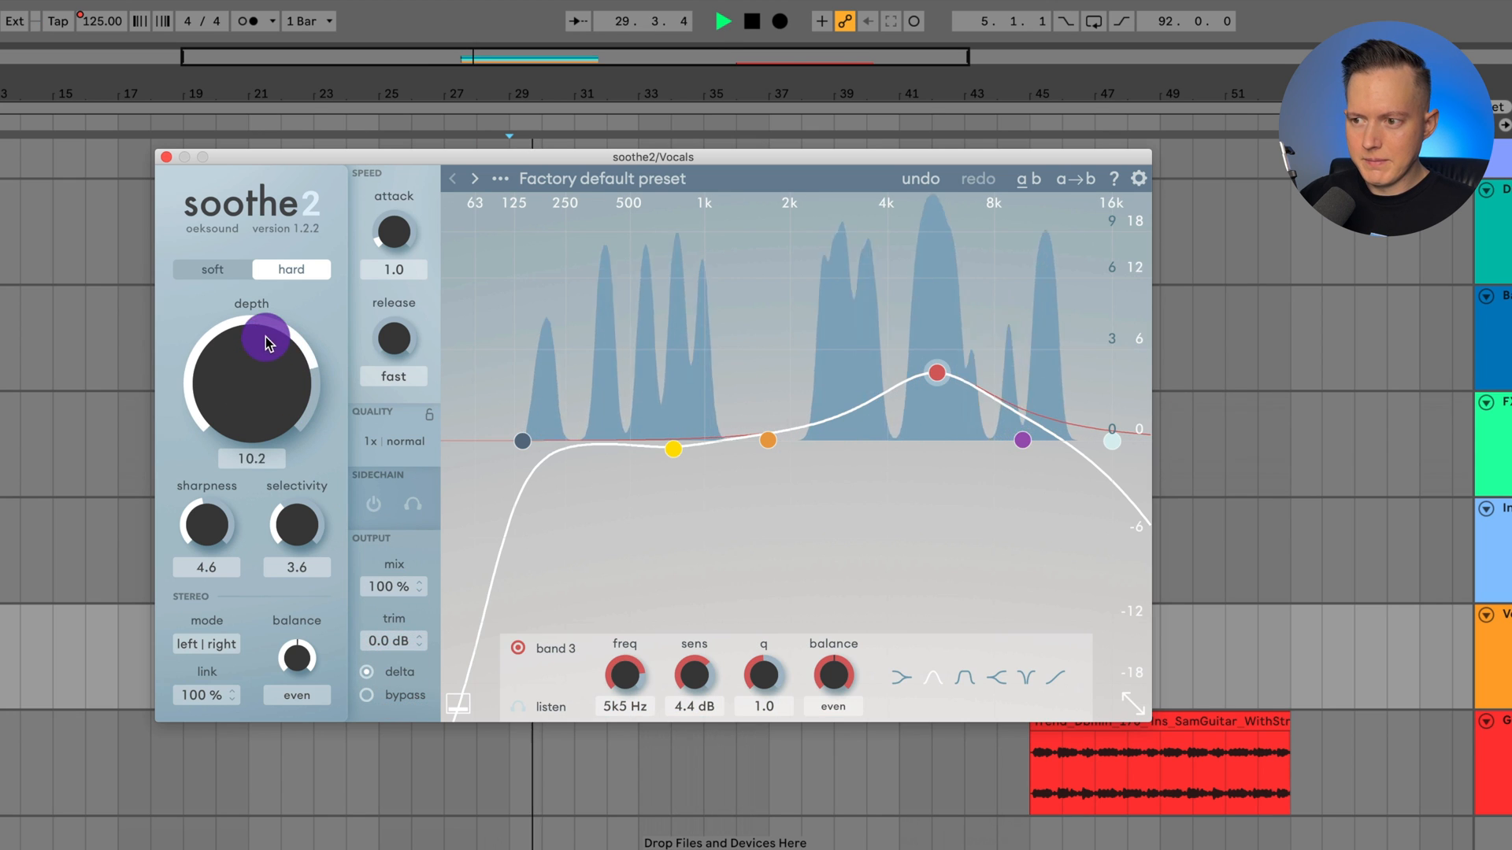
pyautogui.moveTo(265, 341); pyautogui.dragTo(277, 333)
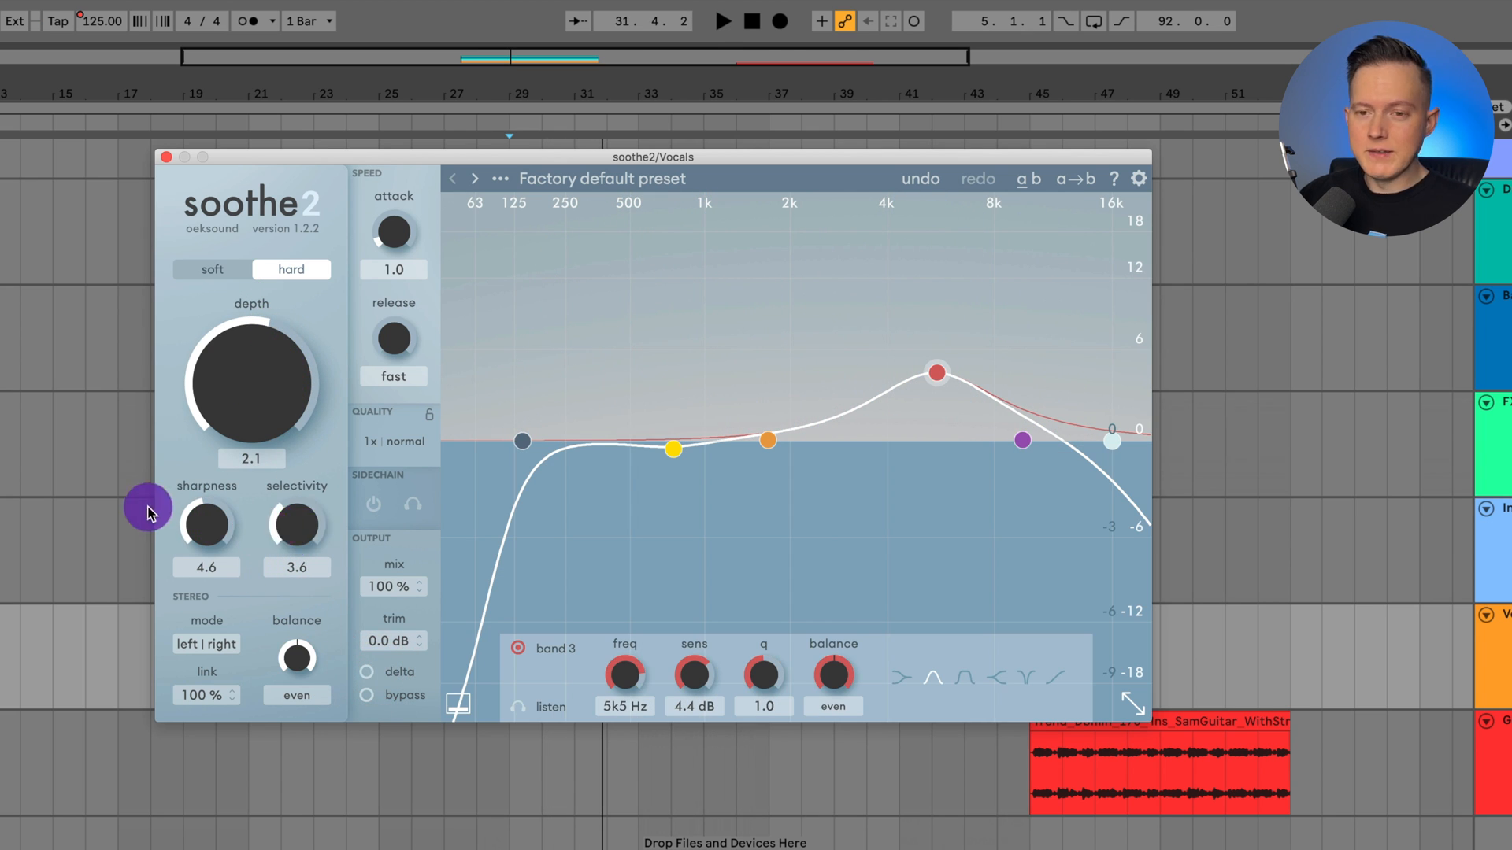
pyautogui.moveTo(205, 523)
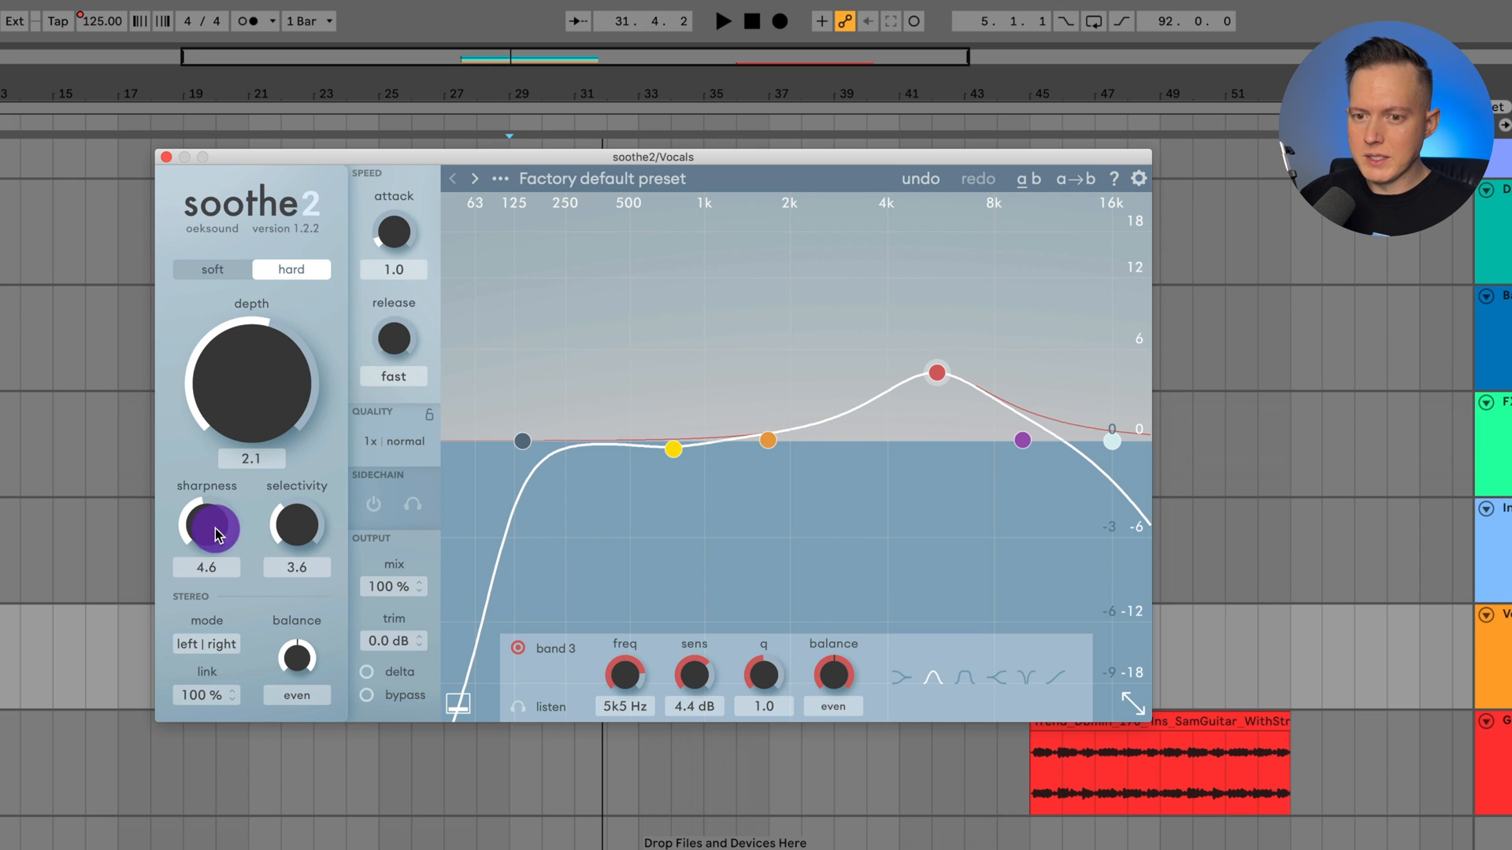
# - Begin lowering the vocal's sharpness from 4.6 toward 2.1
pyautogui.click(723, 21)
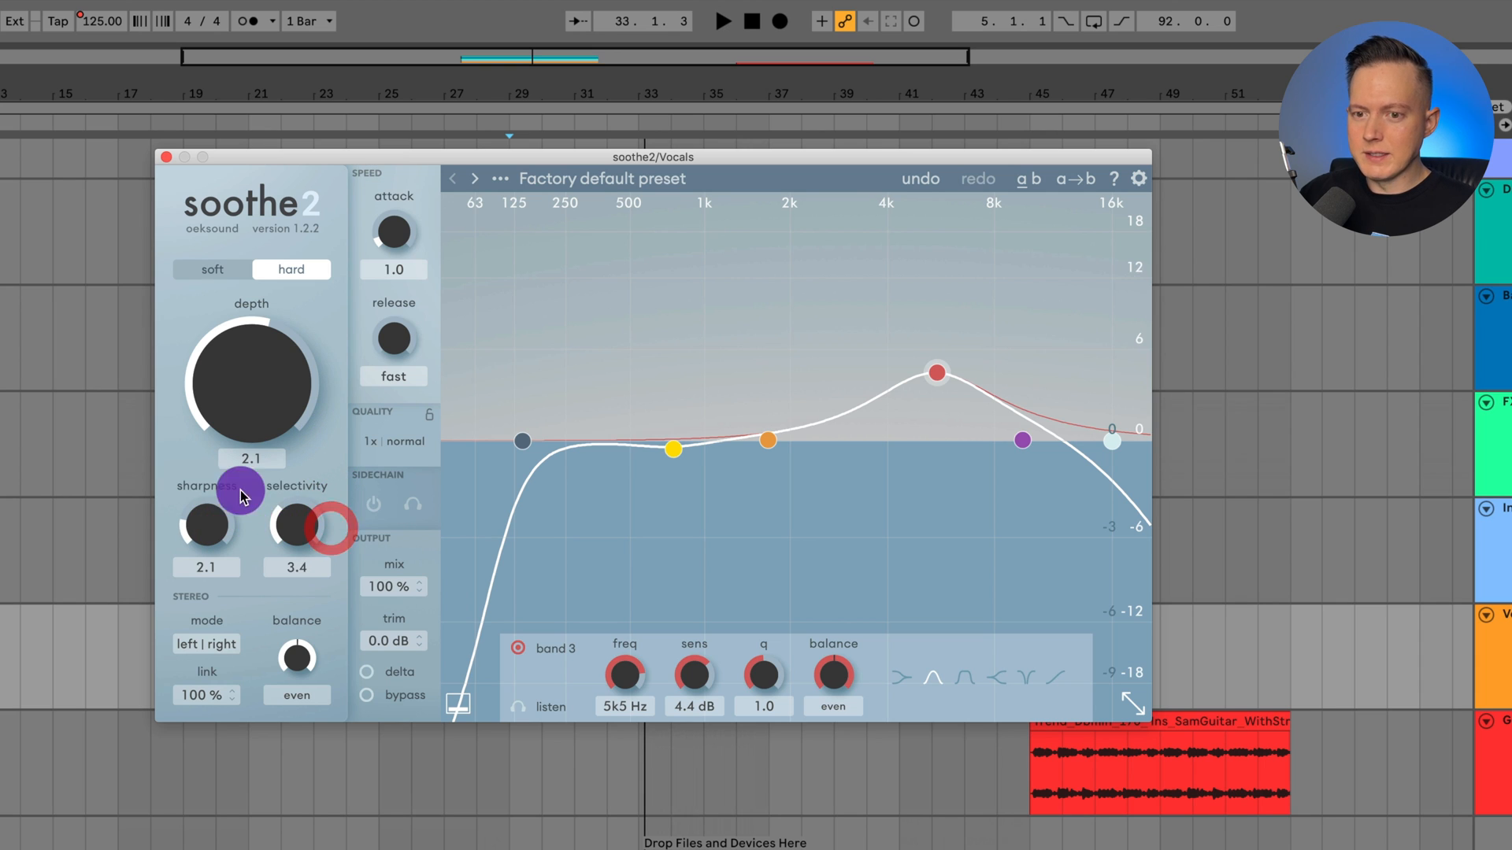
pyautogui.moveTo(290, 522)
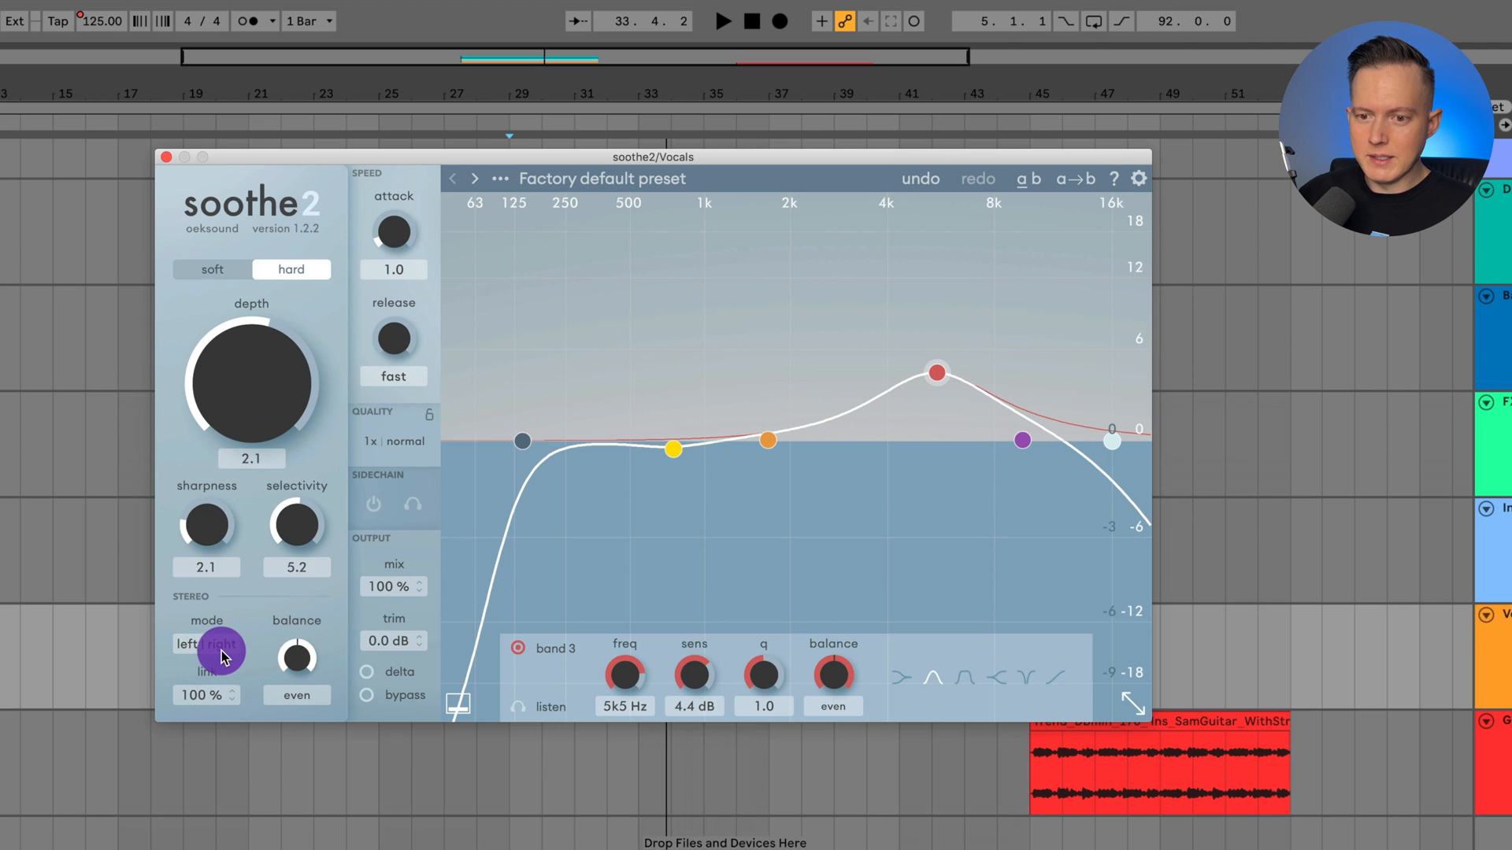
pyautogui.click(188, 645)
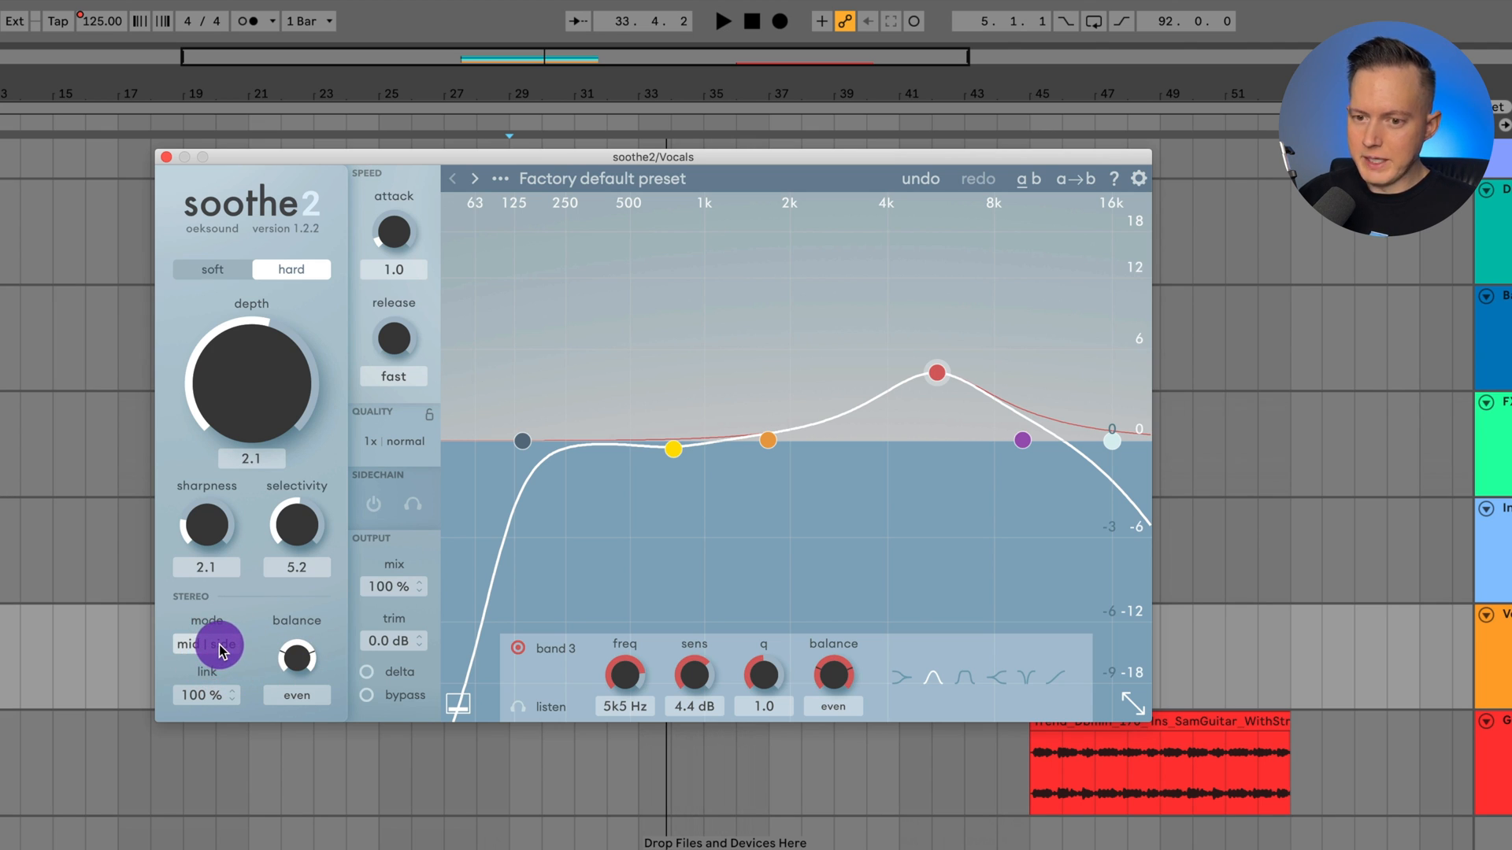
pyautogui.click(204, 644)
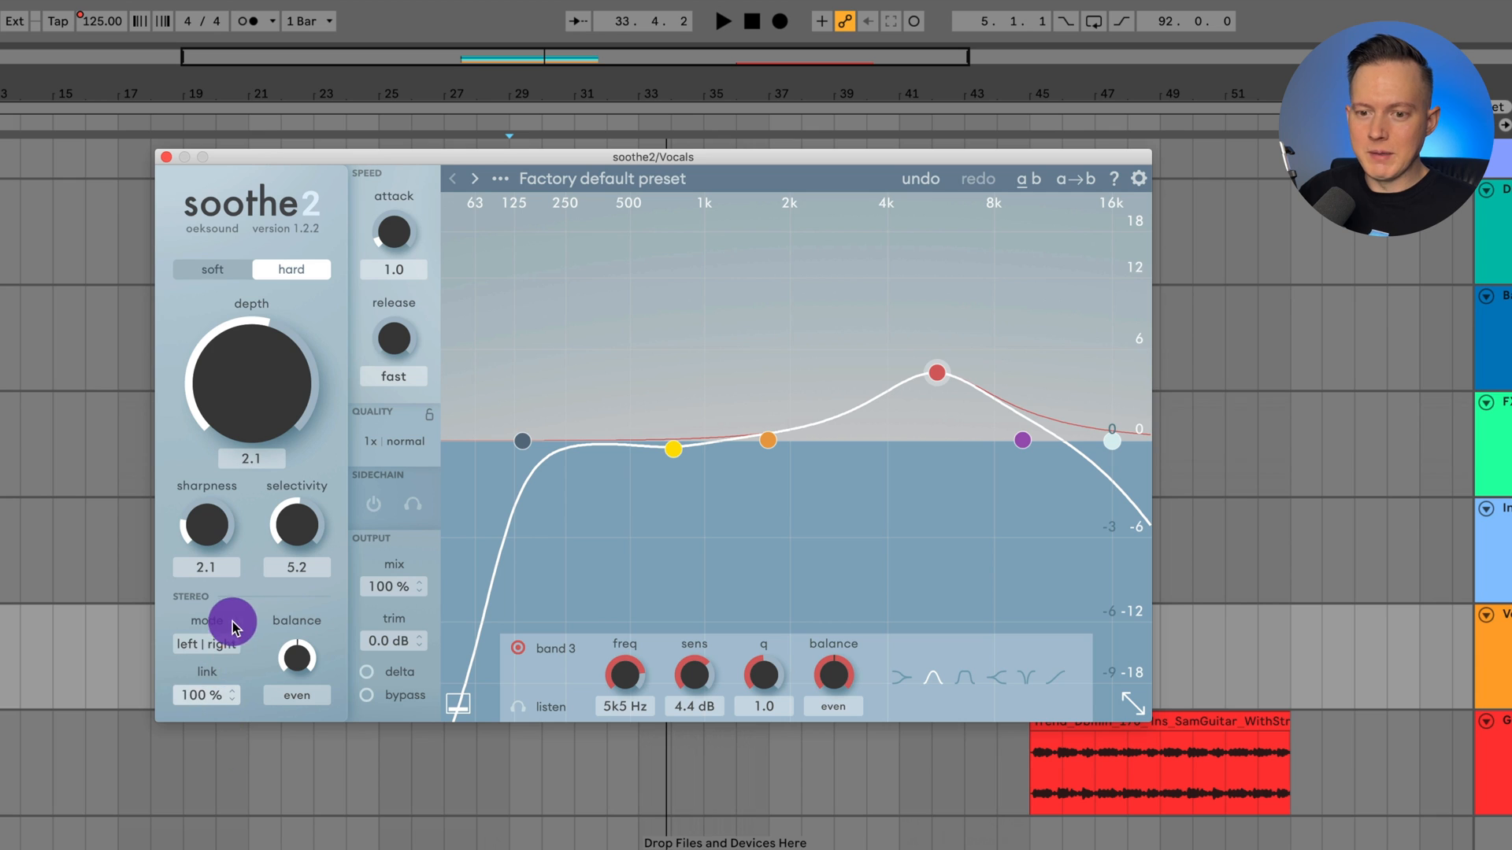
pyautogui.moveTo(222, 703)
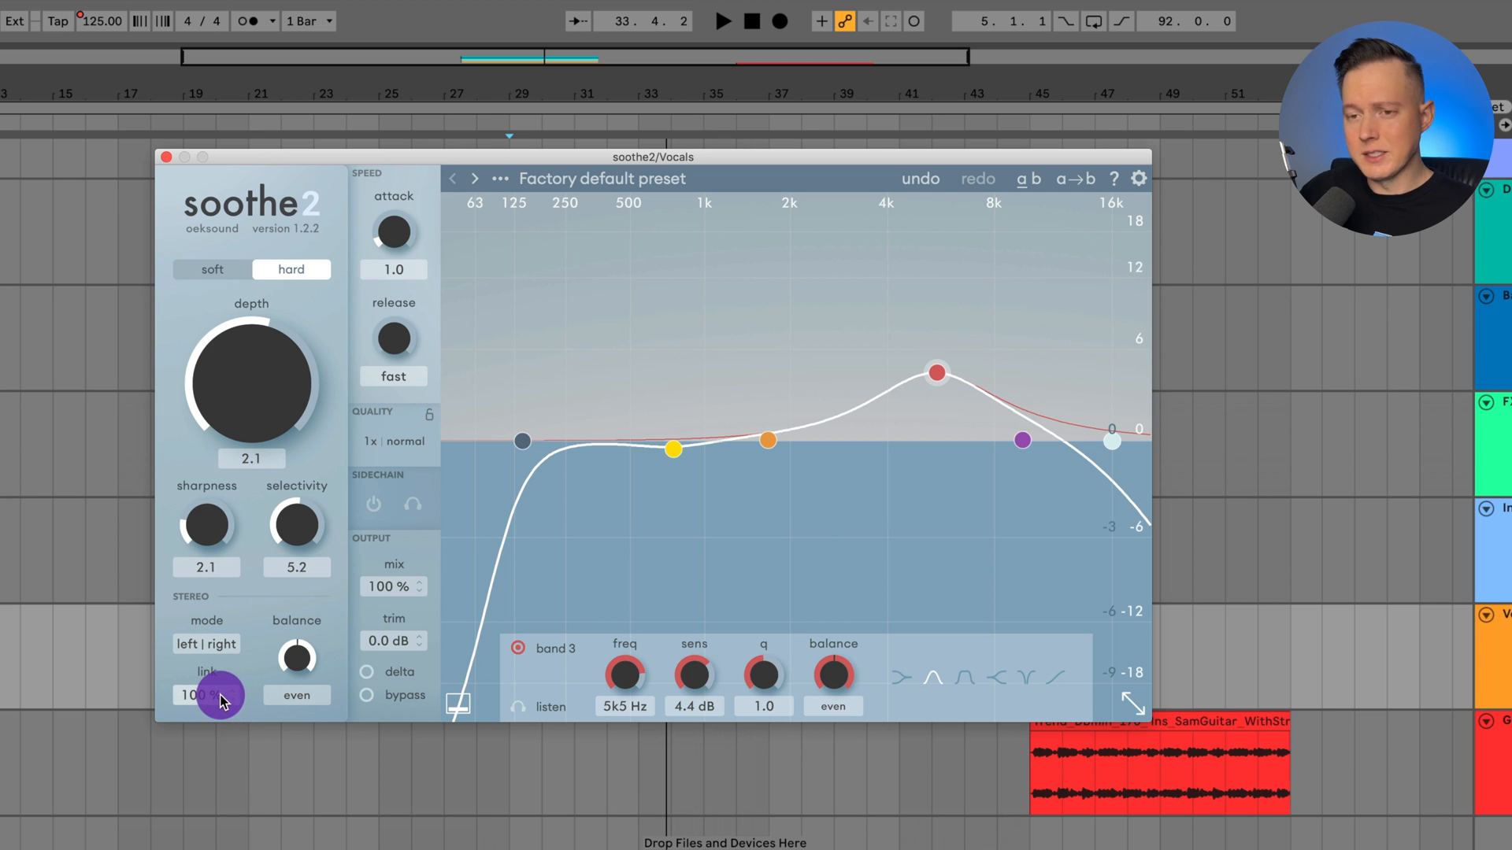
pyautogui.moveTo(392, 235)
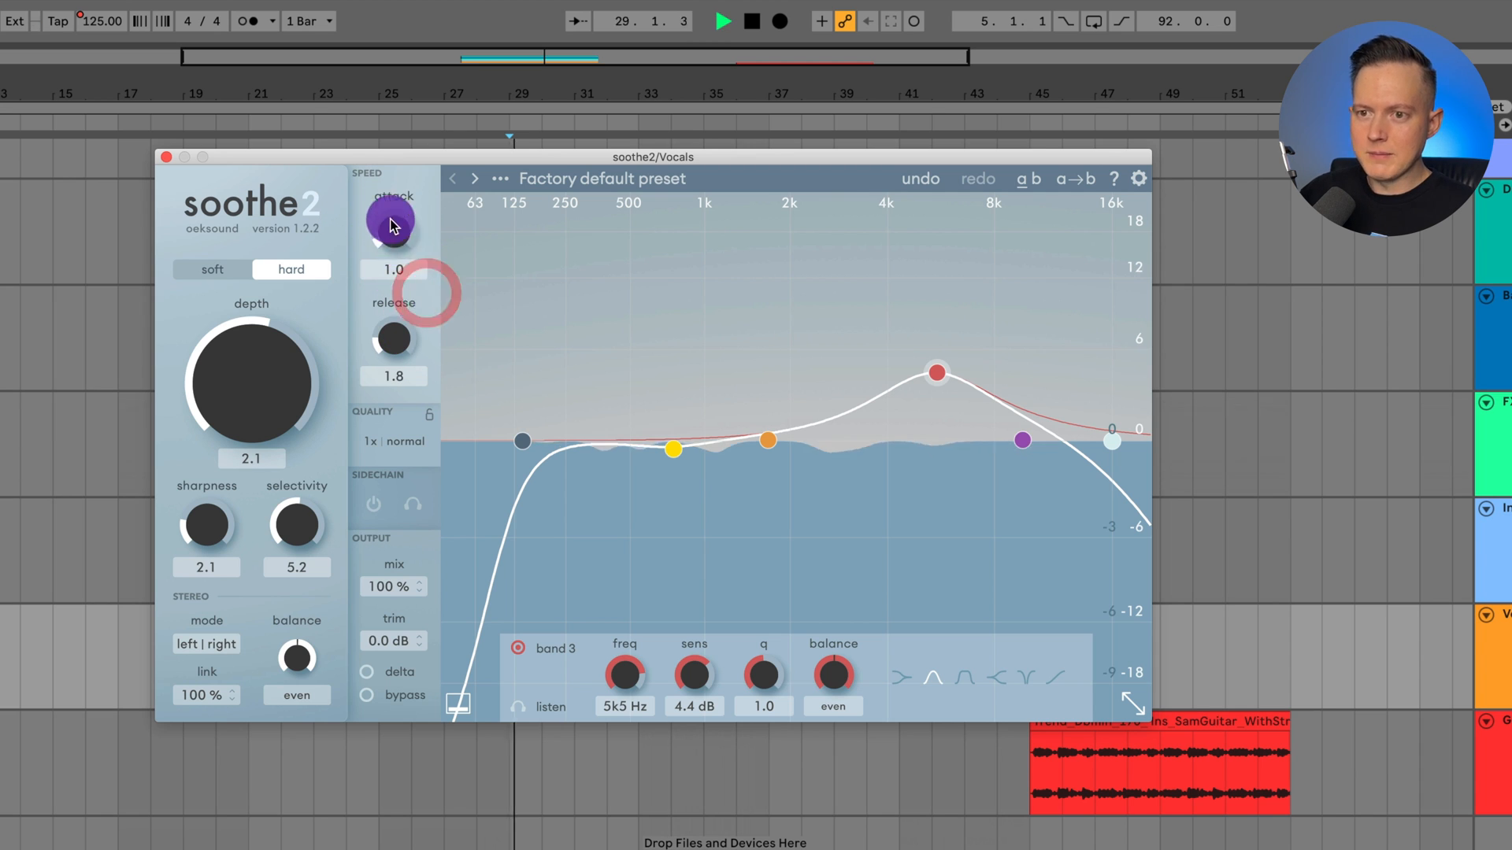
# - Try slower attack and release timings, ending near attack 1.6 and release 1.0
pyautogui.moveTo(390, 222); pyautogui.dragTo(398, 168)
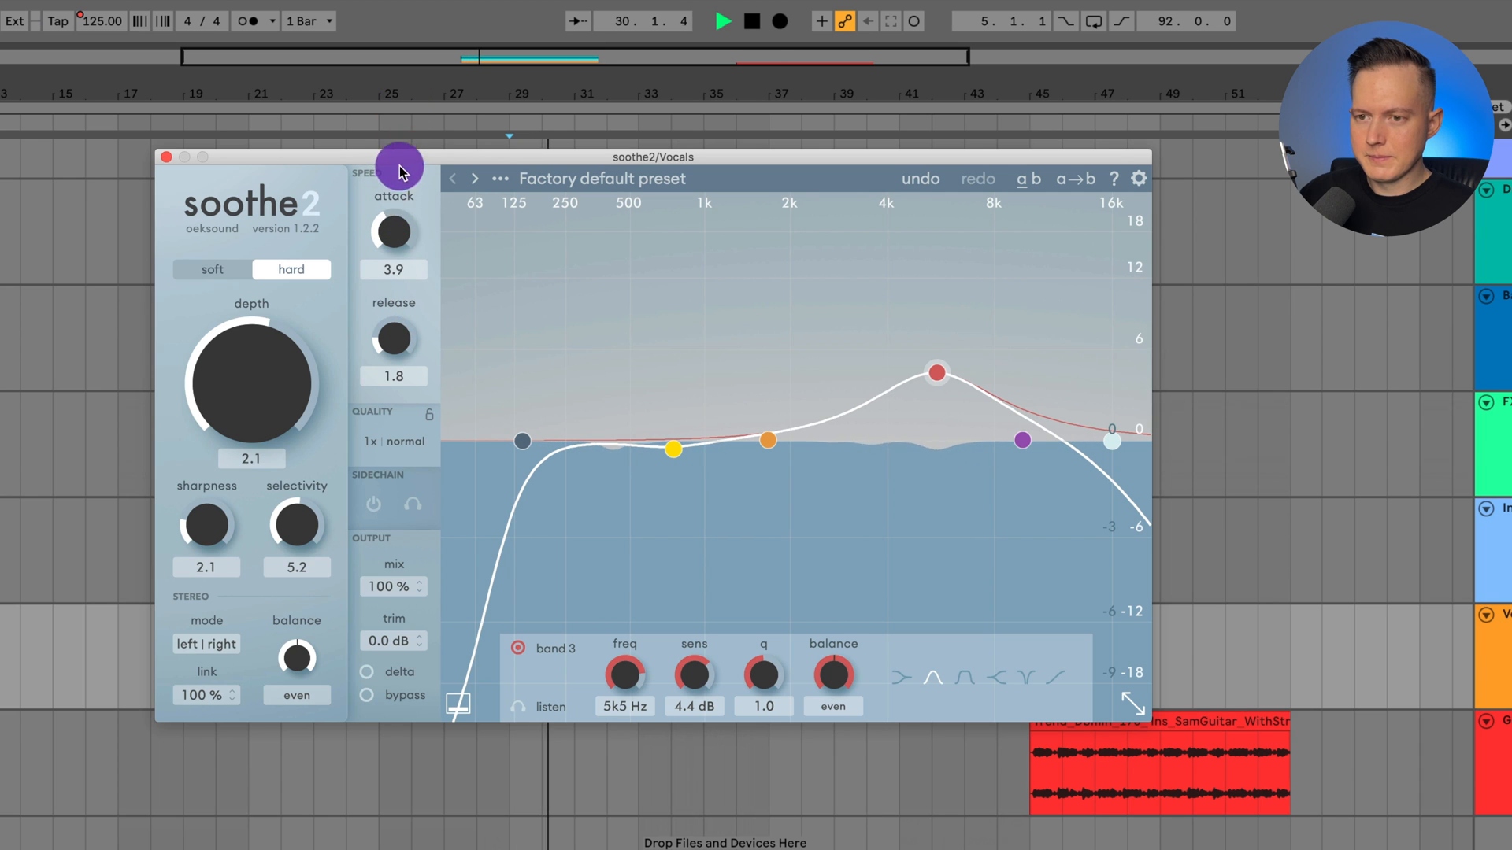
pyautogui.moveTo(393, 232); pyautogui.dragTo(419, 217)
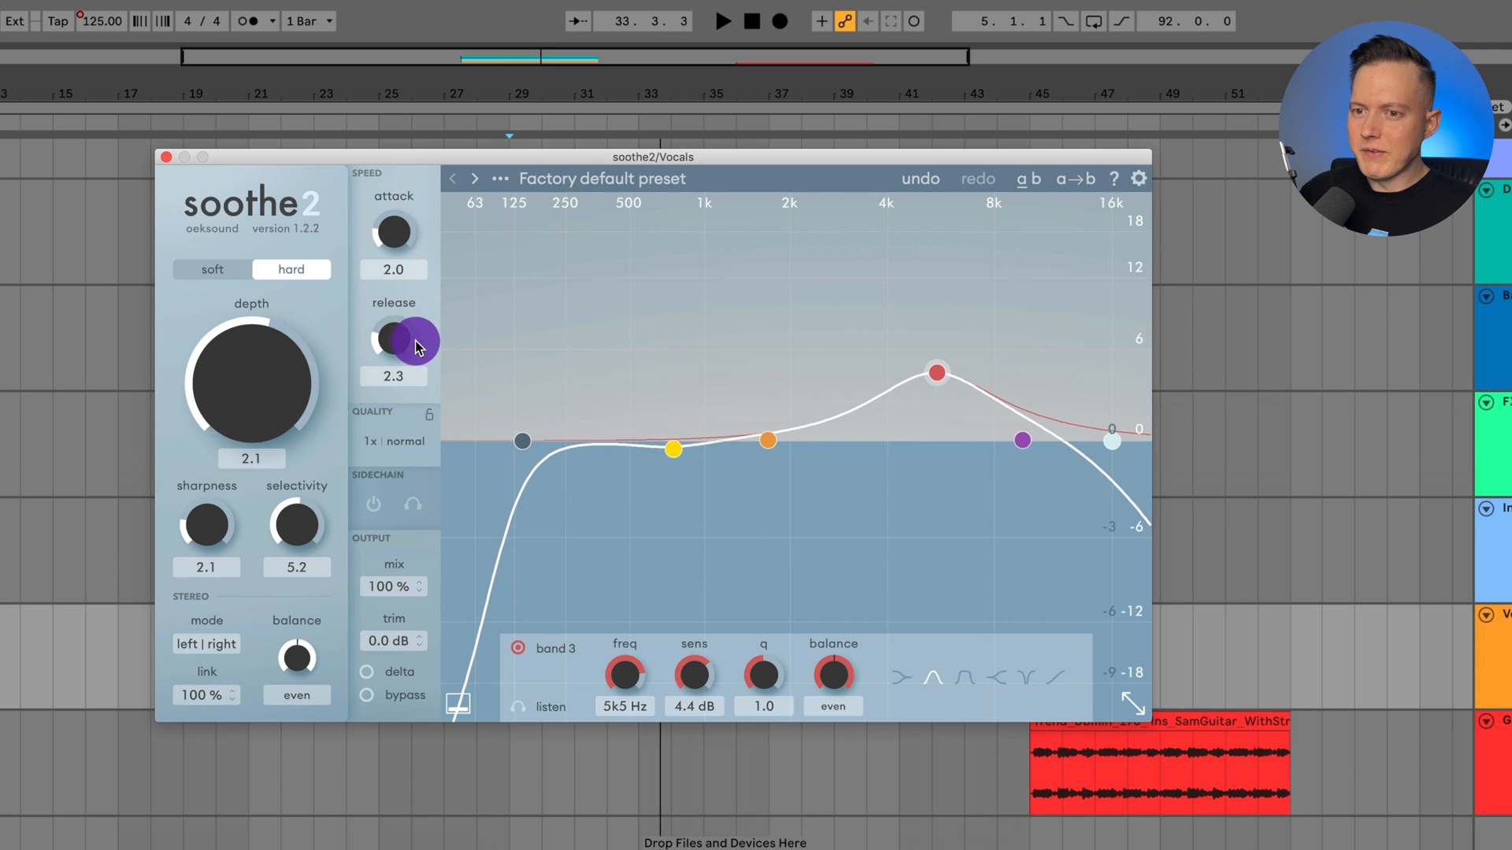
pyautogui.moveTo(393, 342); pyautogui.dragTo(393, 304)
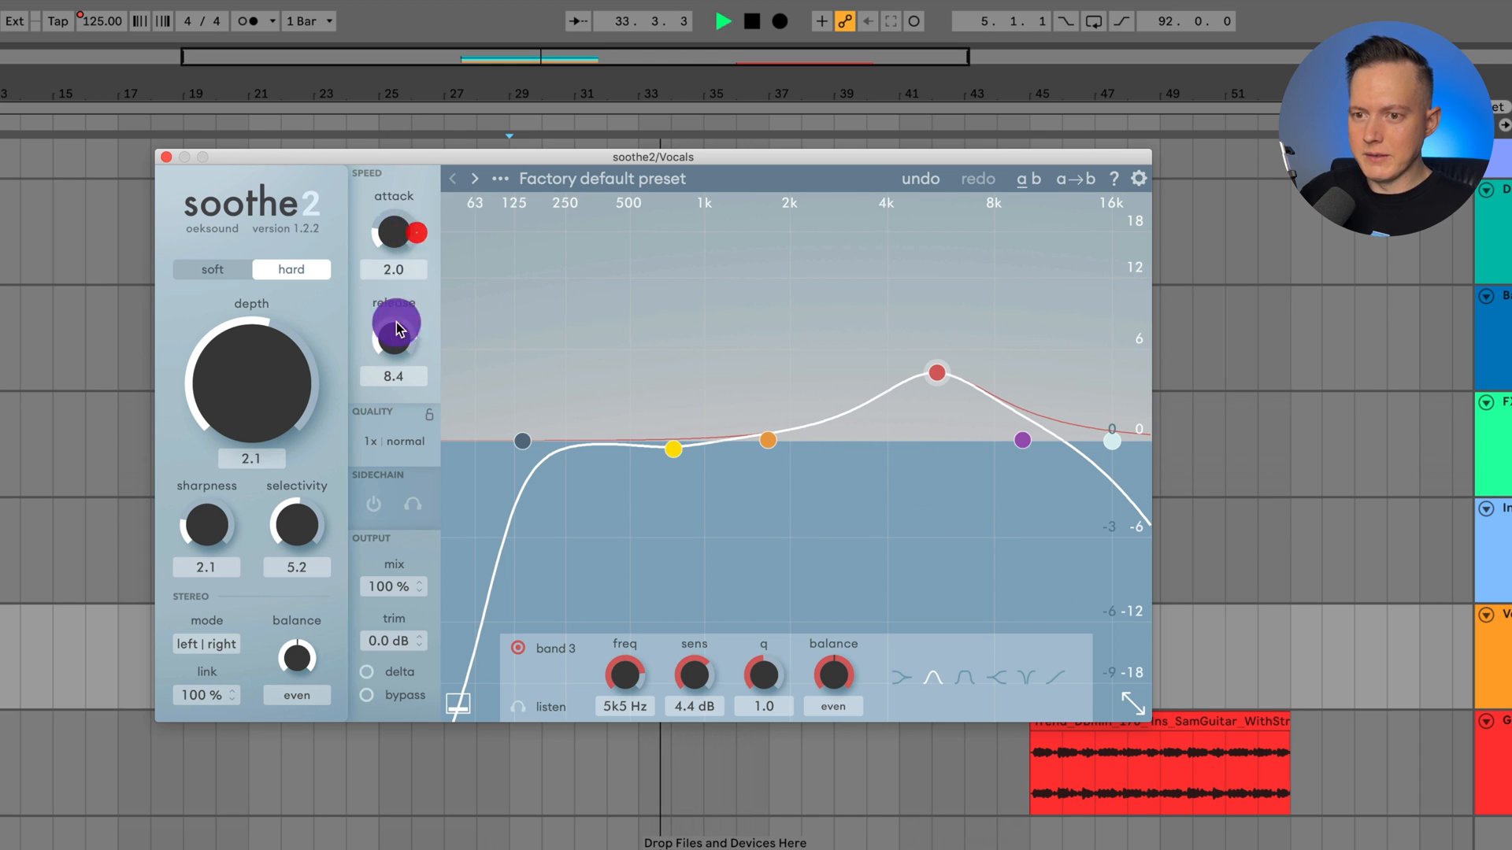
pyautogui.click(394, 441)
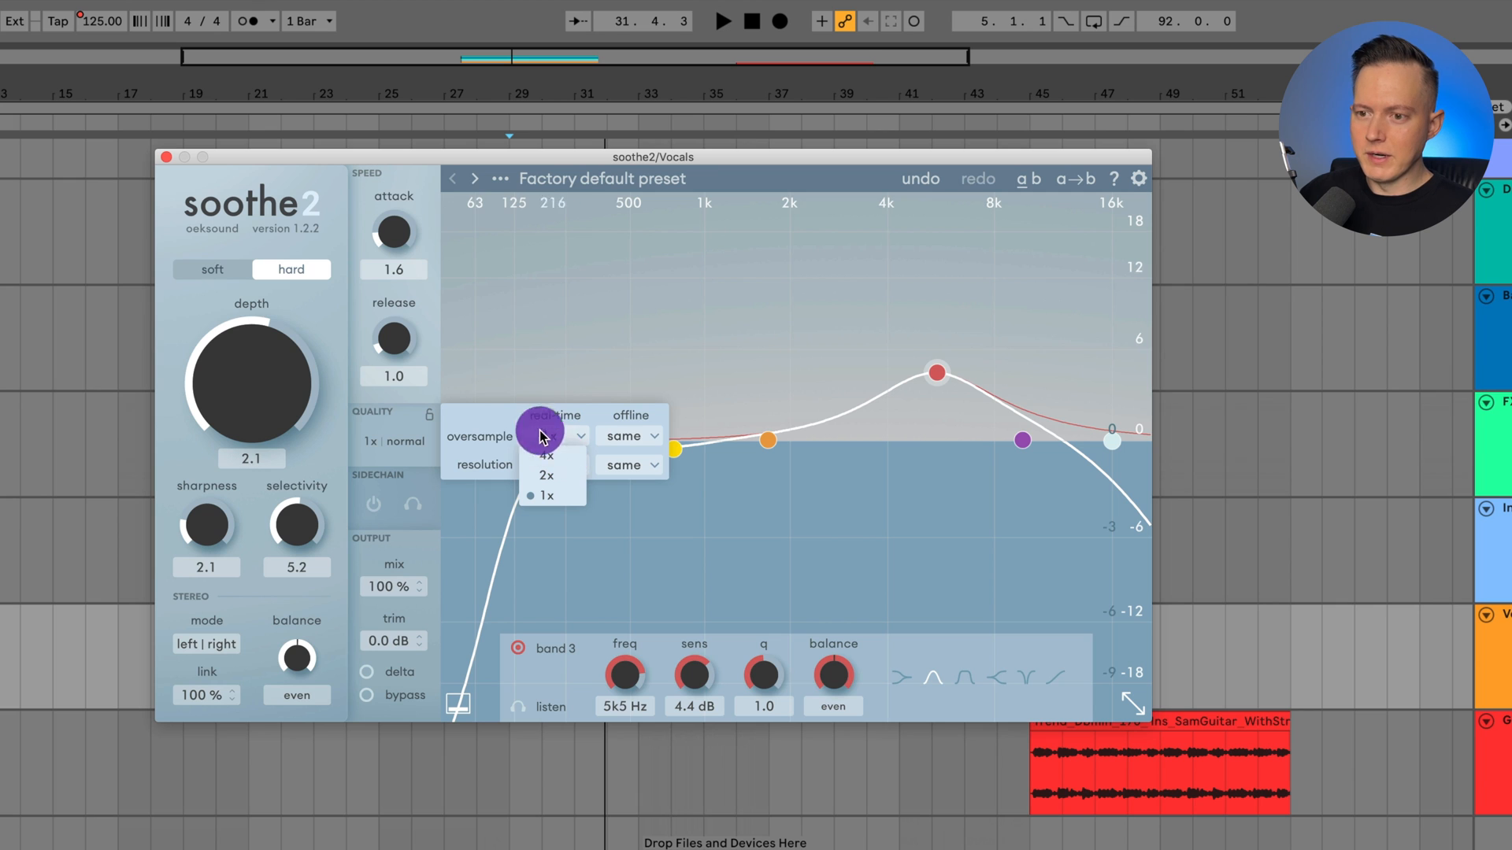
pyautogui.click(545, 497)
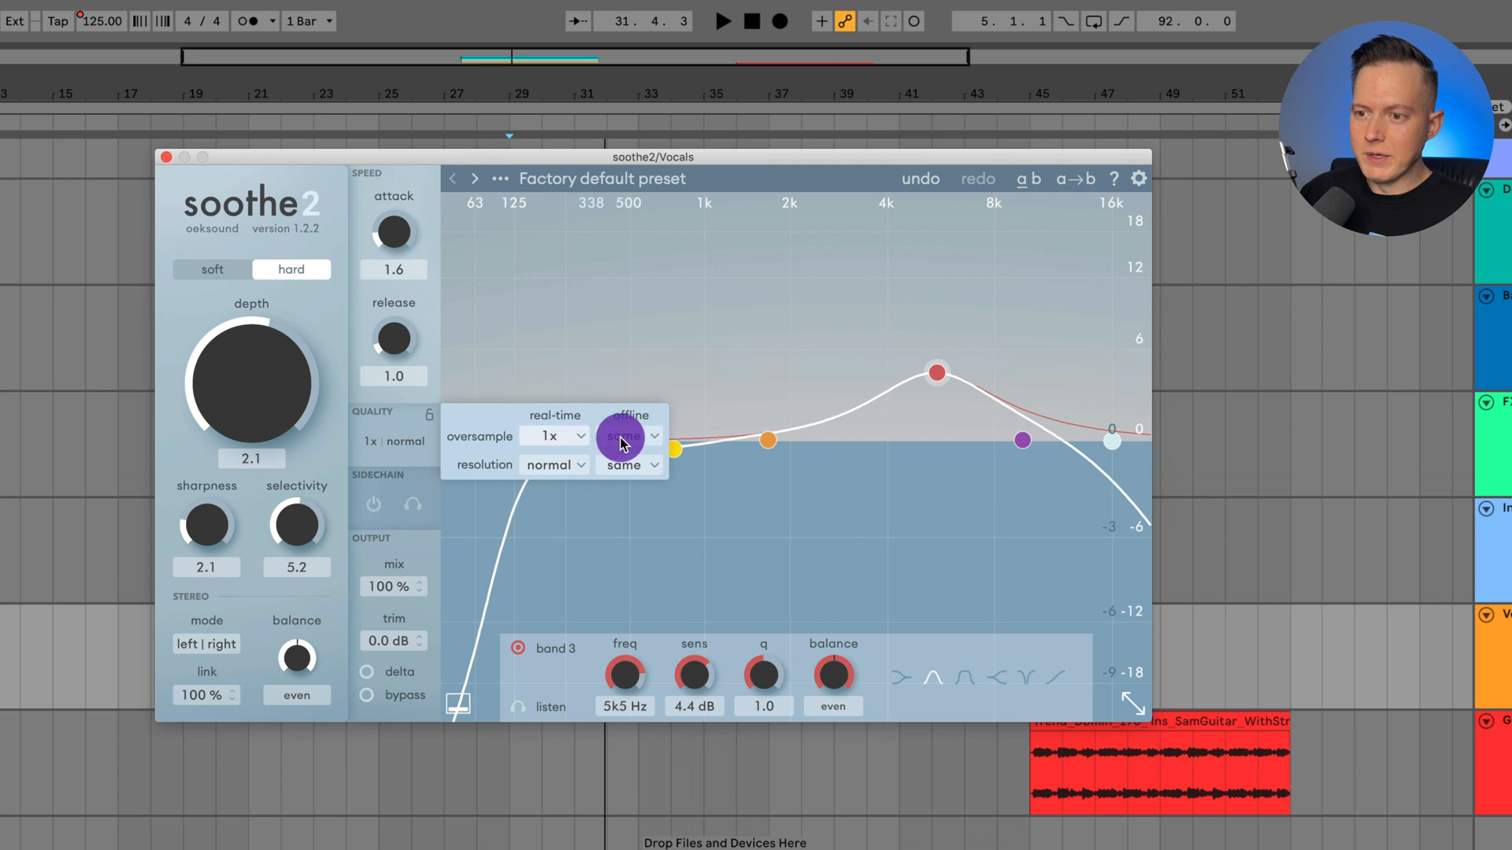
pyautogui.click(627, 436)
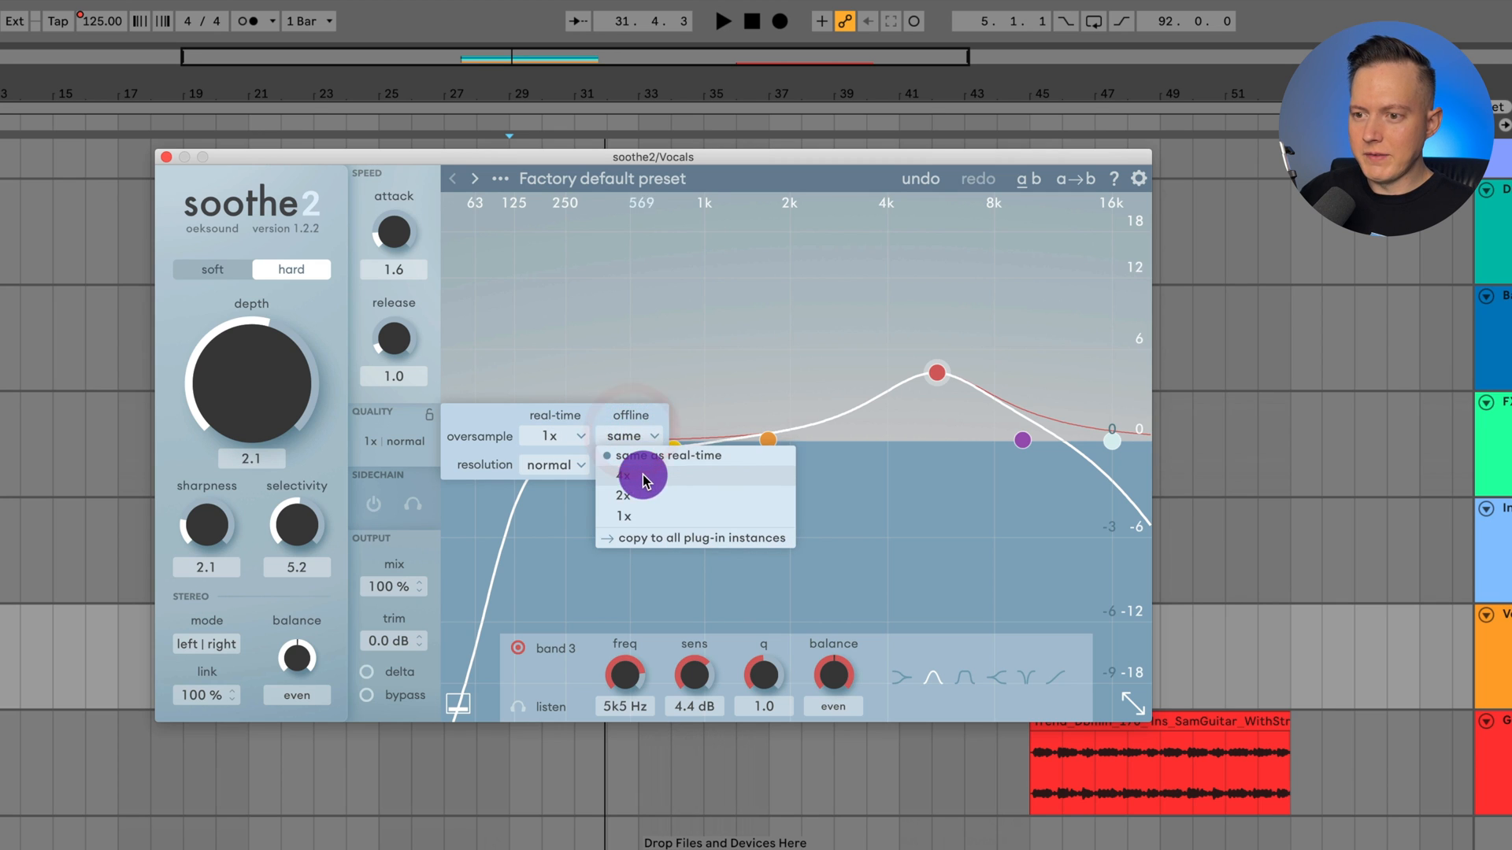
pyautogui.click(626, 476)
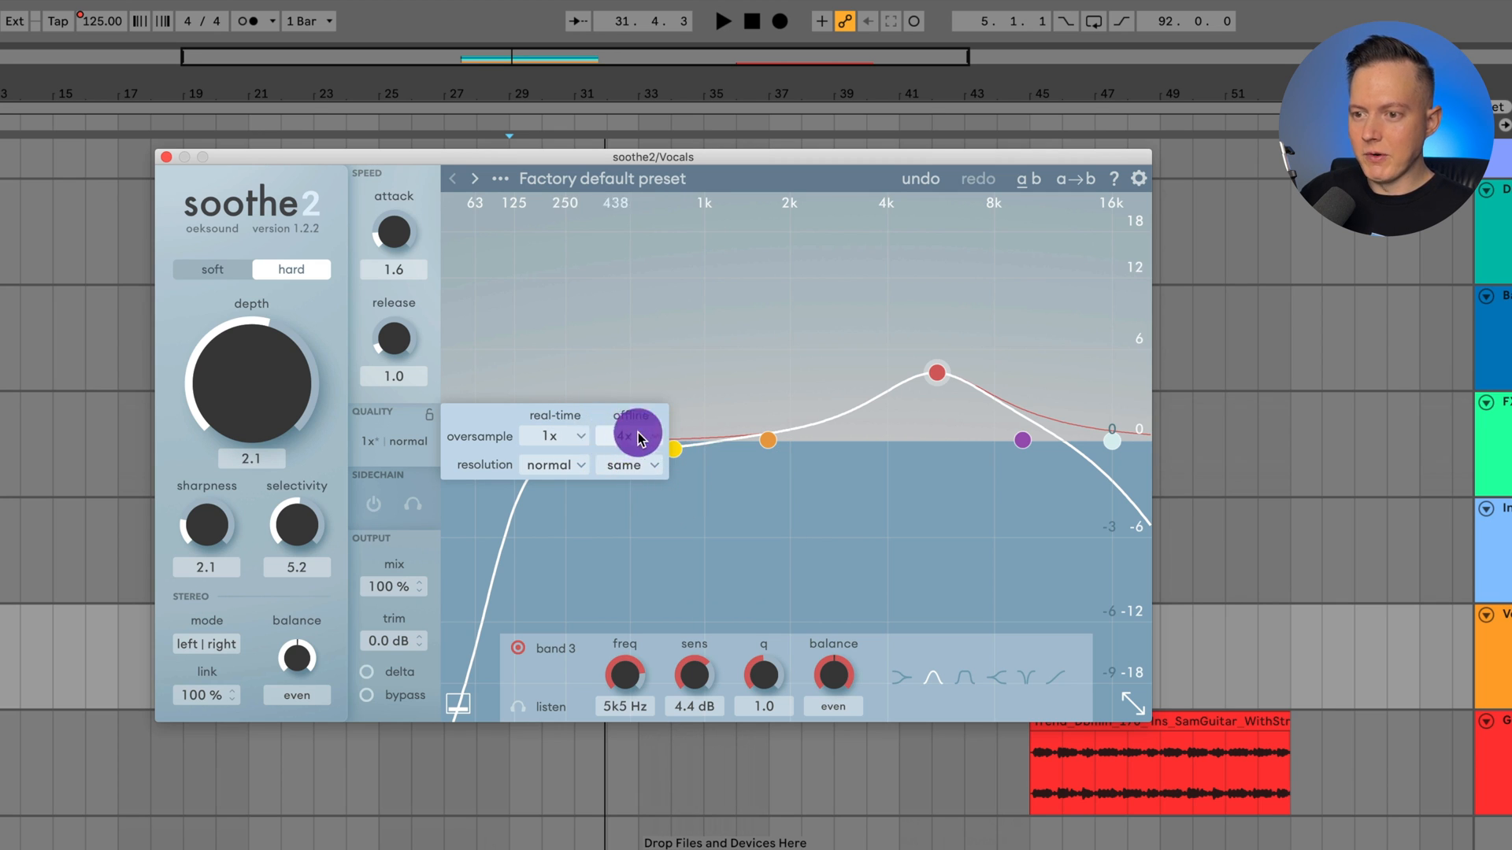
pyautogui.click(555, 436)
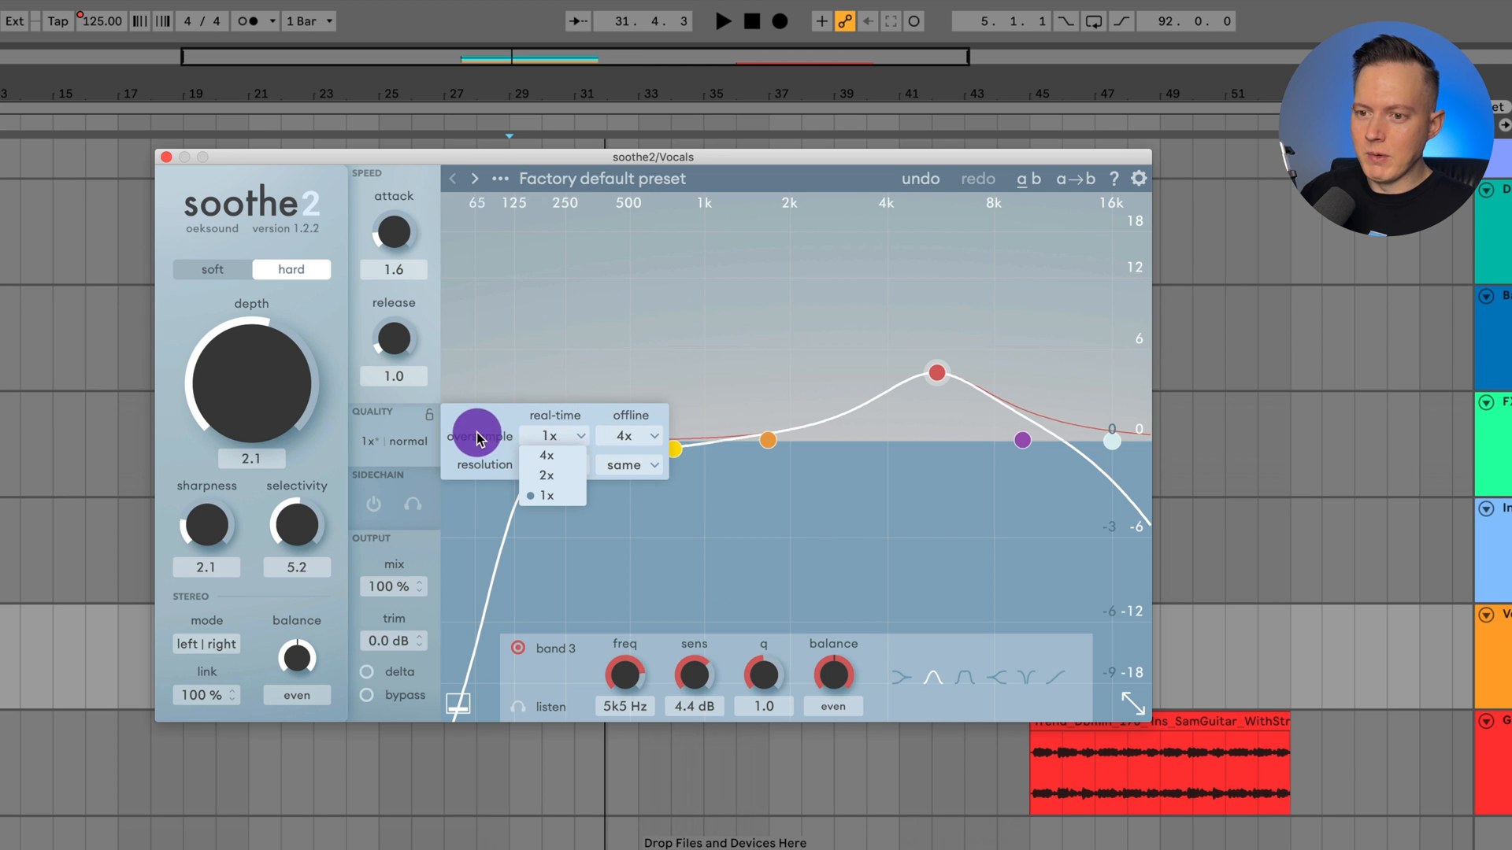
pyautogui.click(547, 496)
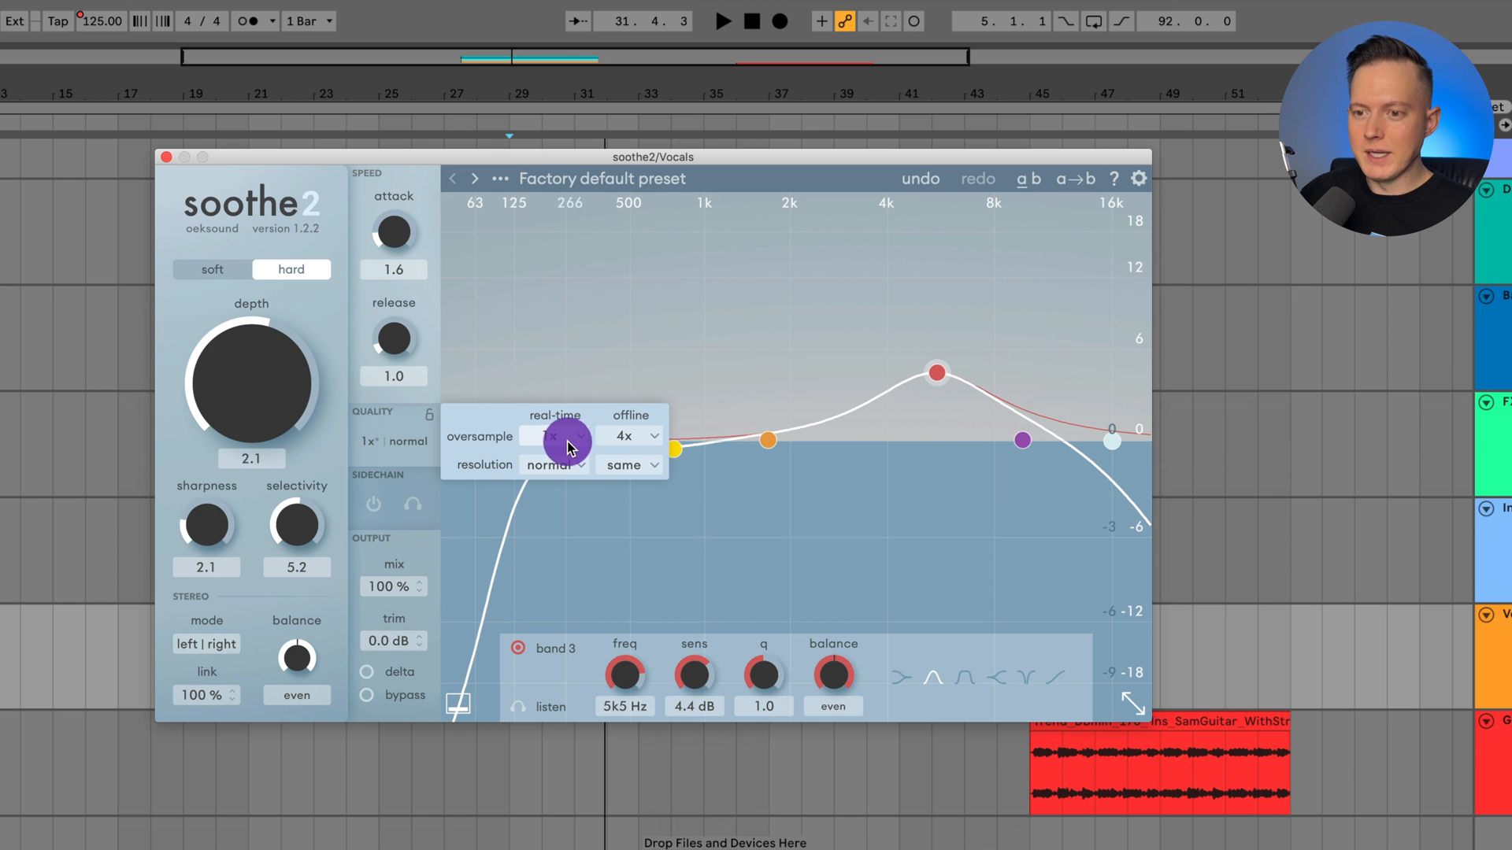
pyautogui.click(553, 465)
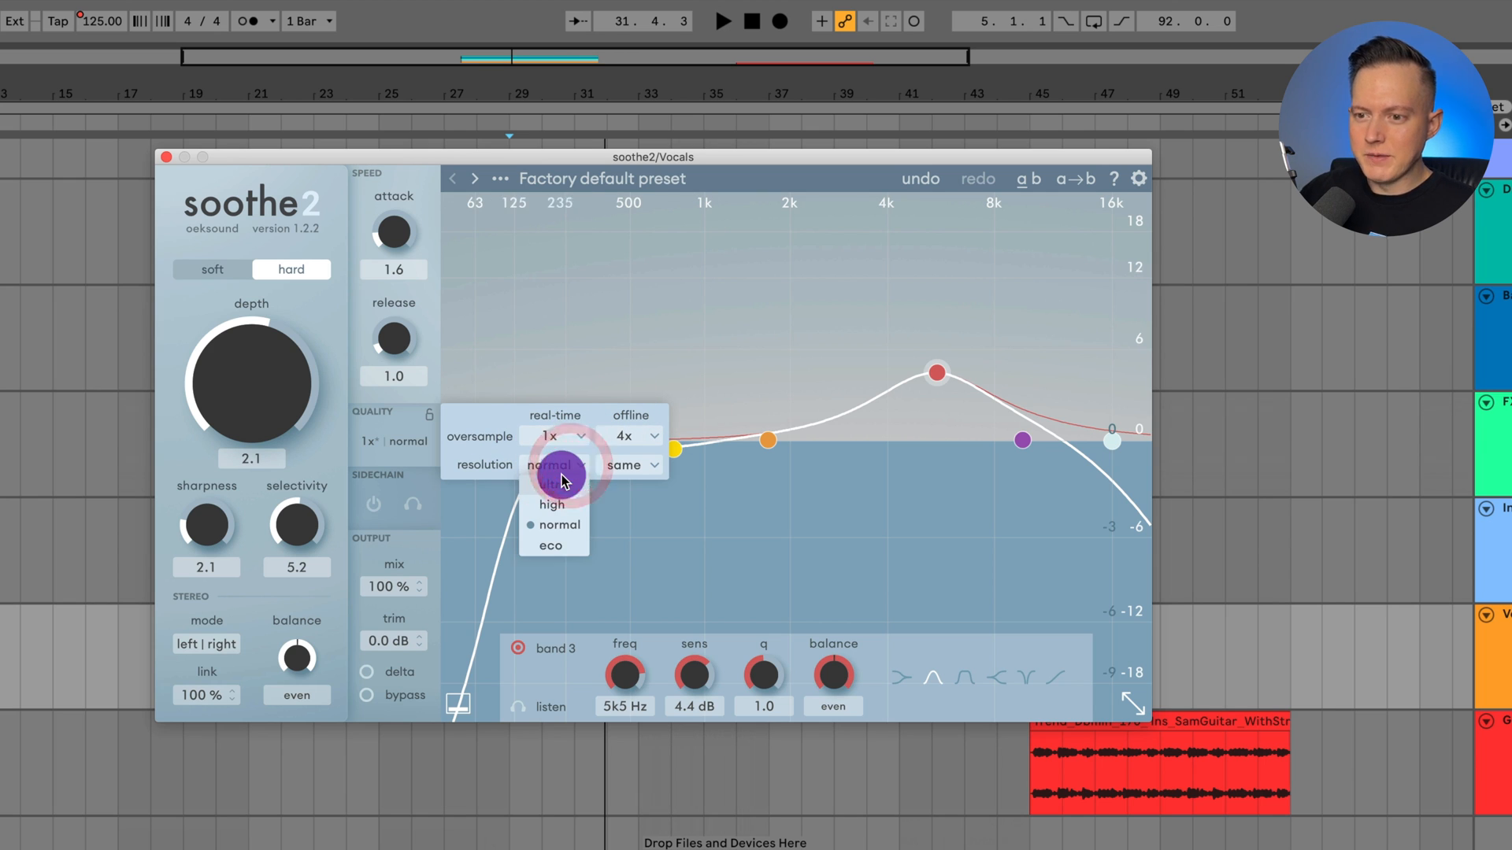
pyautogui.click(553, 524)
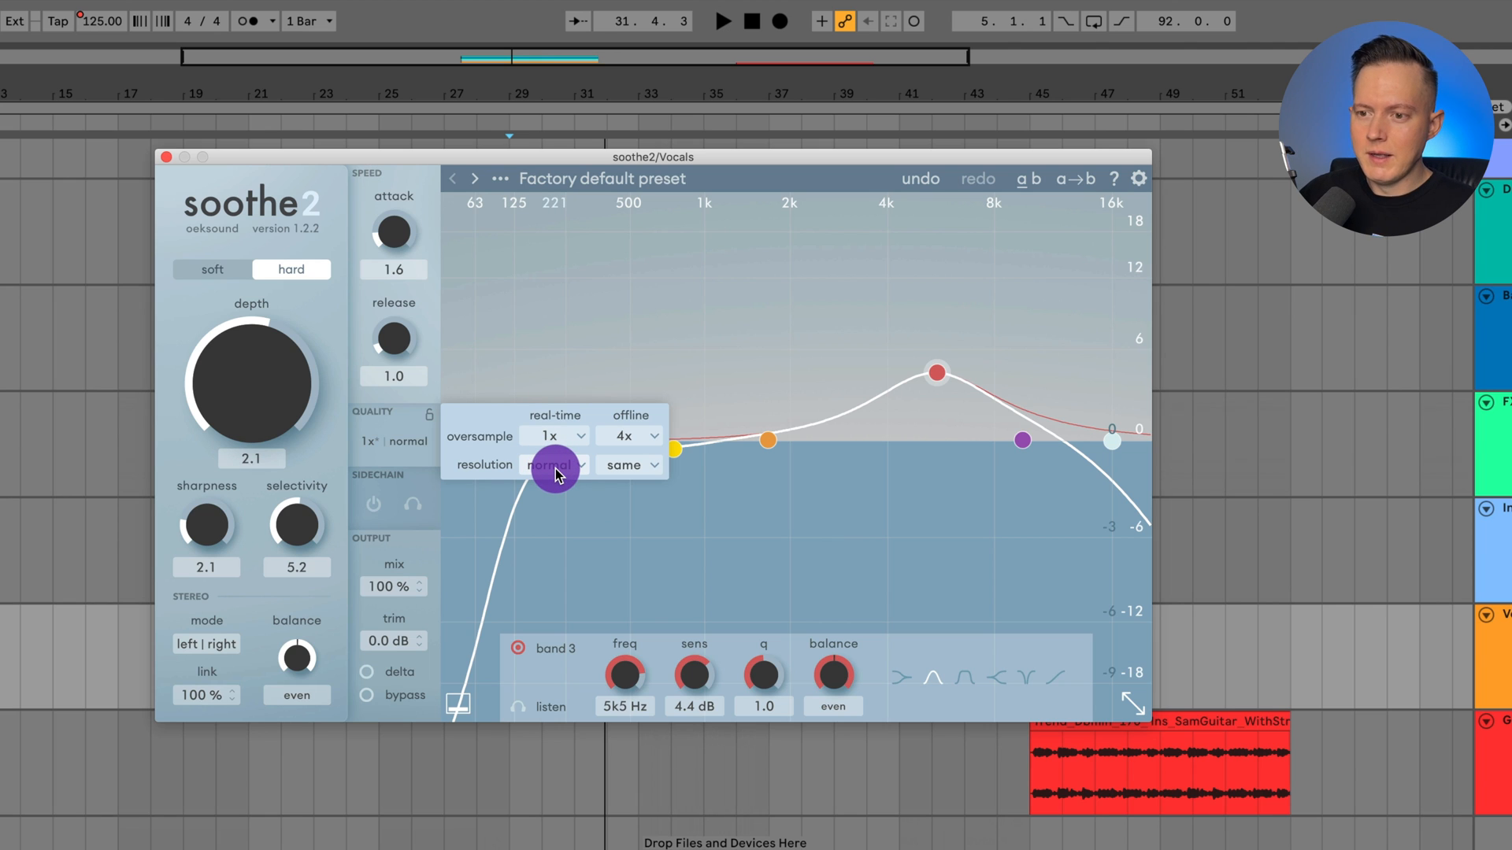
pyautogui.click(555, 464)
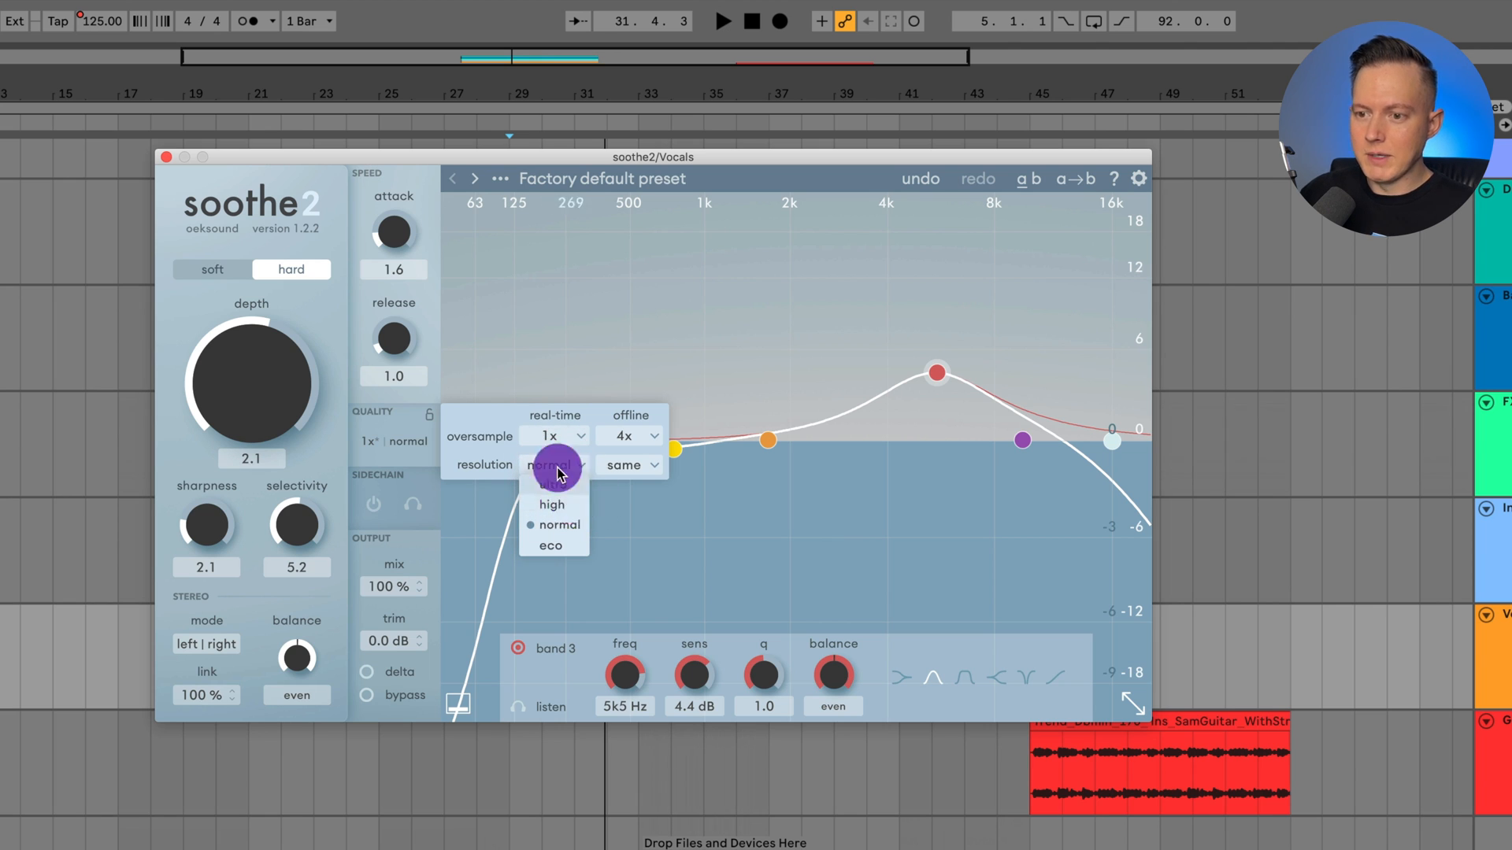
pyautogui.click(628, 464)
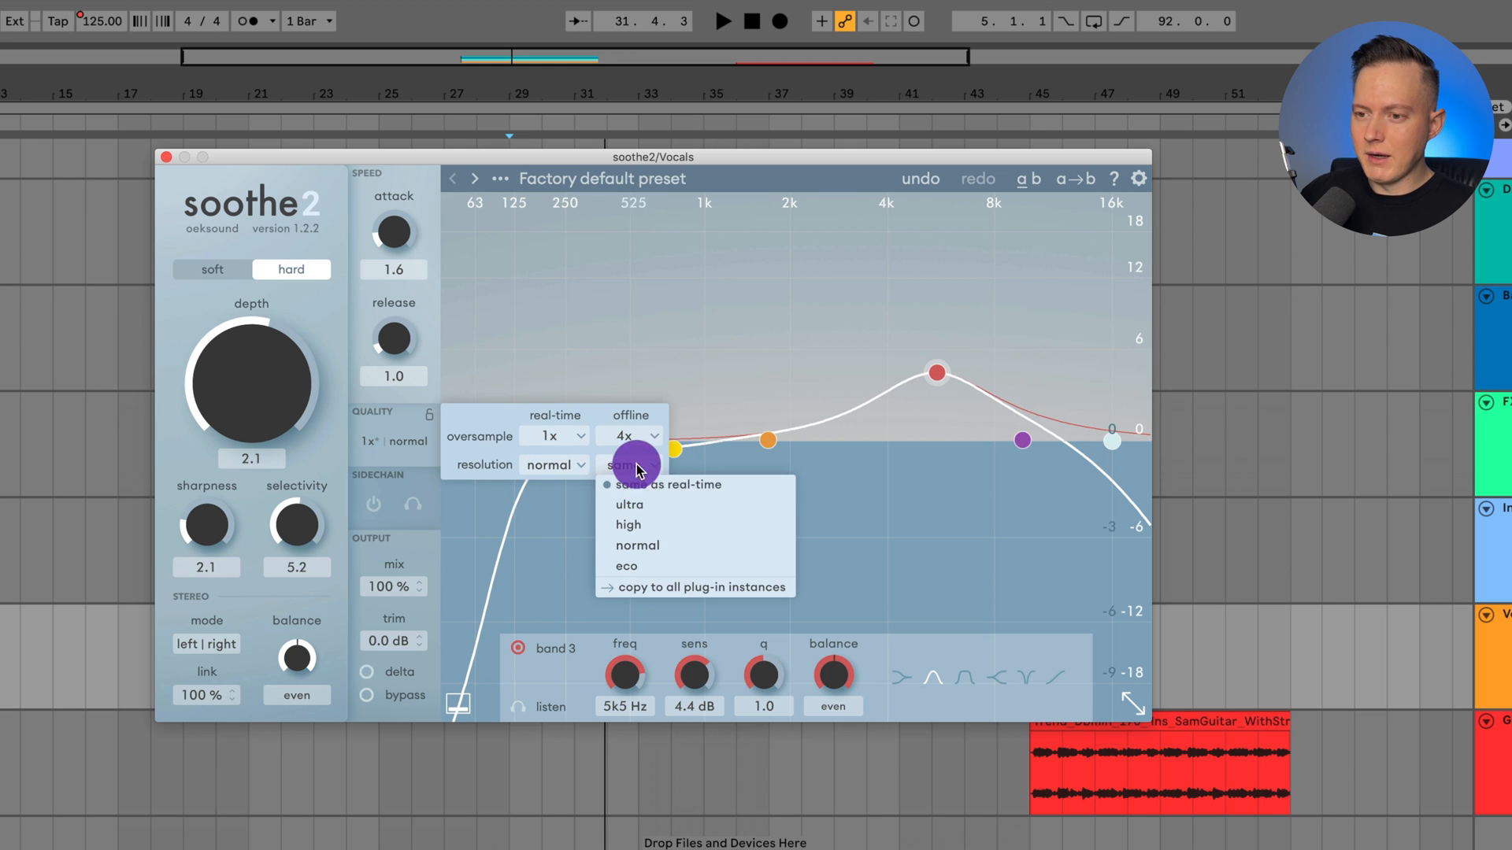
pyautogui.click(629, 464)
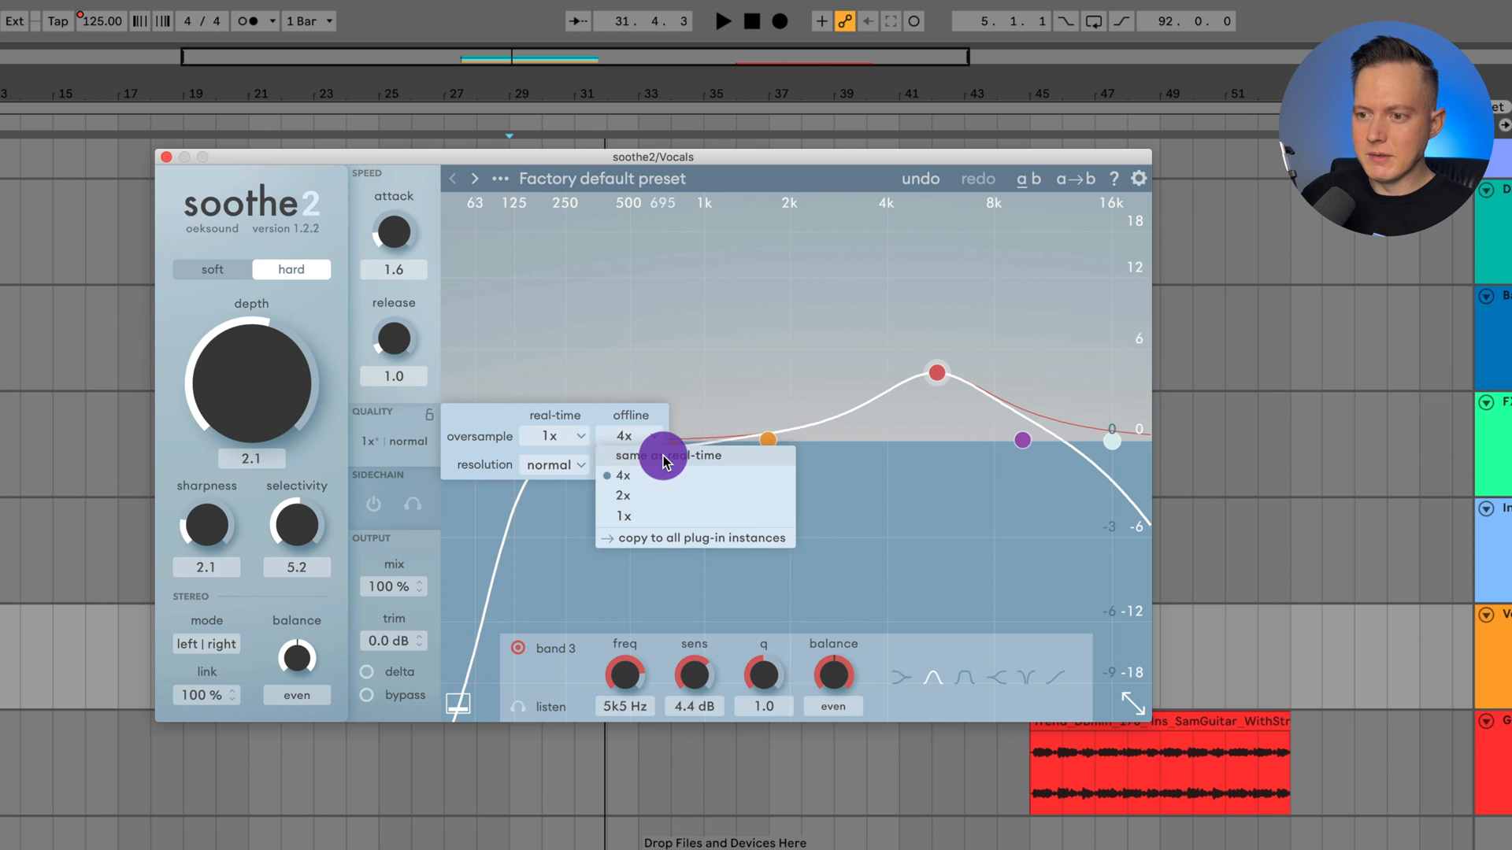
pyautogui.click(668, 455)
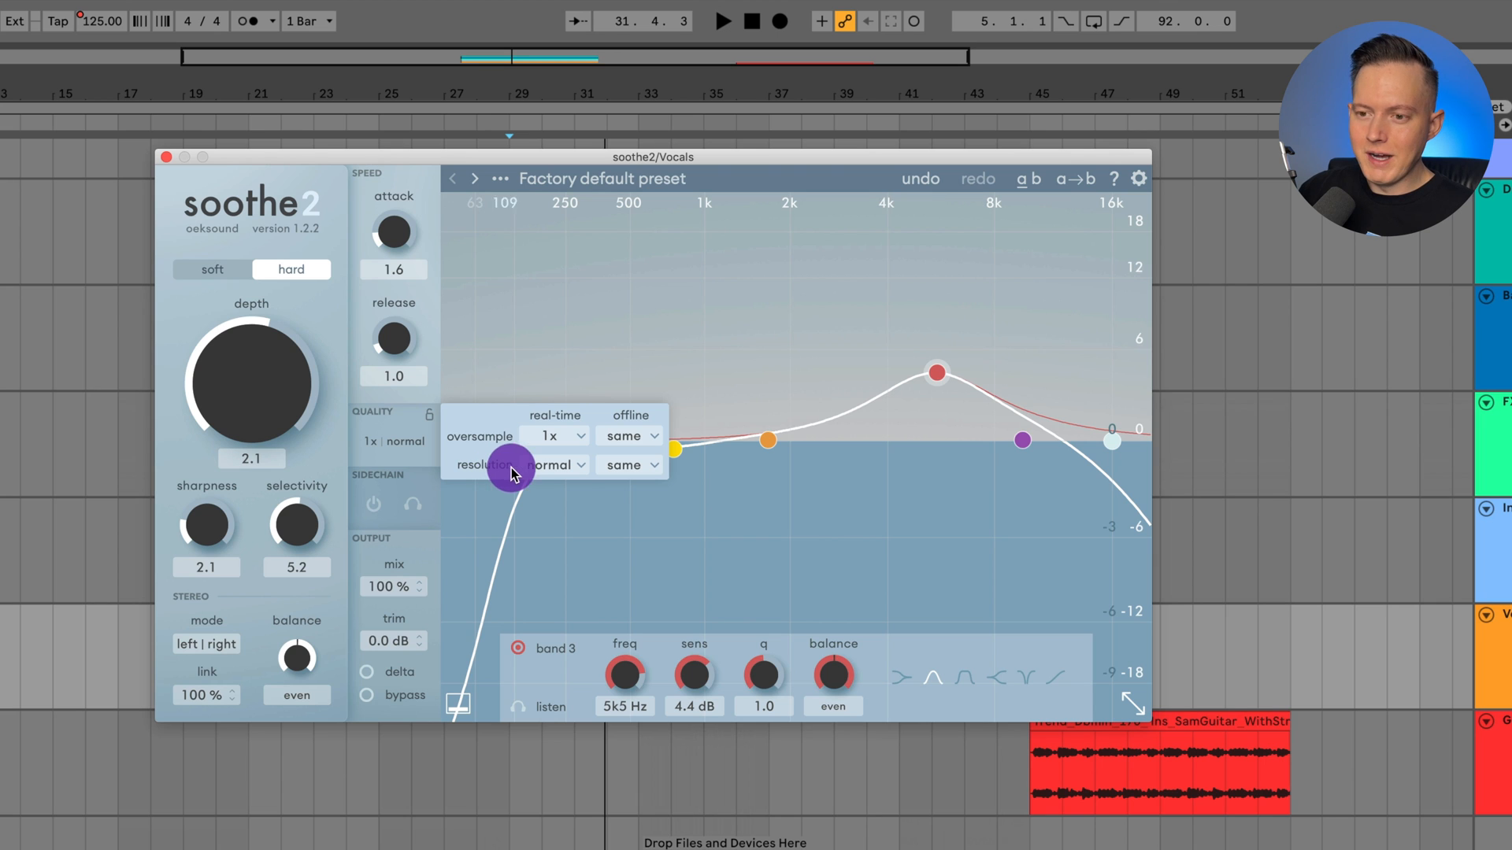
pyautogui.moveTo(573, 472)
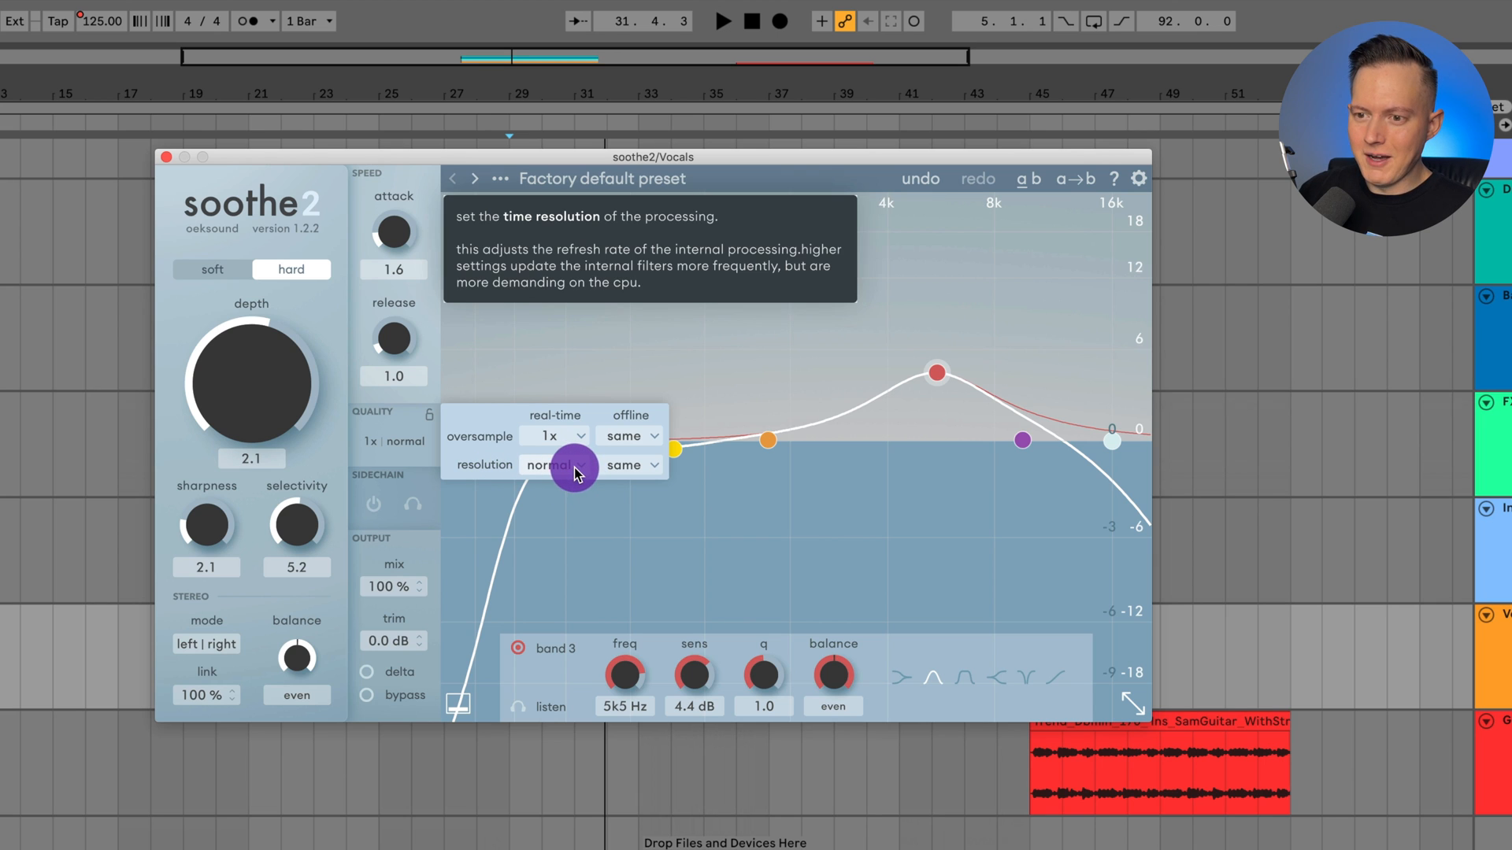
pyautogui.moveTo(487, 461)
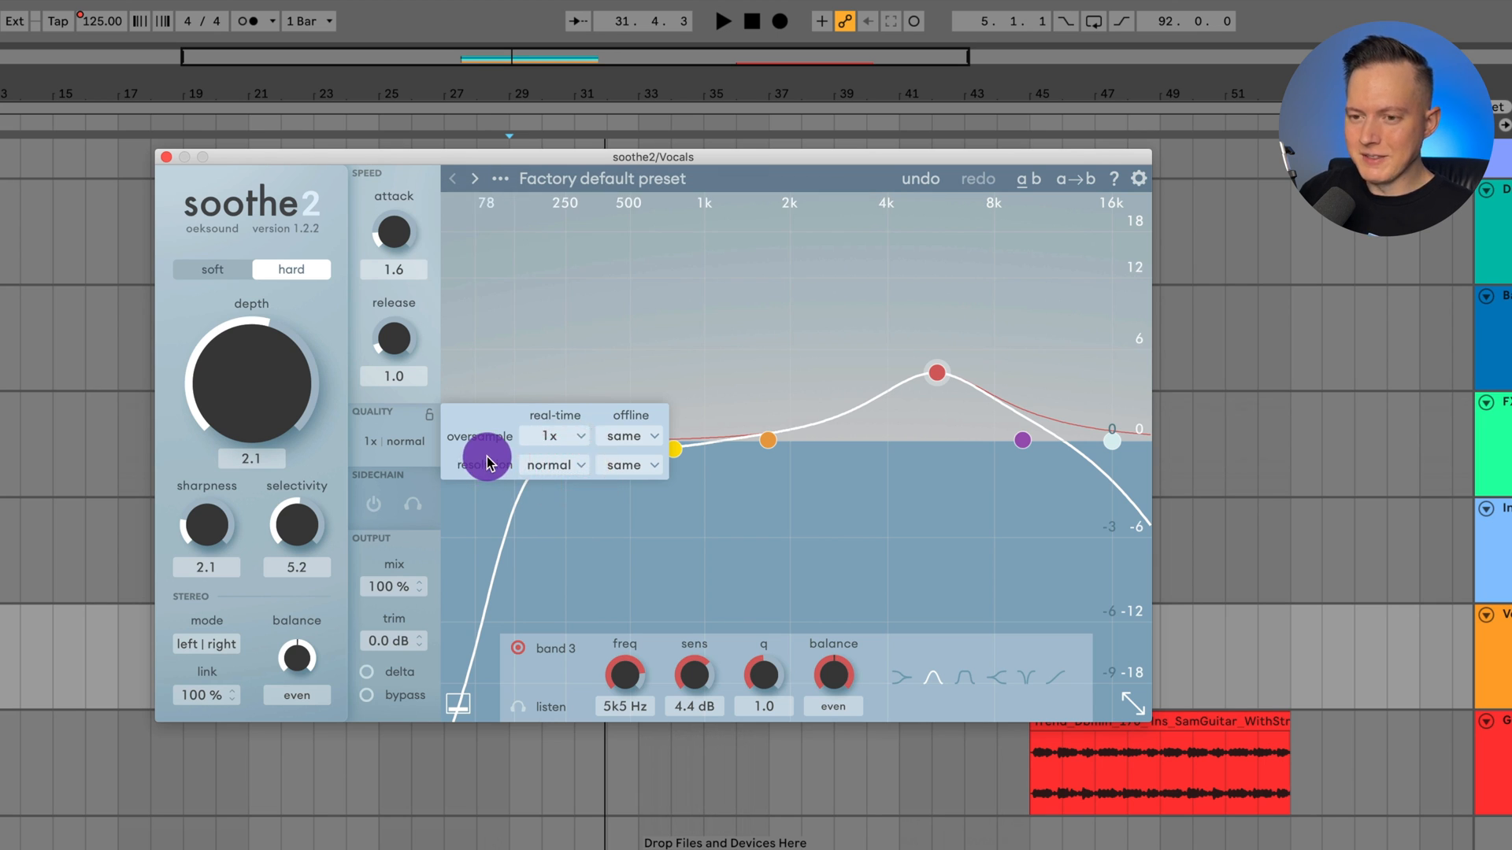
pyautogui.moveTo(394, 439)
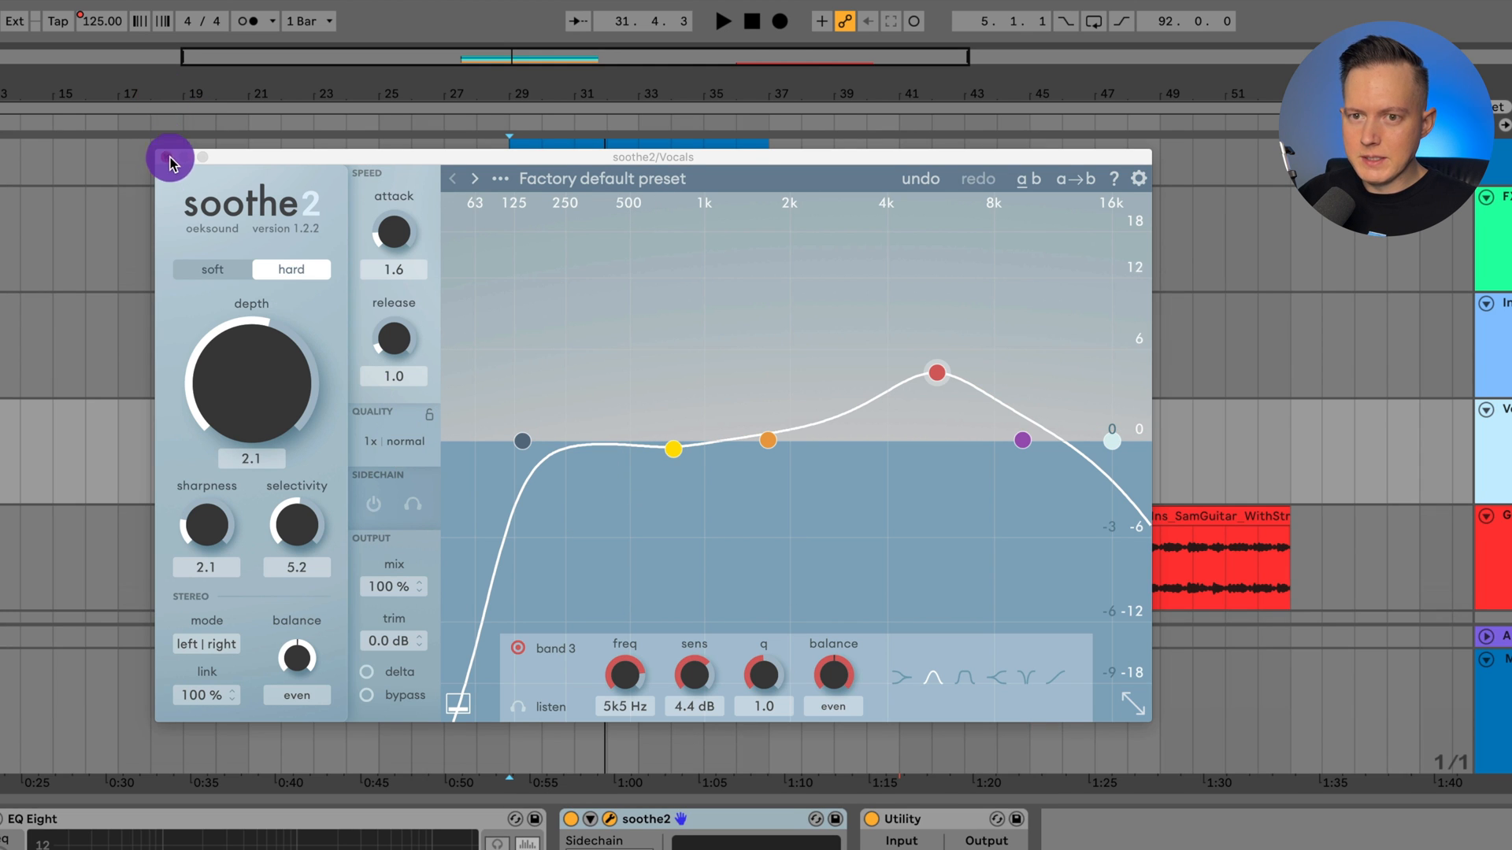
# - Feed the Vocals track as sidechain into the Instruments instance and listen to the sidechain signal
pyautogui.click(170, 157)
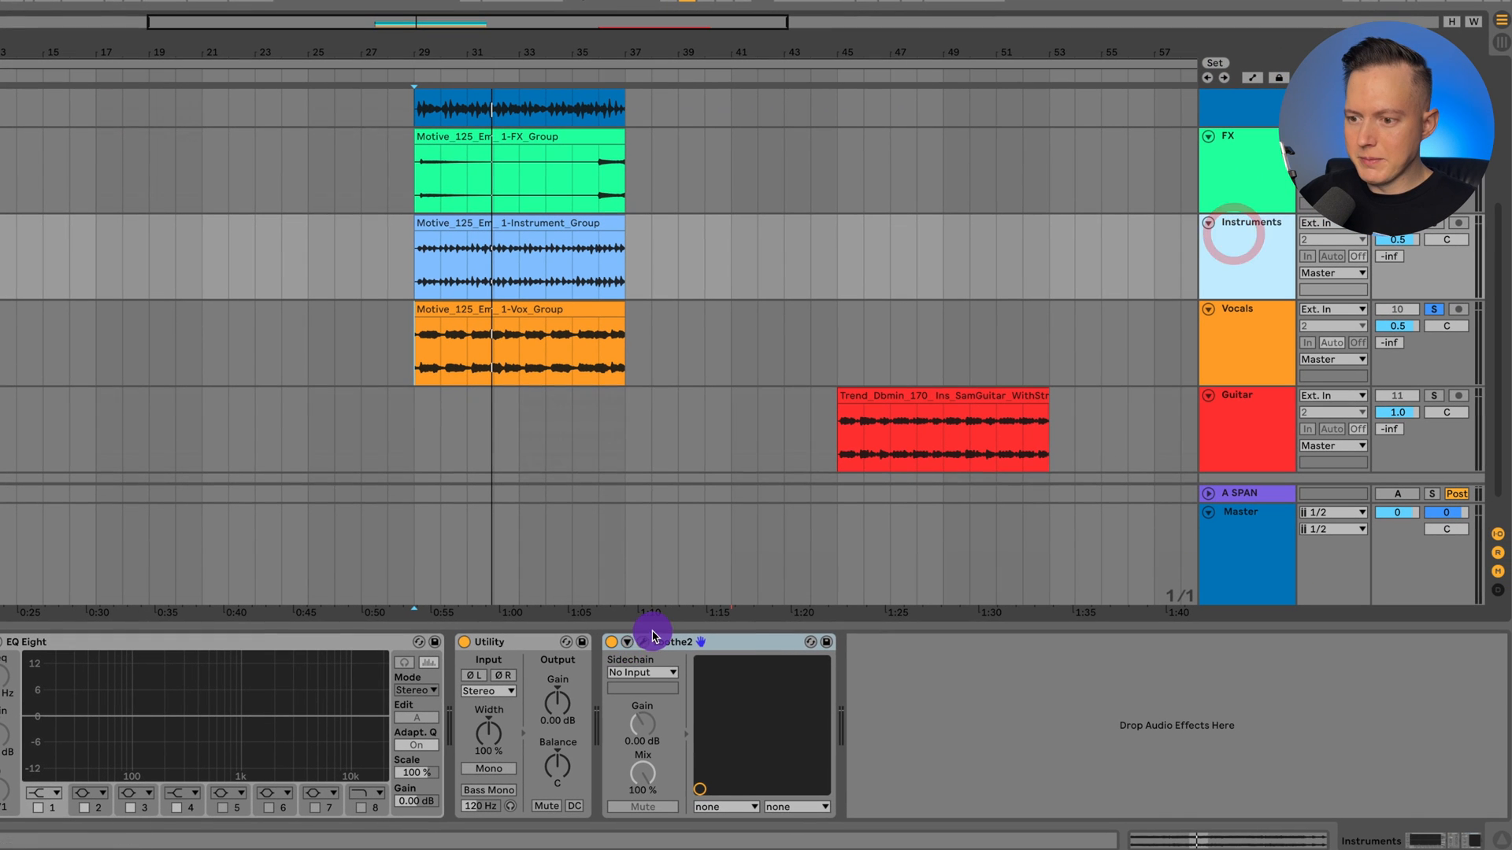
pyautogui.click(641, 672)
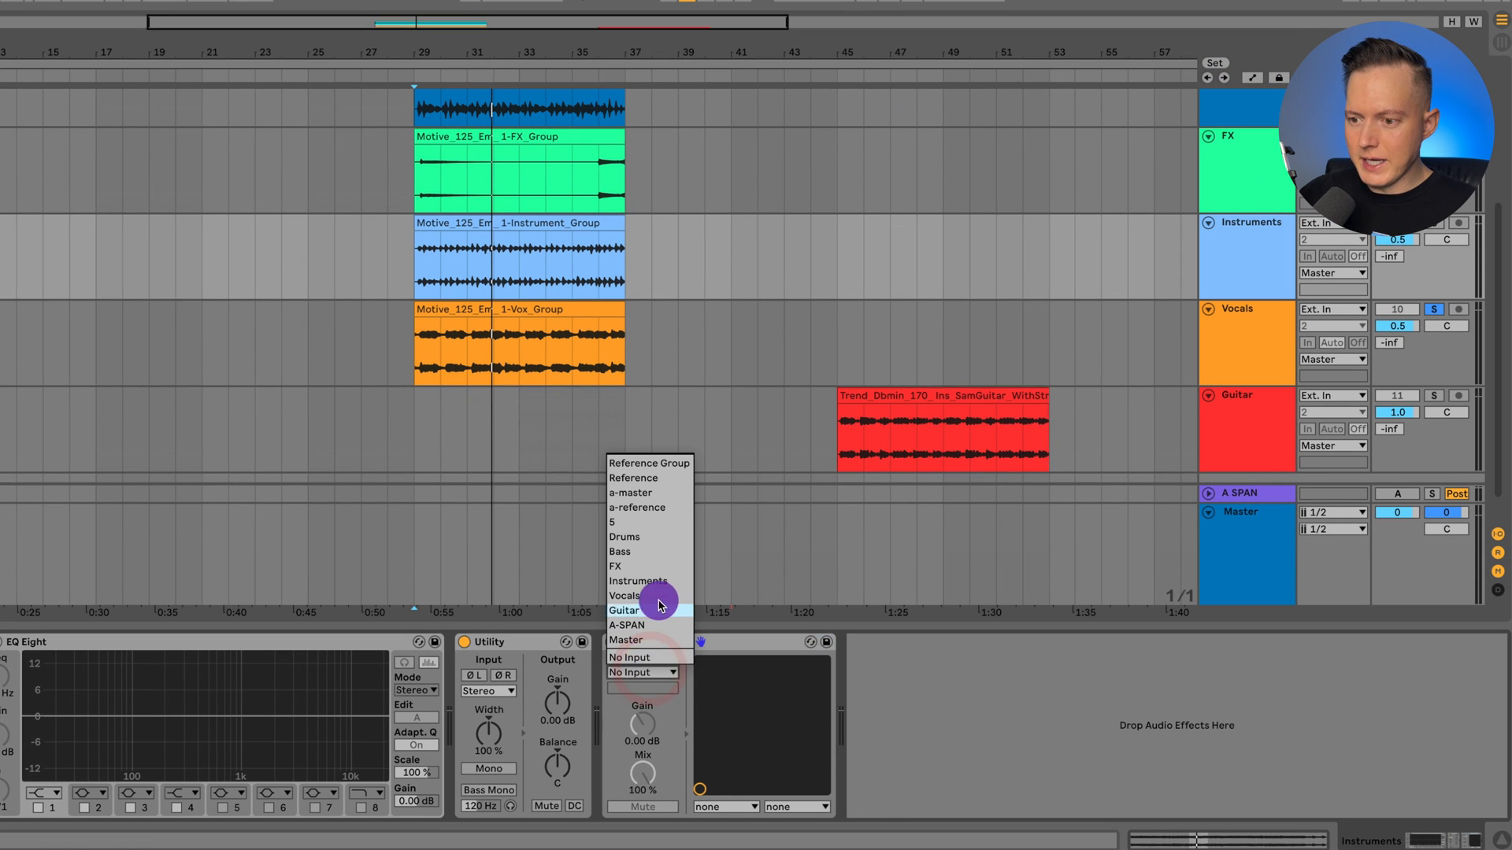
pyautogui.click(624, 595)
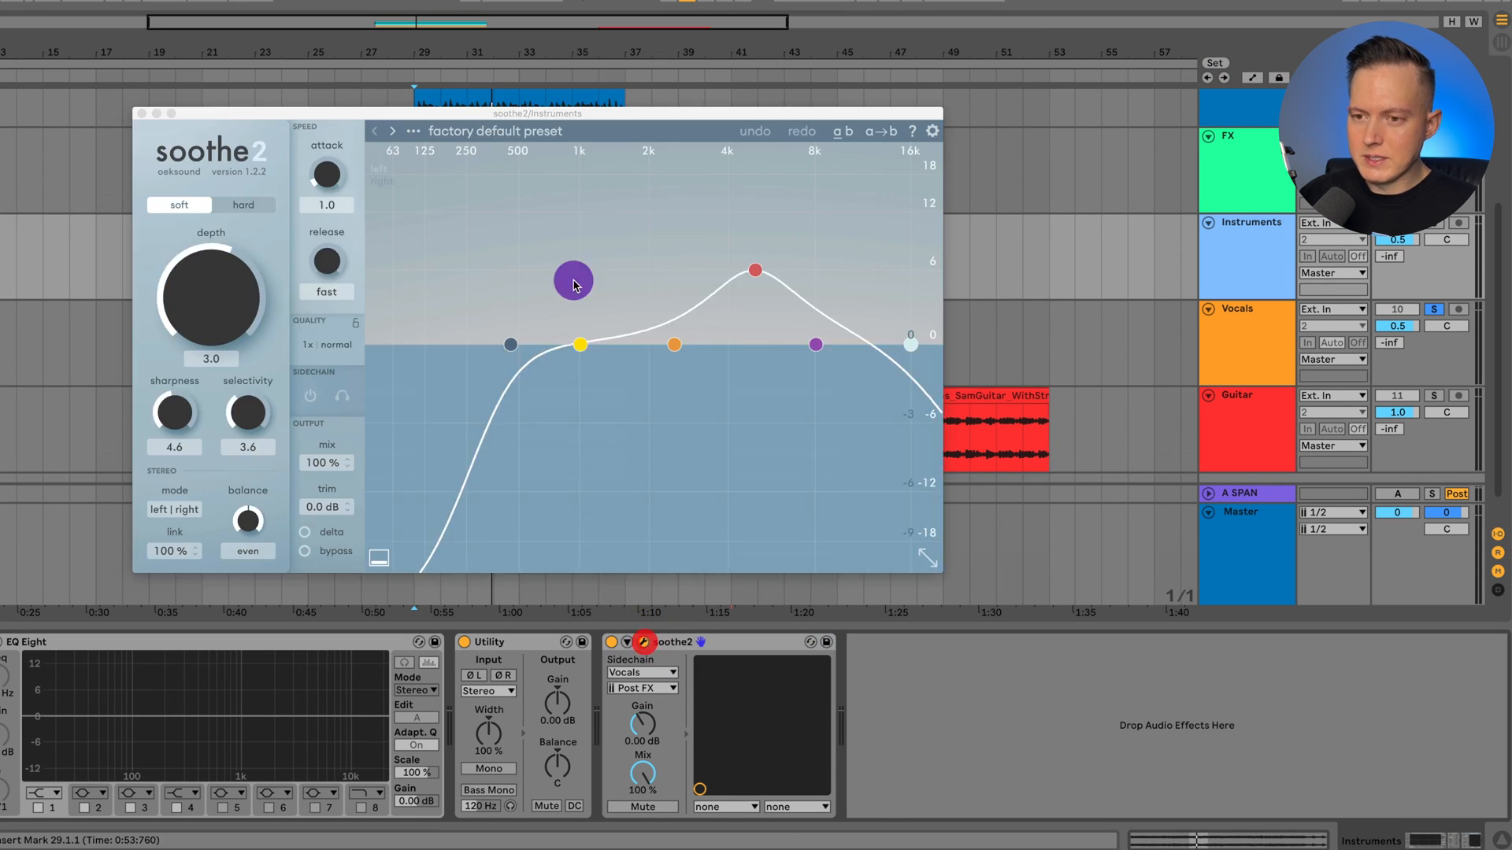
pyautogui.moveTo(539, 114); pyautogui.dragTo(496, 106)
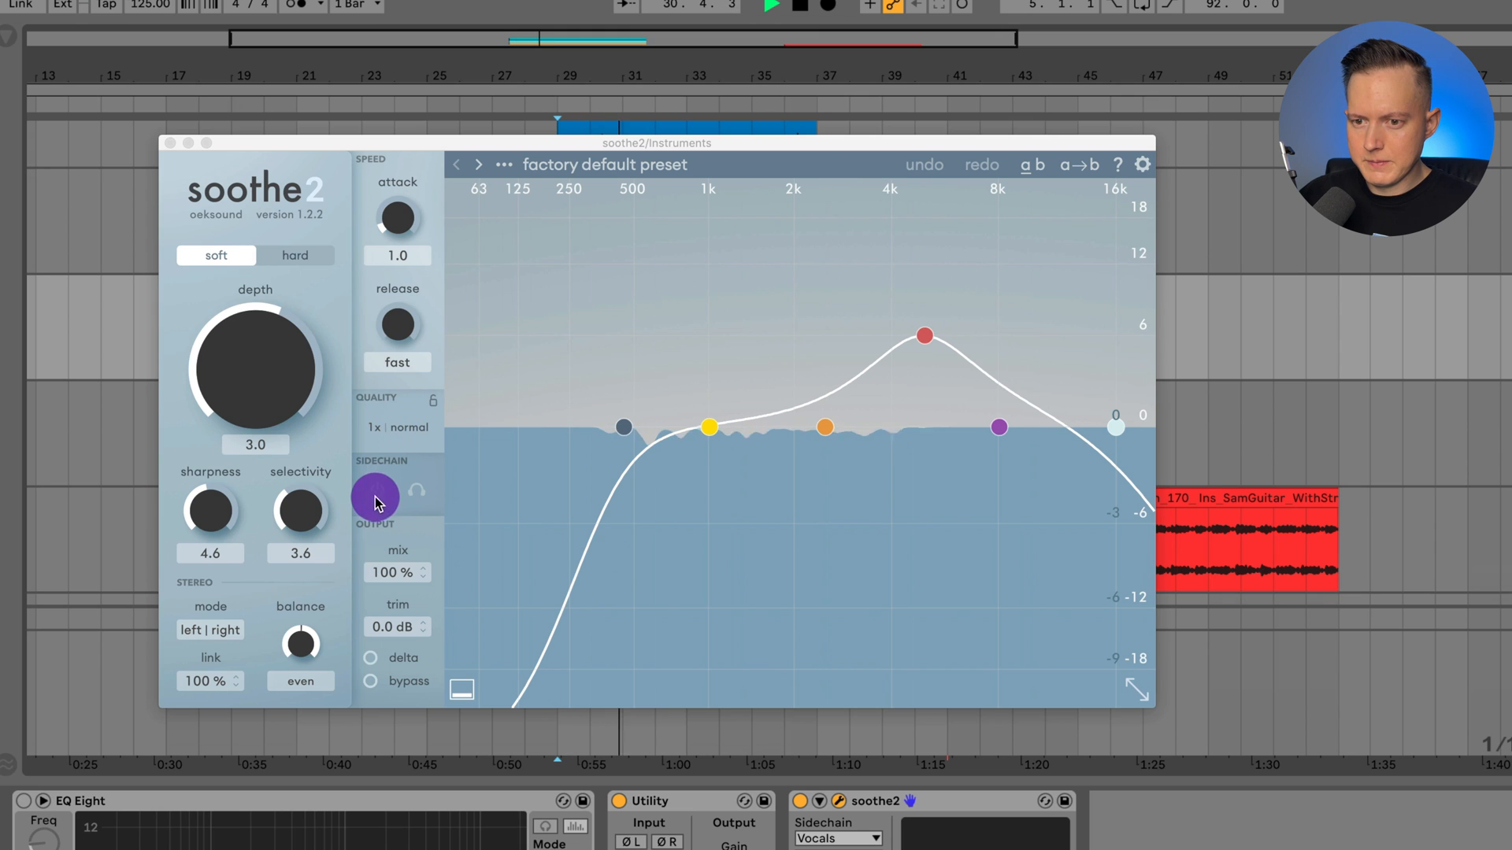
pyautogui.moveTo(377, 494)
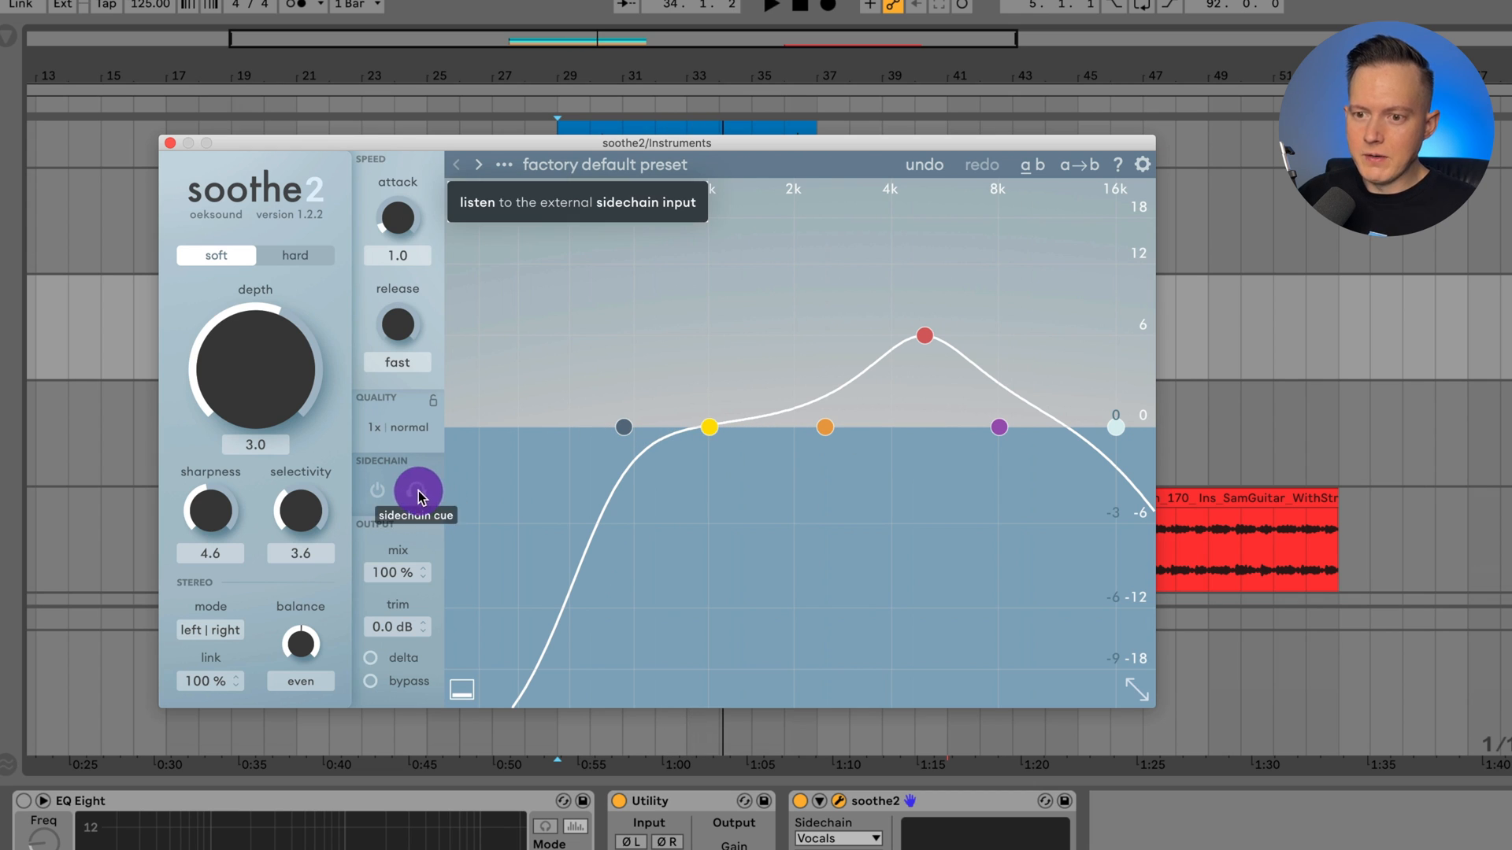
pyautogui.click(397, 490)
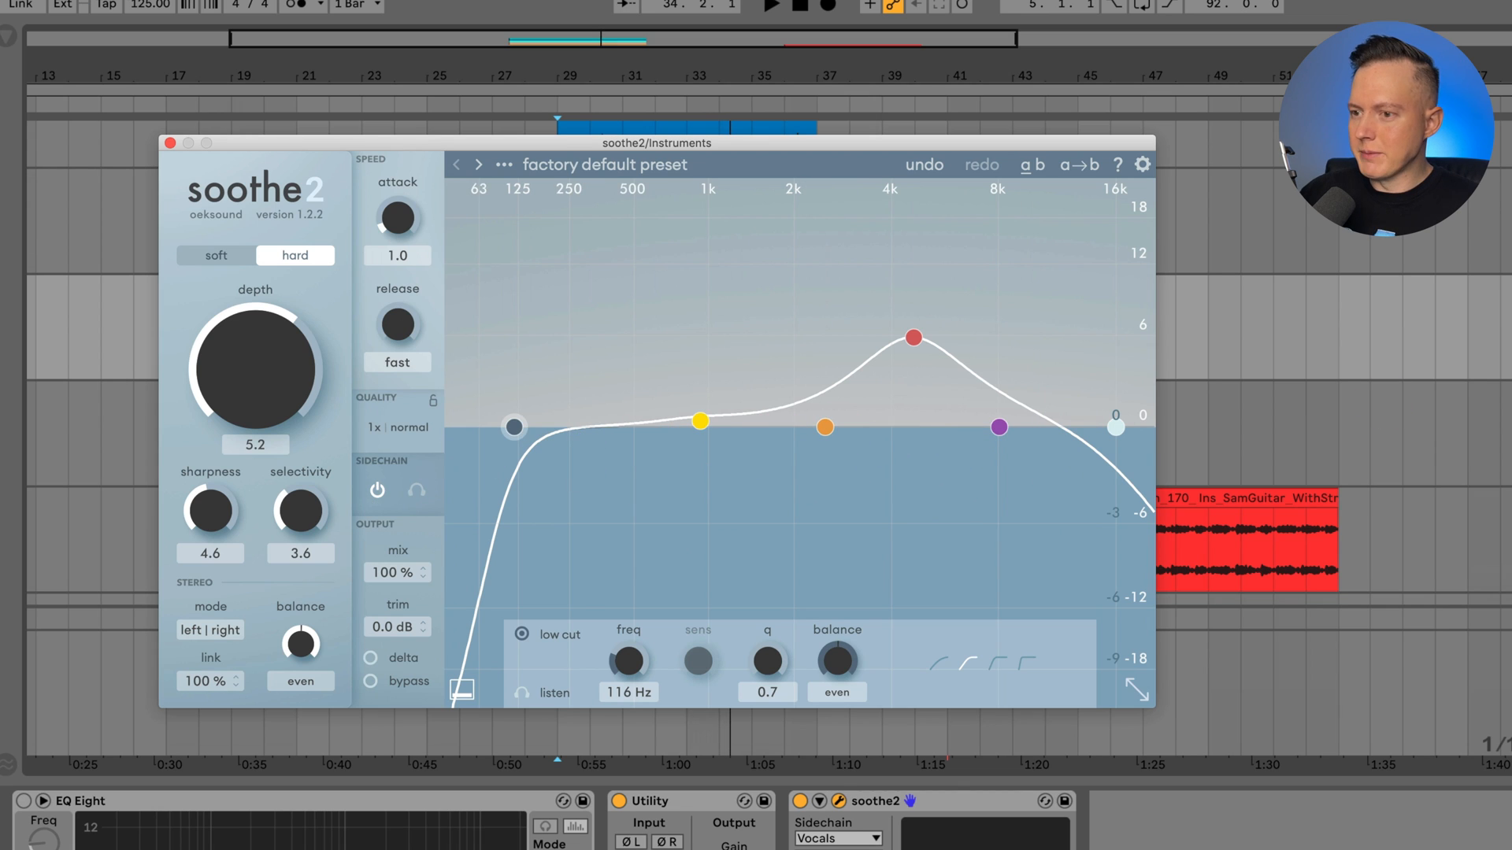
pyautogui.moveTo(1436, 400)
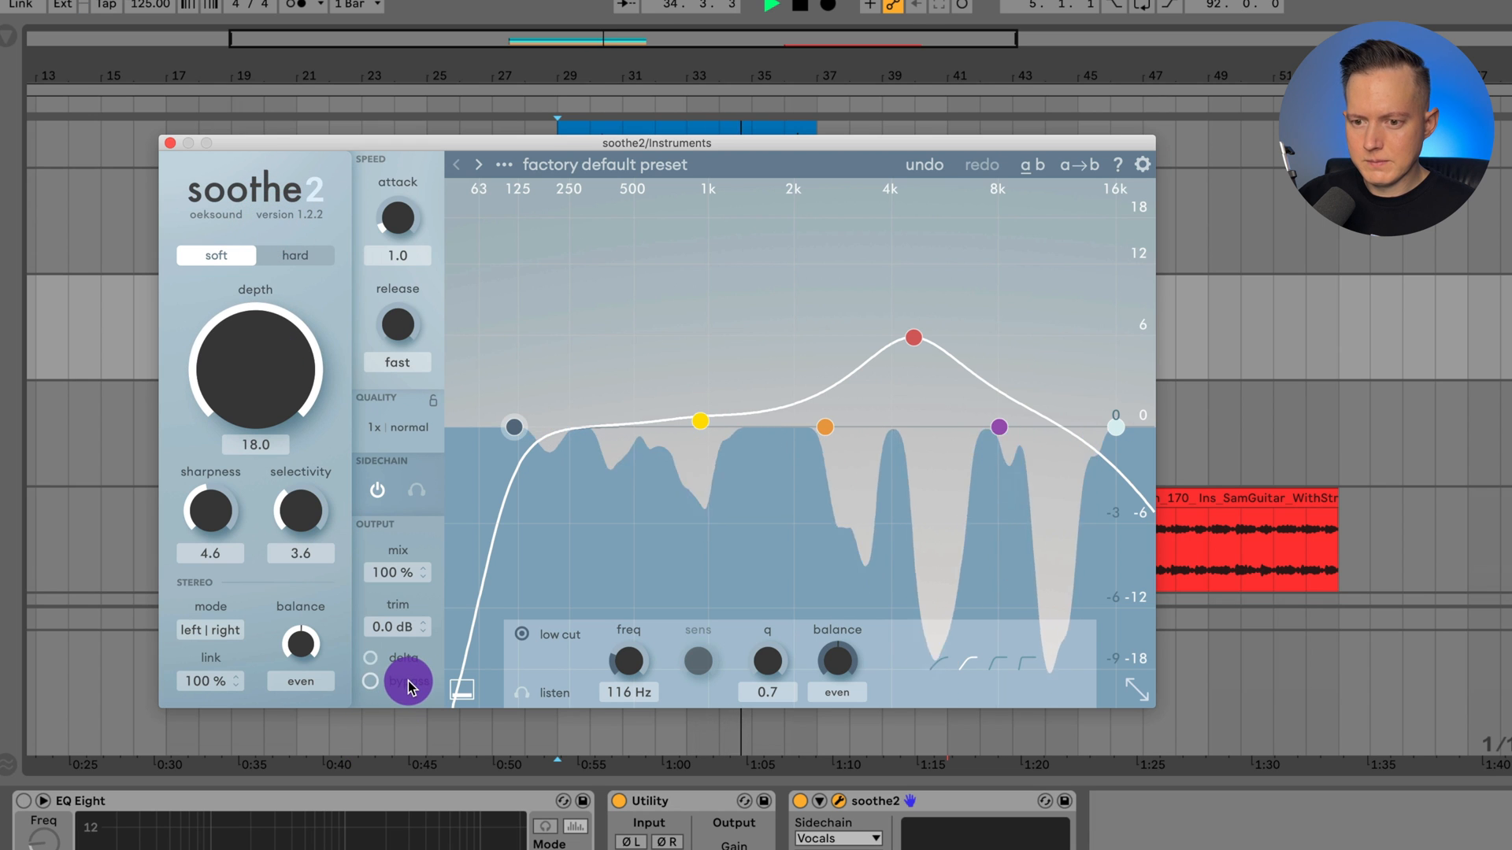
pyautogui.click(368, 680)
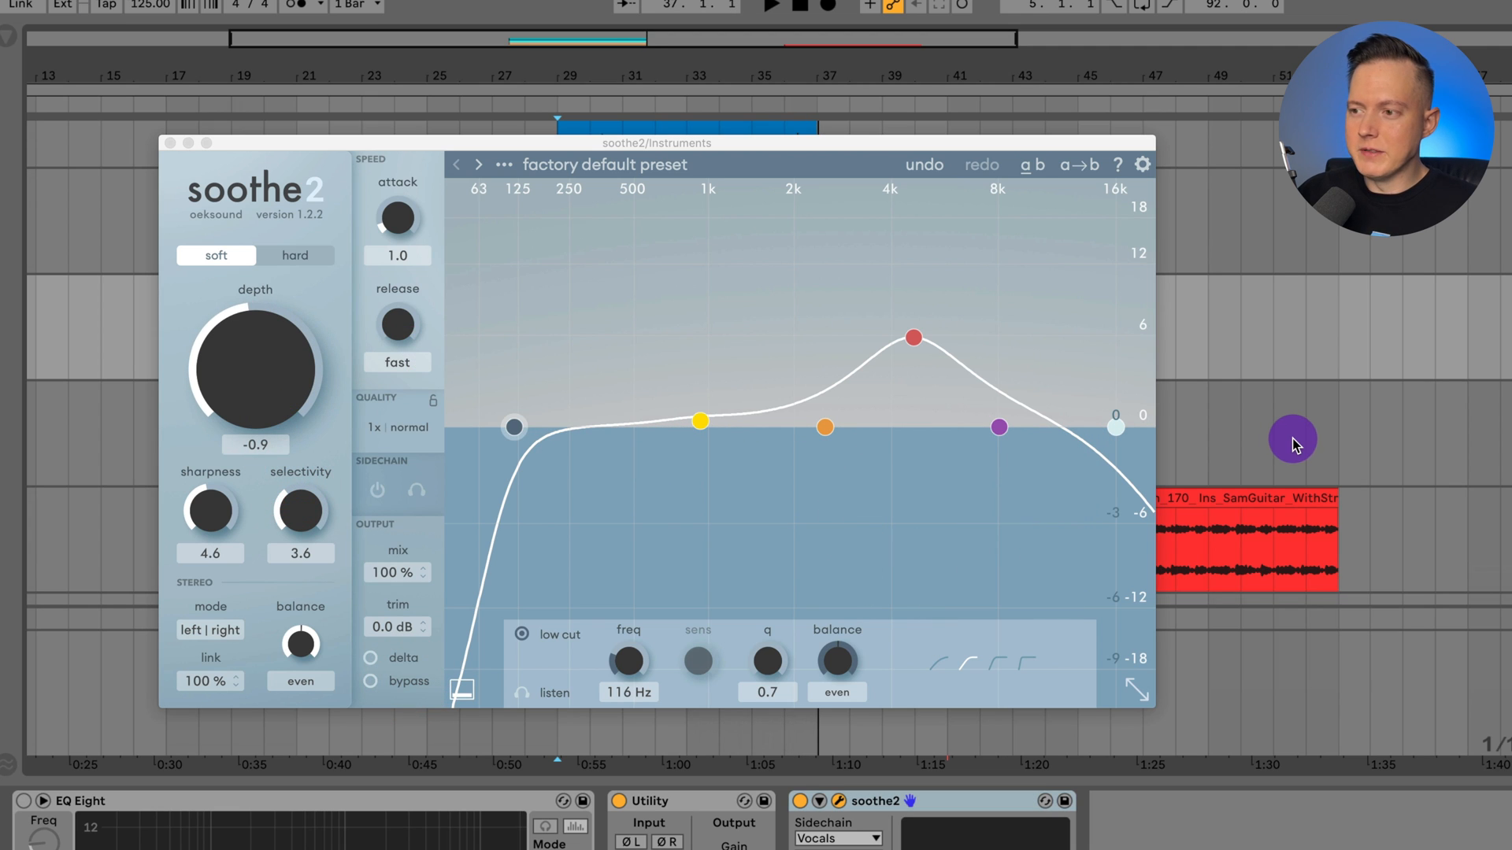
pyautogui.moveTo(1227, 433)
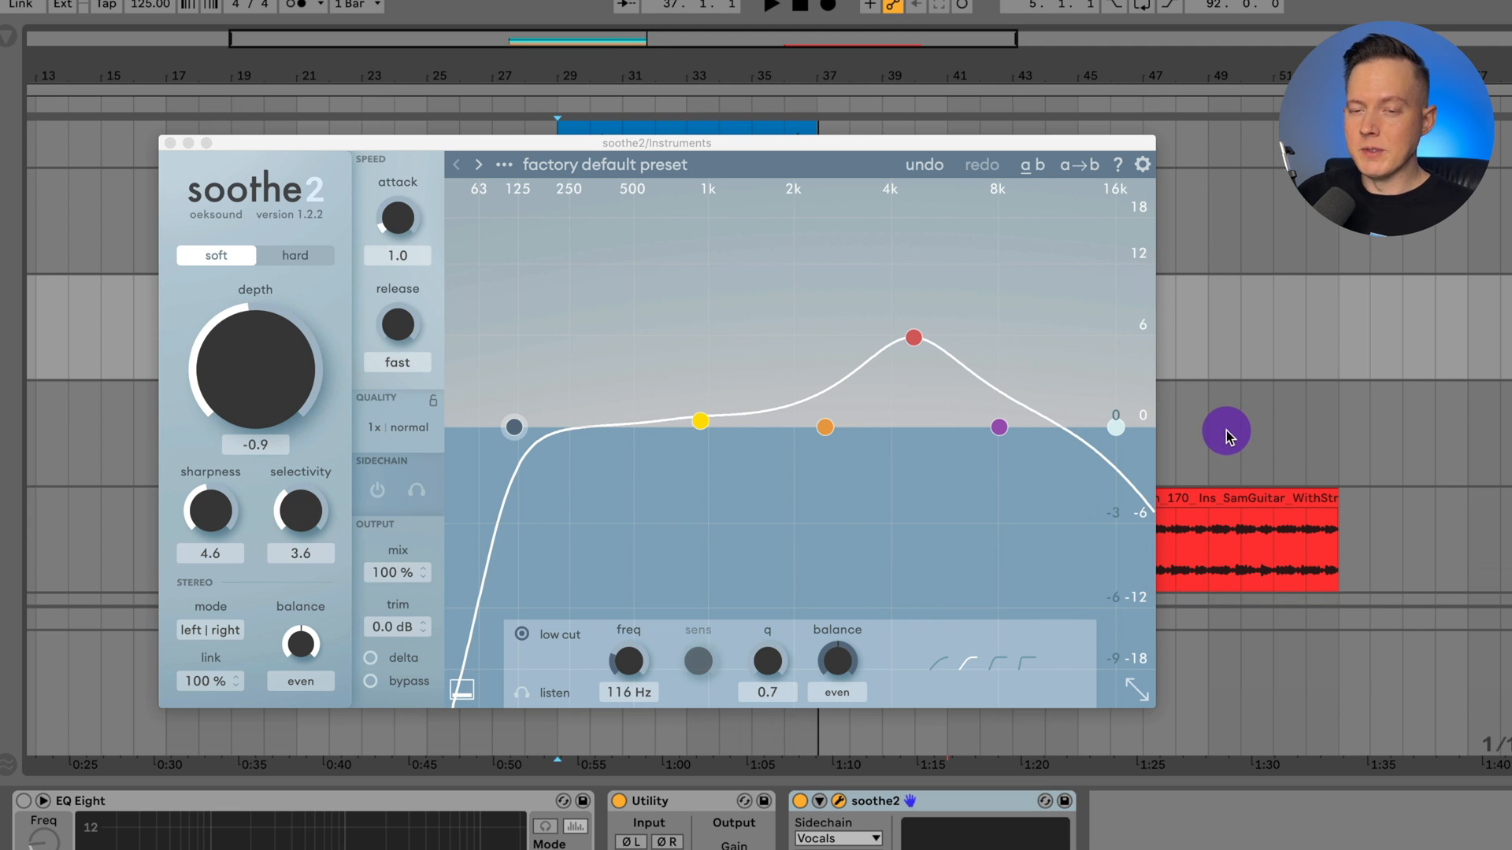
pyautogui.moveTo(233, 234)
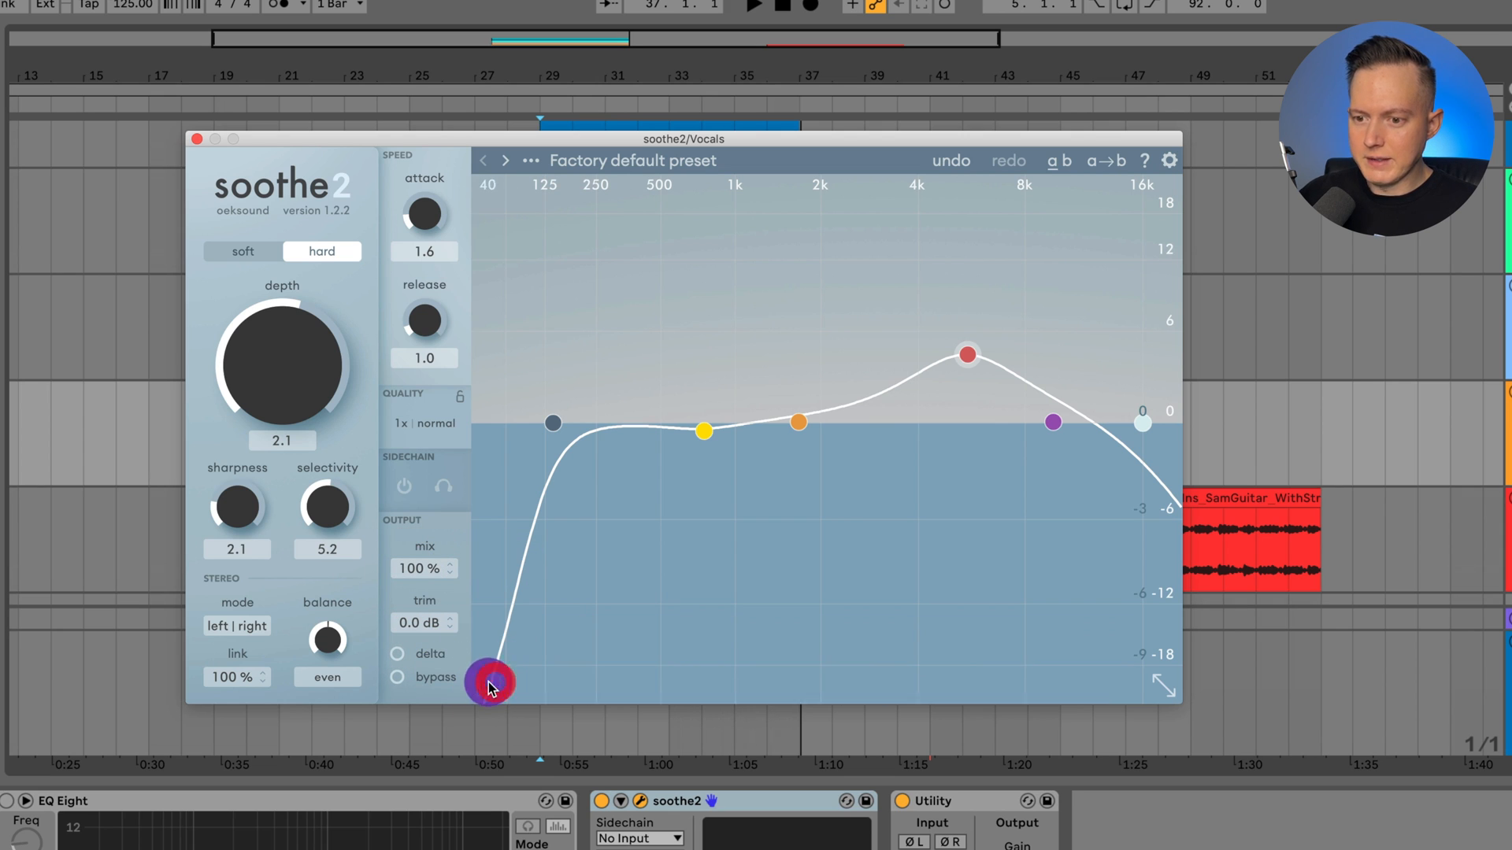
# - Show the per-band parameter panel on the vocal's Soothe2 instance
pyautogui.click(1054, 422)
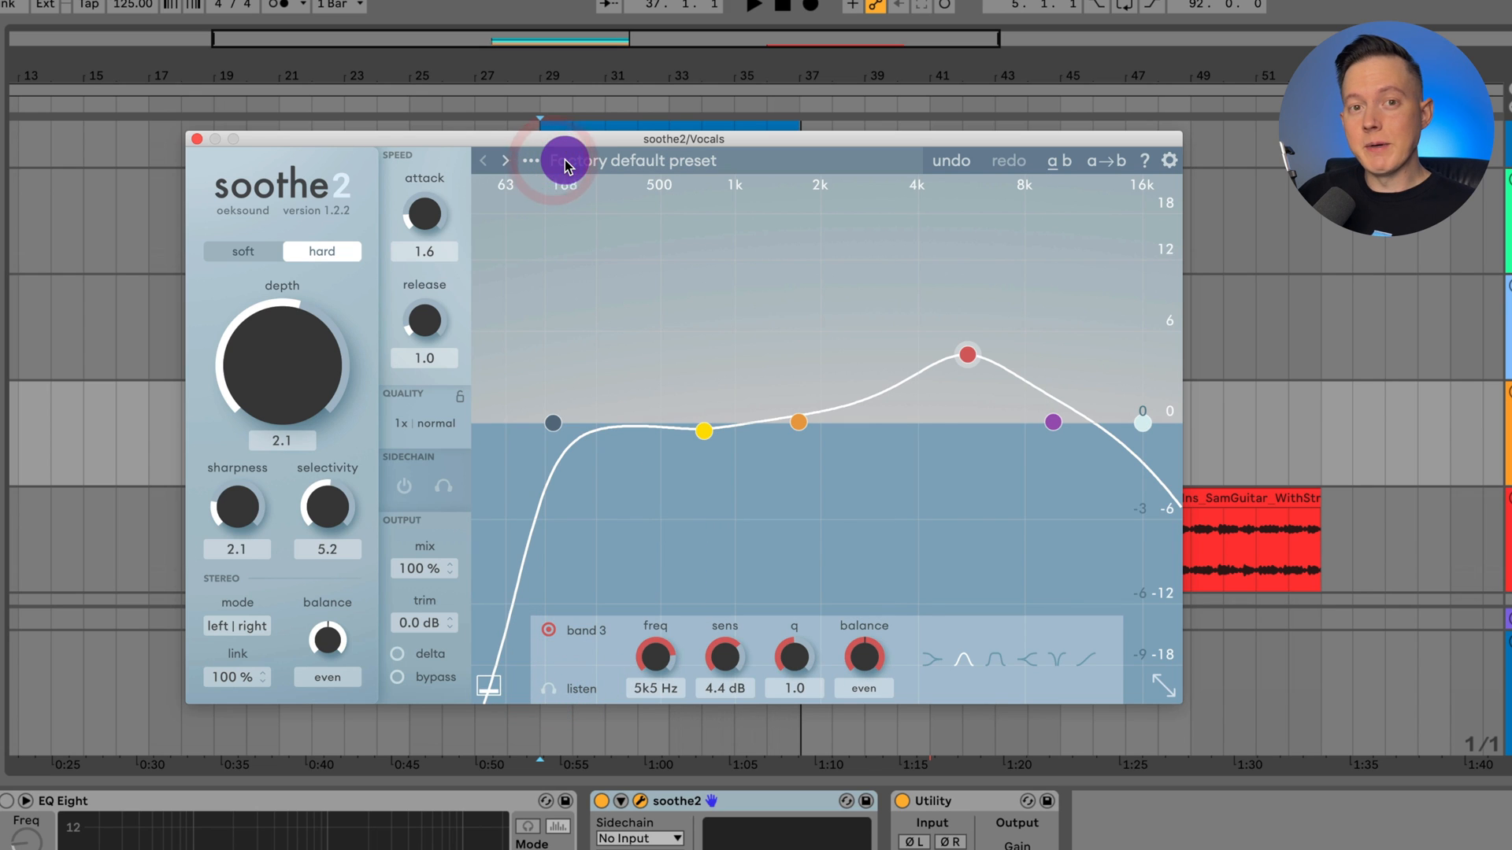
# - Load the Vox III factory preset from the Vocals category
pyautogui.click(530, 161)
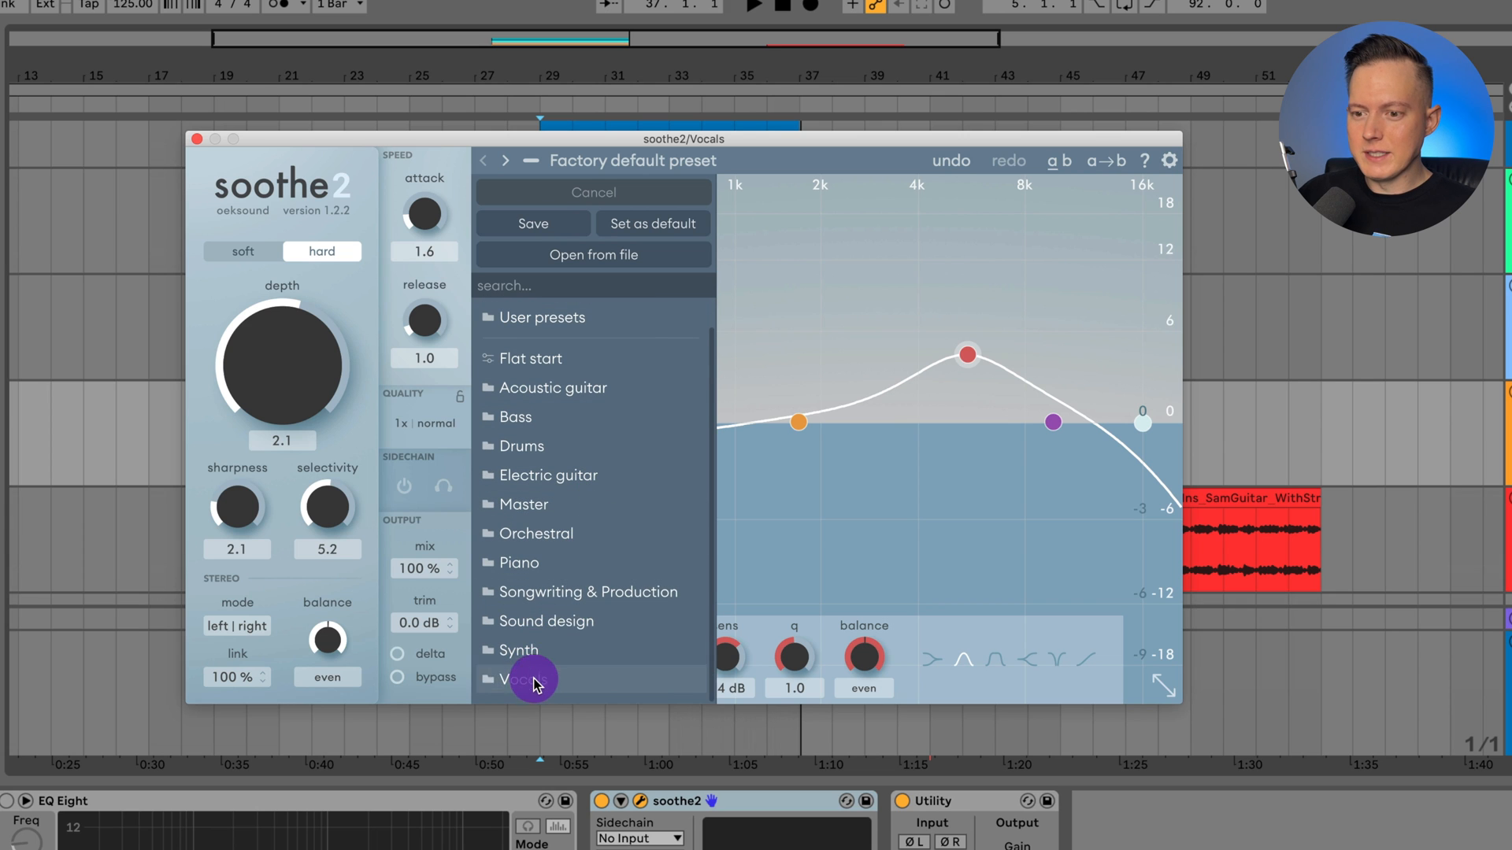
pyautogui.click(523, 679)
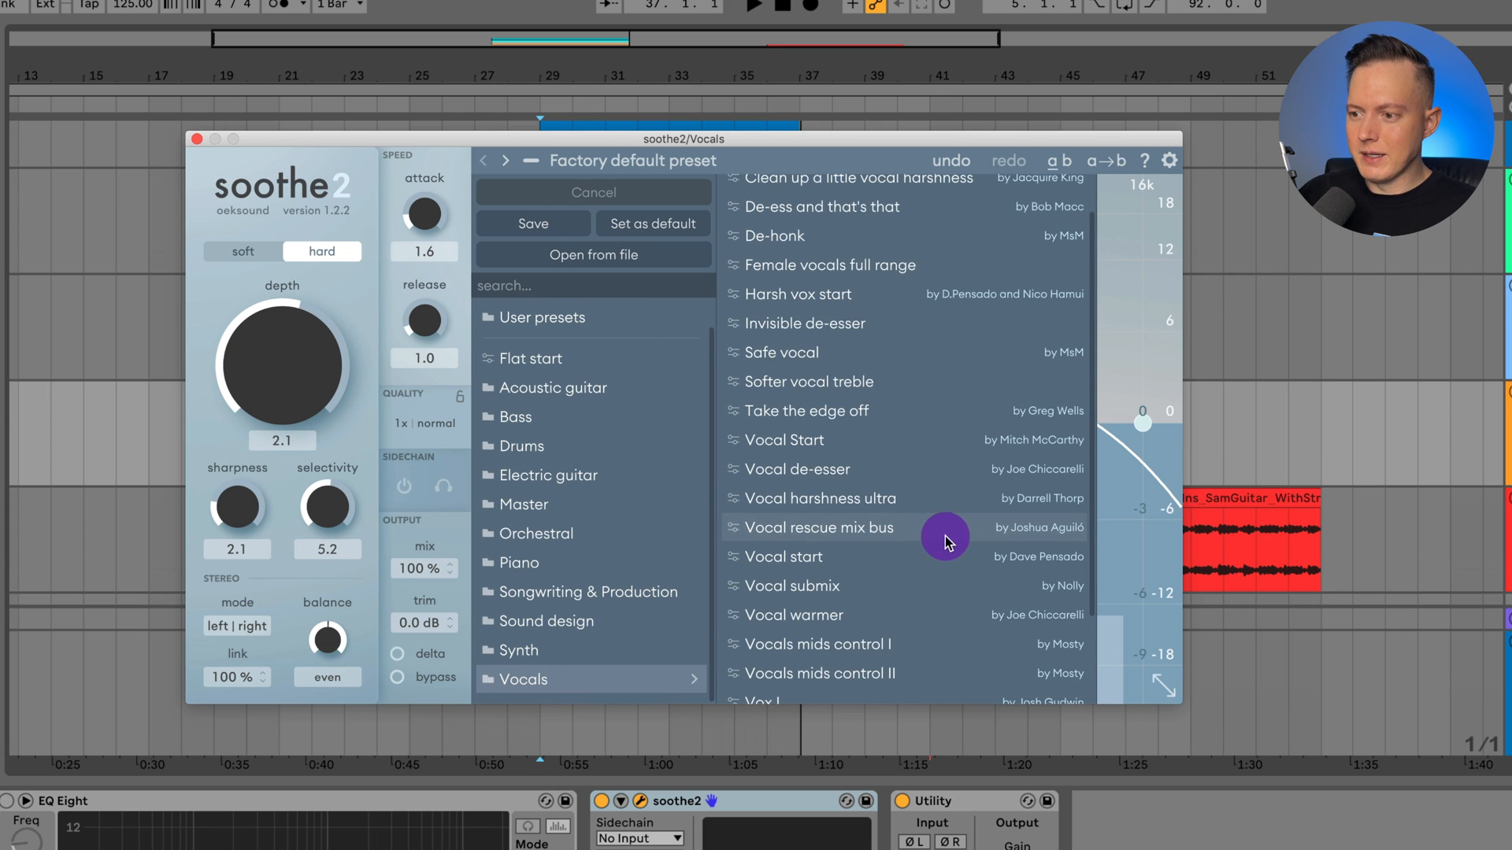
pyautogui.scroll(-3)
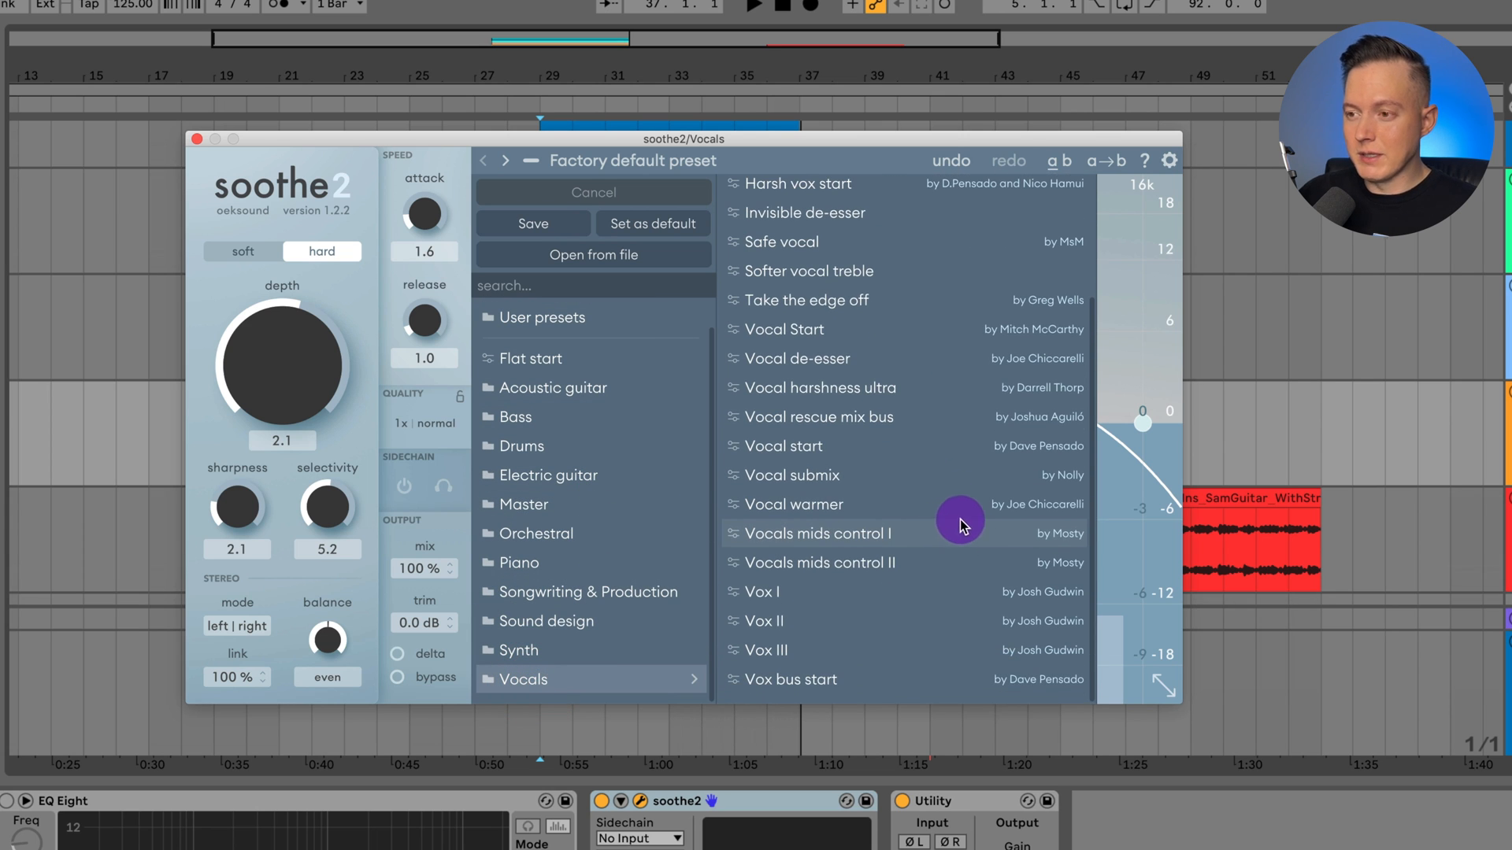
pyautogui.moveTo(934, 660)
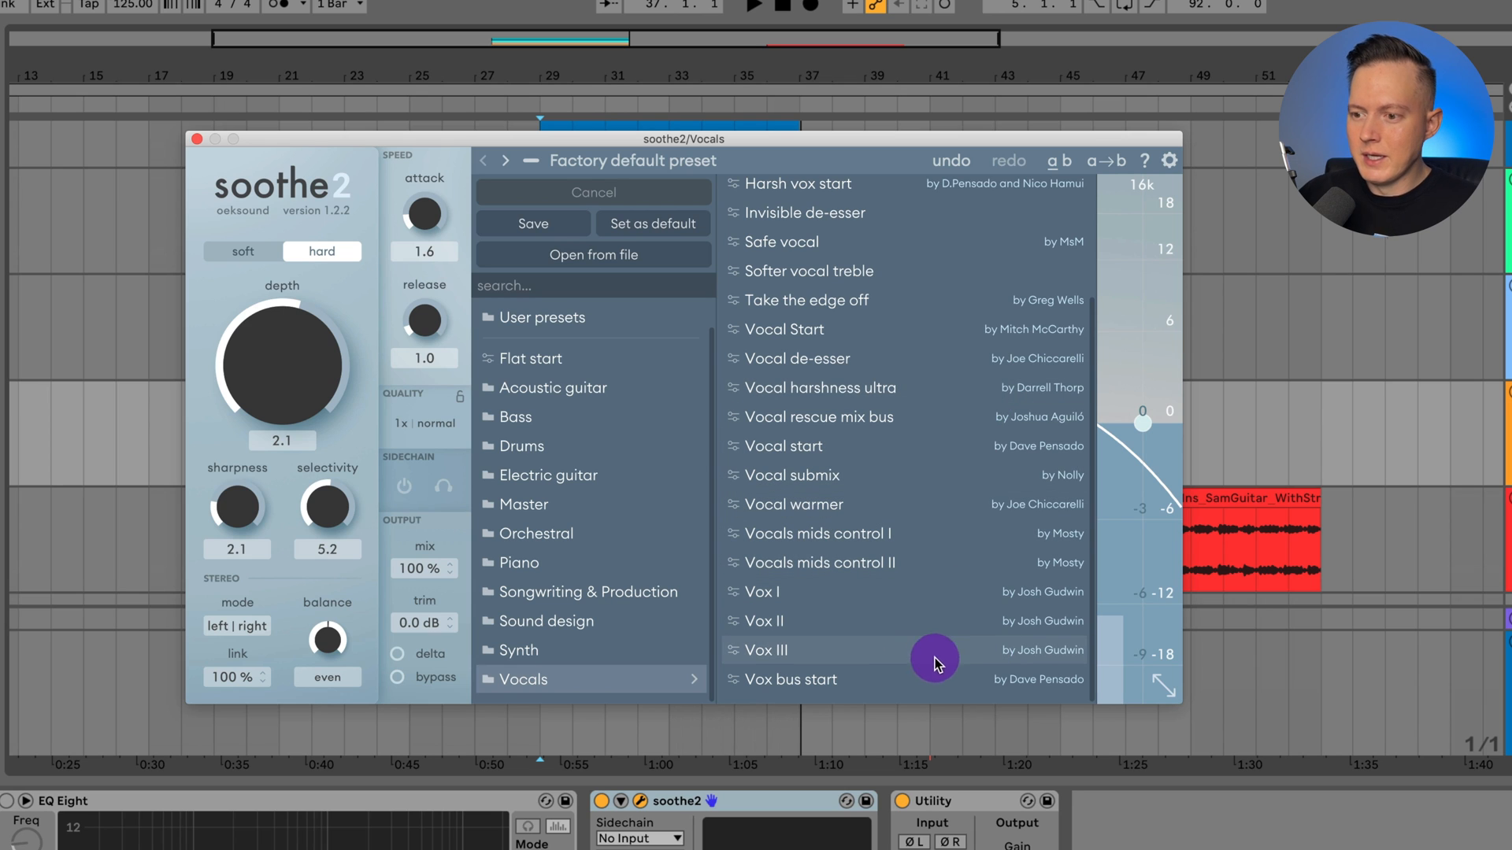
pyautogui.moveTo(988, 658)
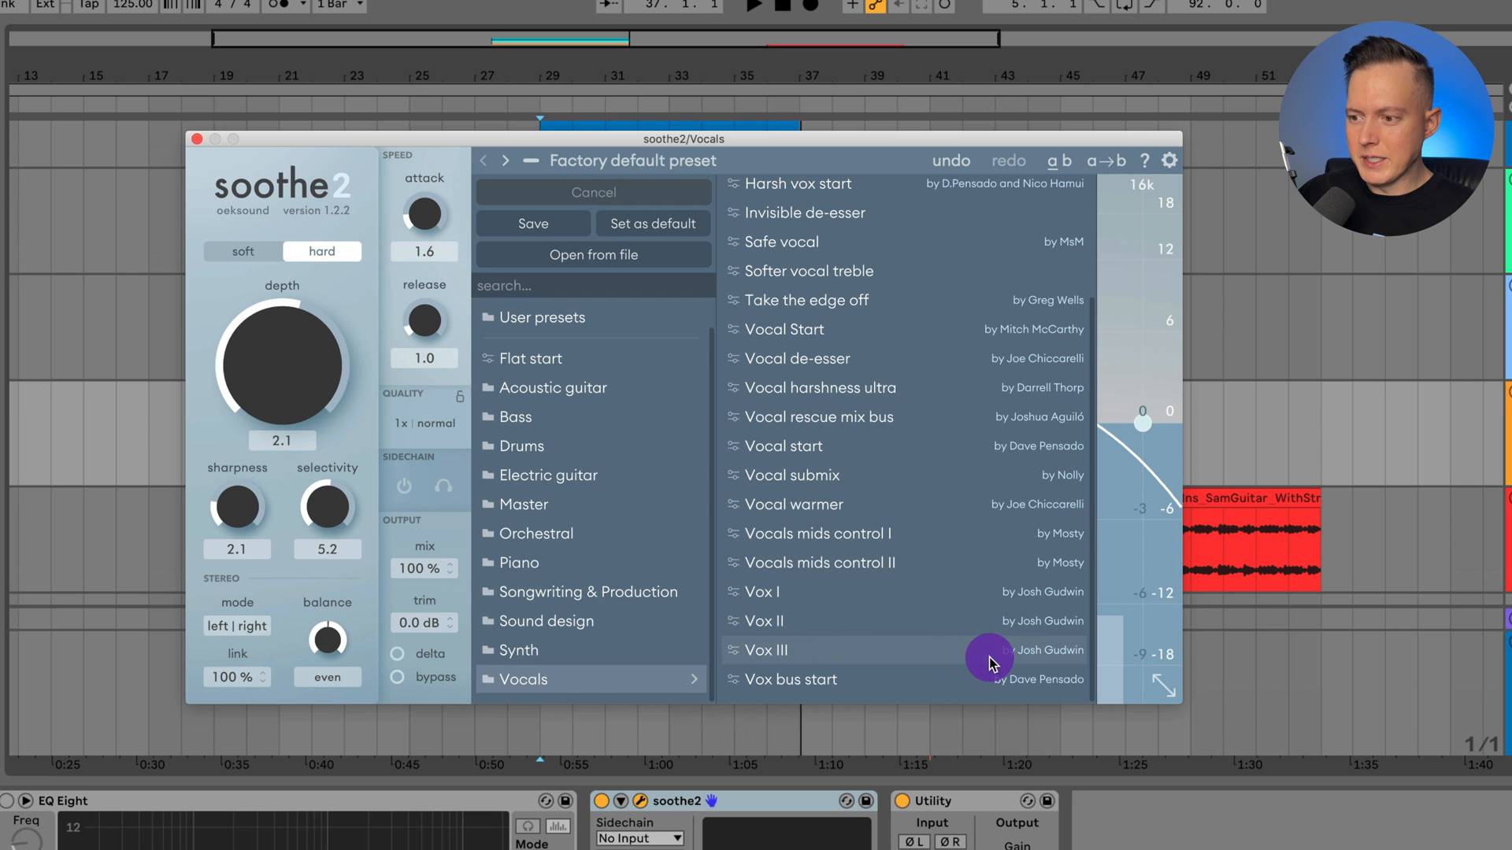
pyautogui.click(764, 651)
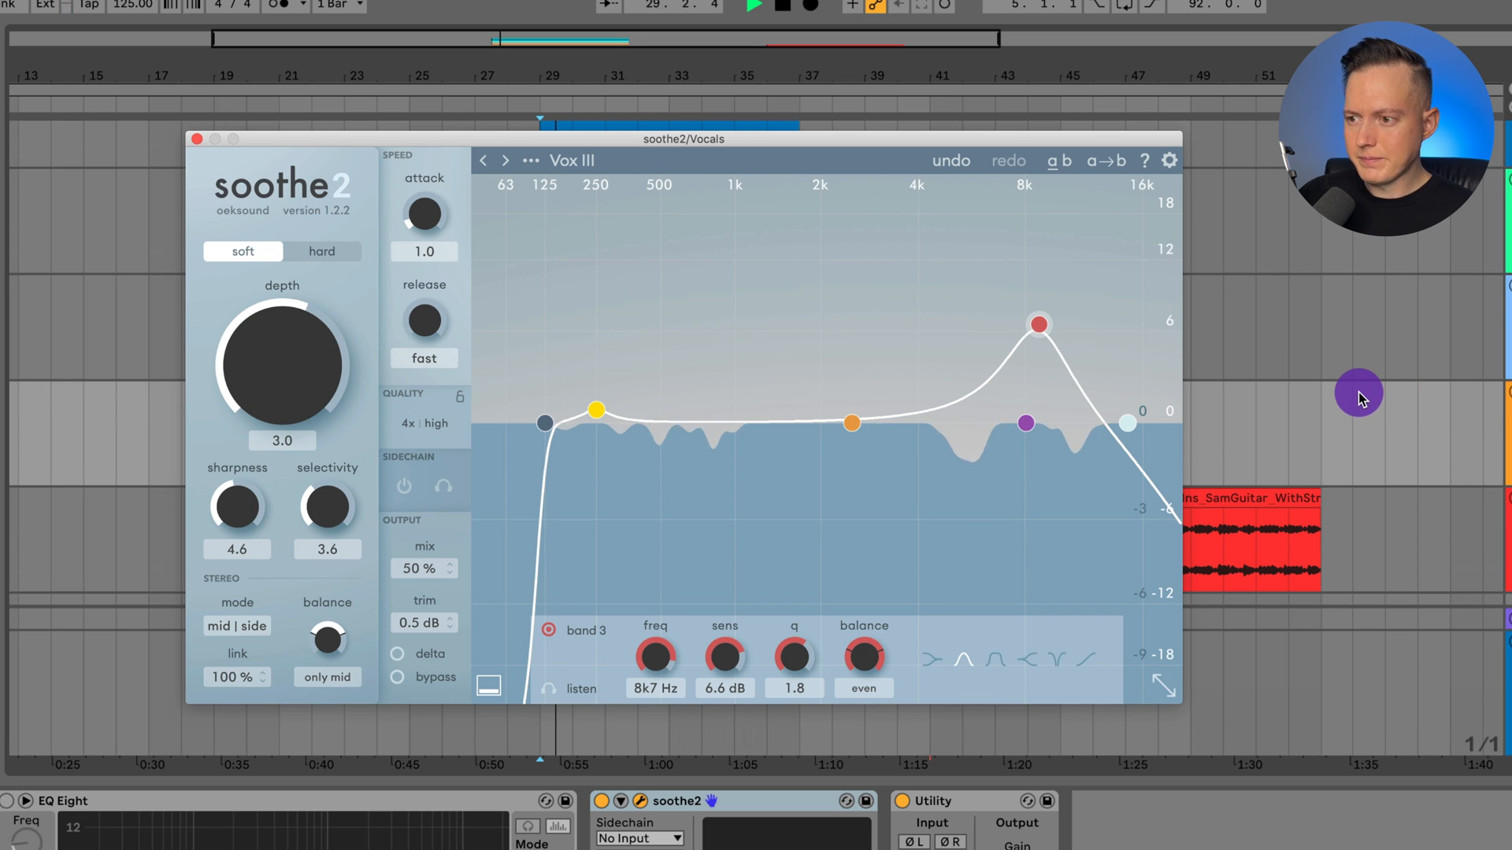
pyautogui.moveTo(1121, 364)
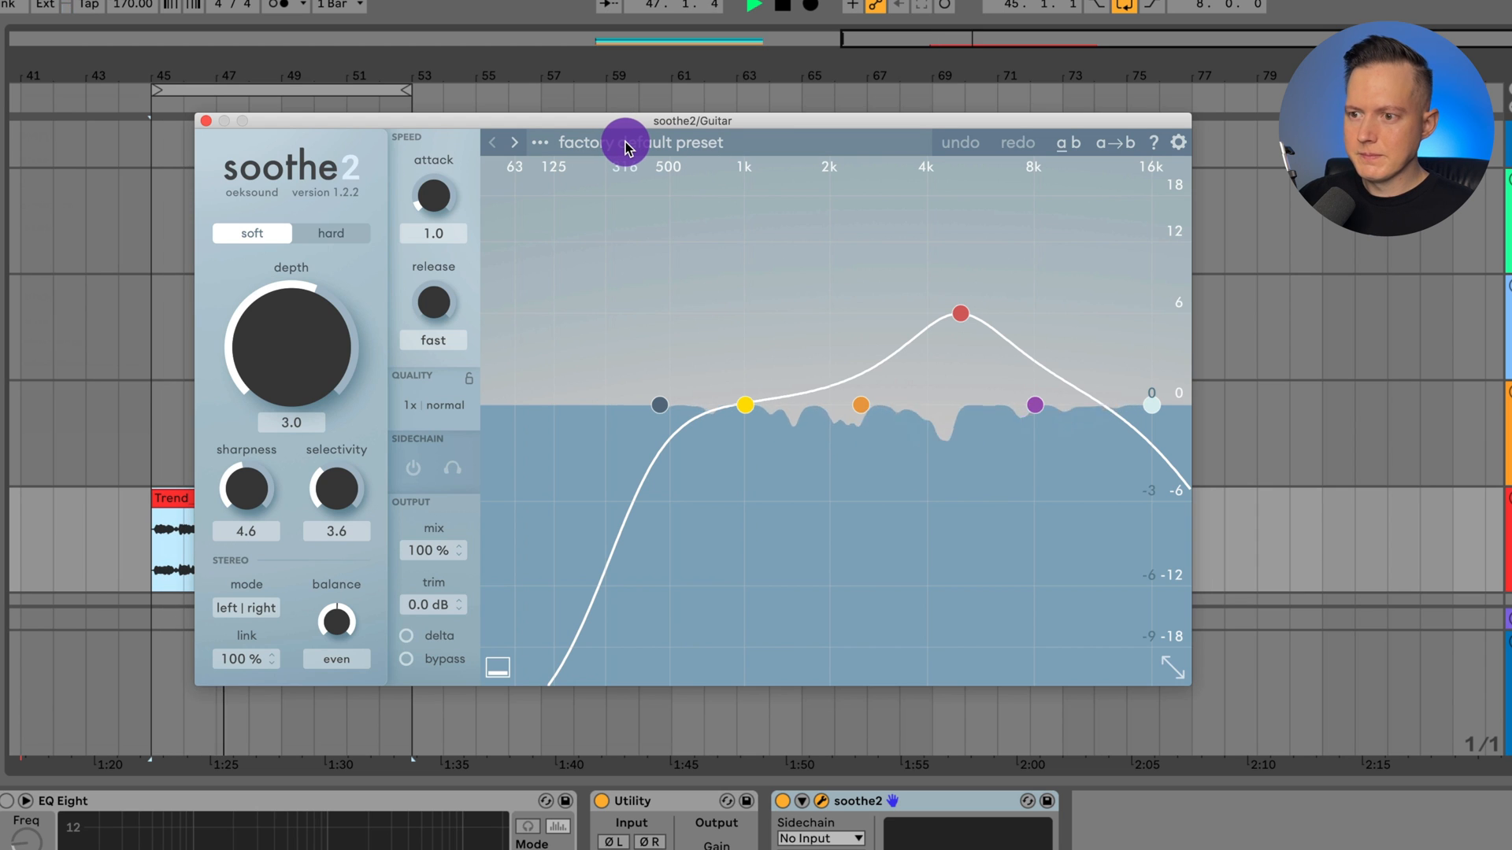
# - Load the Bright guitar preset from Acoustic guitar and turn processing back on to hear it
pyautogui.click(639, 142)
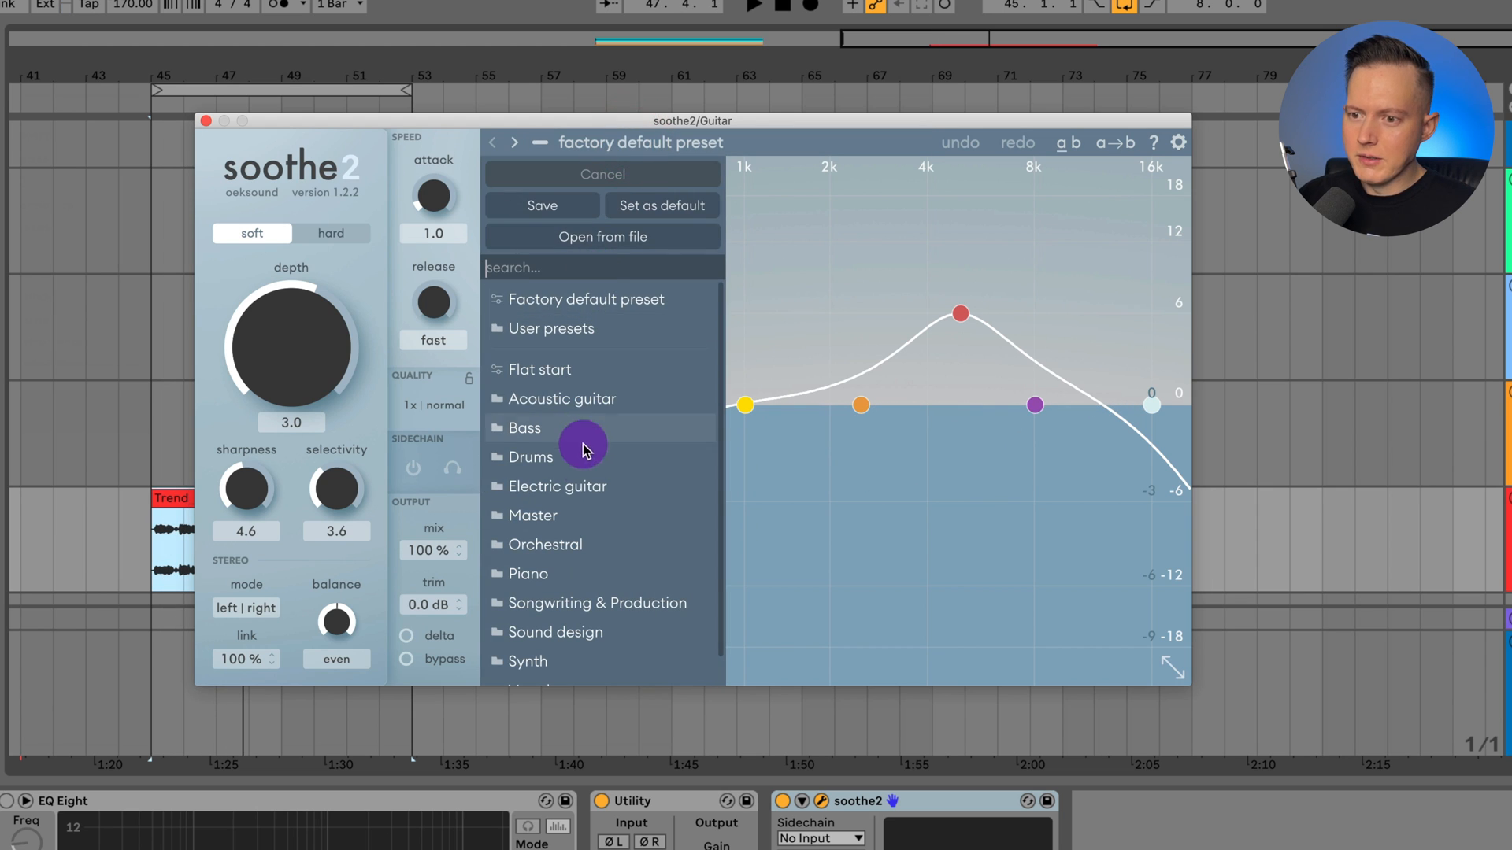
pyautogui.scroll(-3)
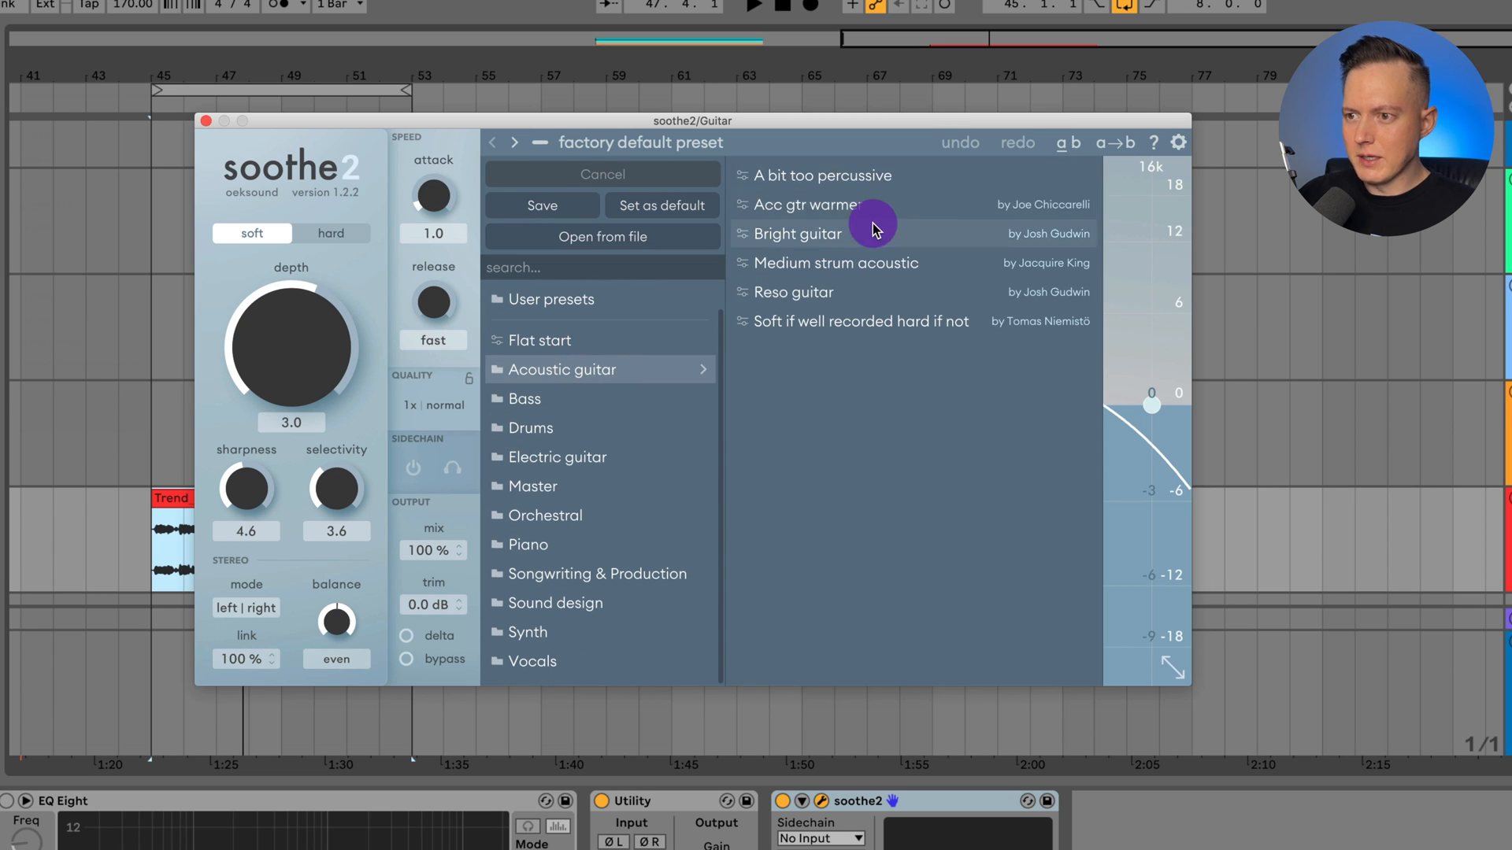
pyautogui.click(799, 233)
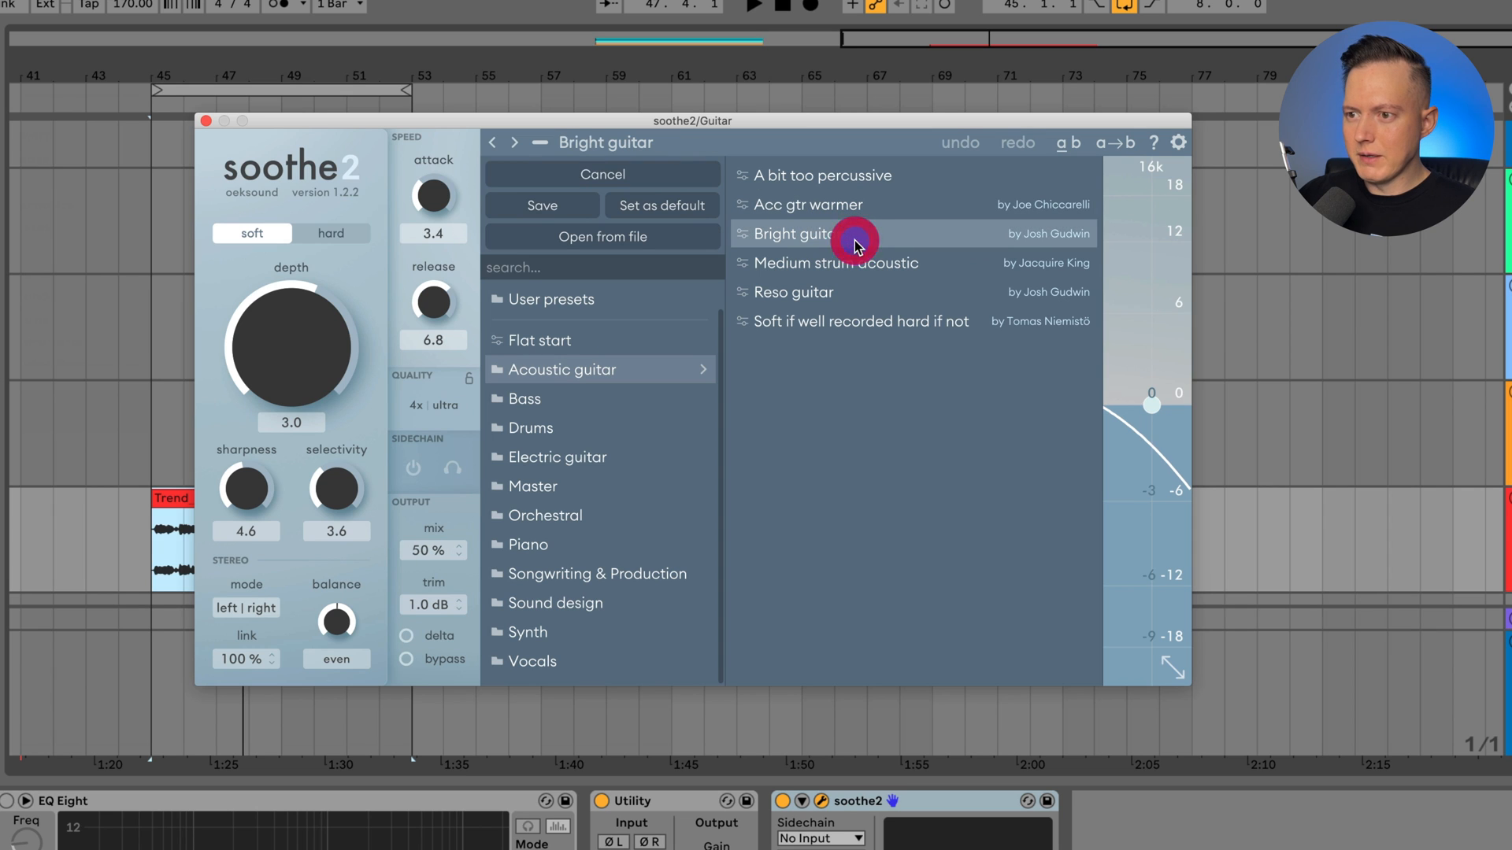
pyautogui.click(863, 241)
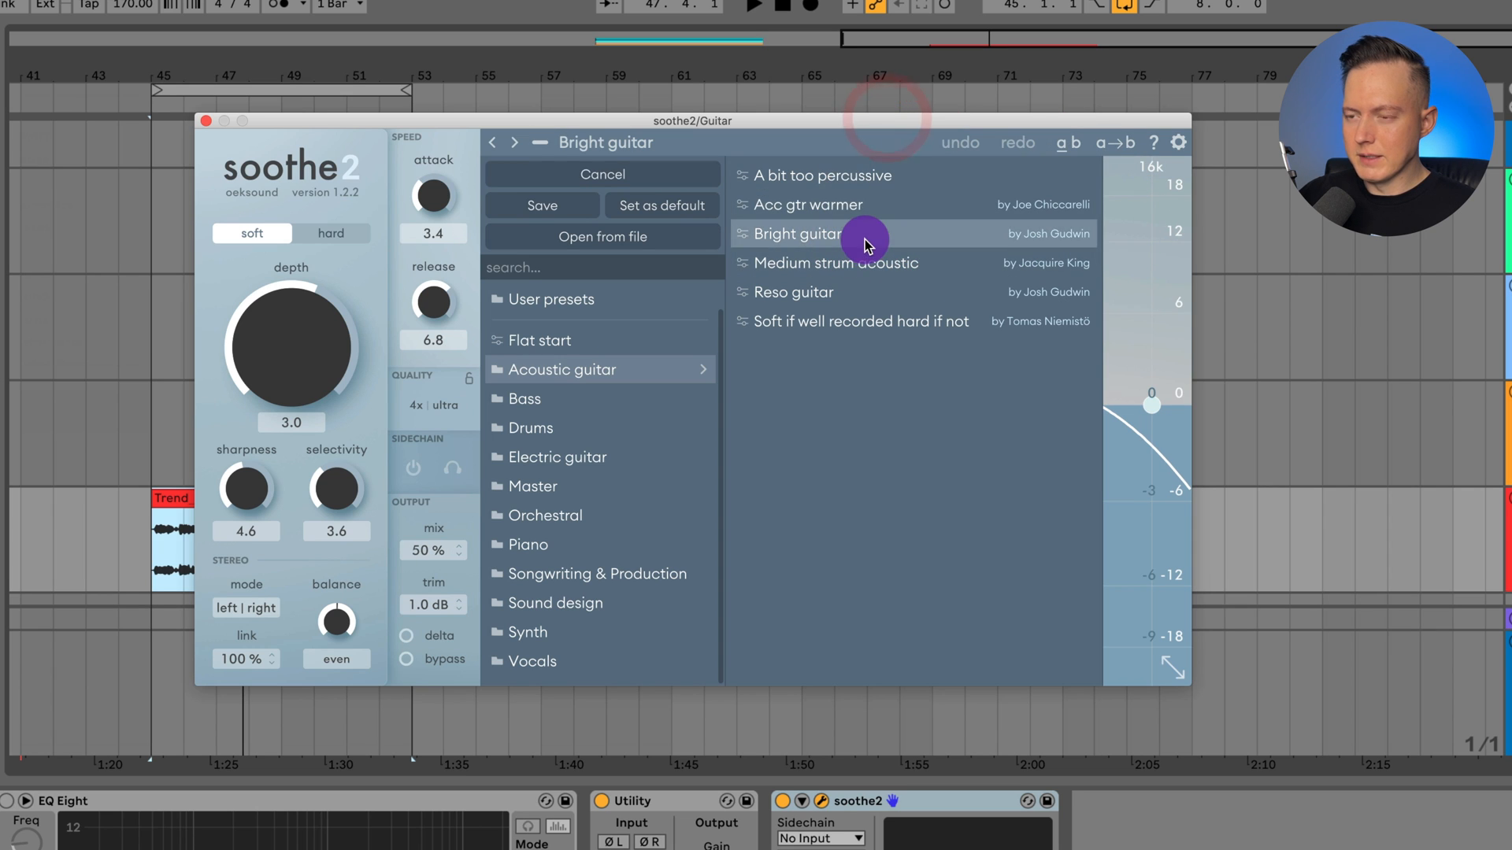
pyautogui.click(790, 233)
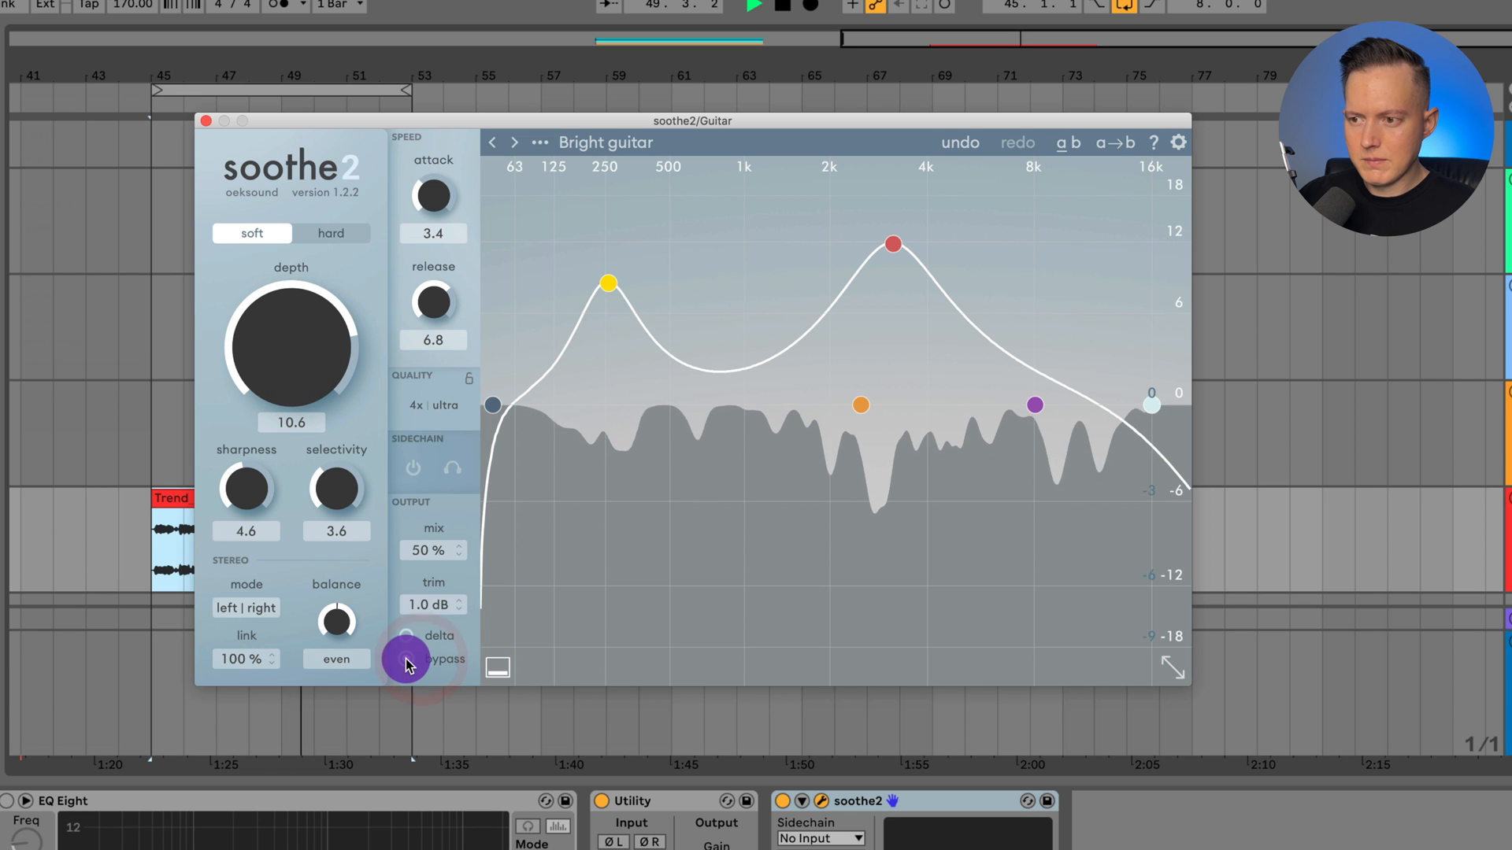
pyautogui.click(406, 641)
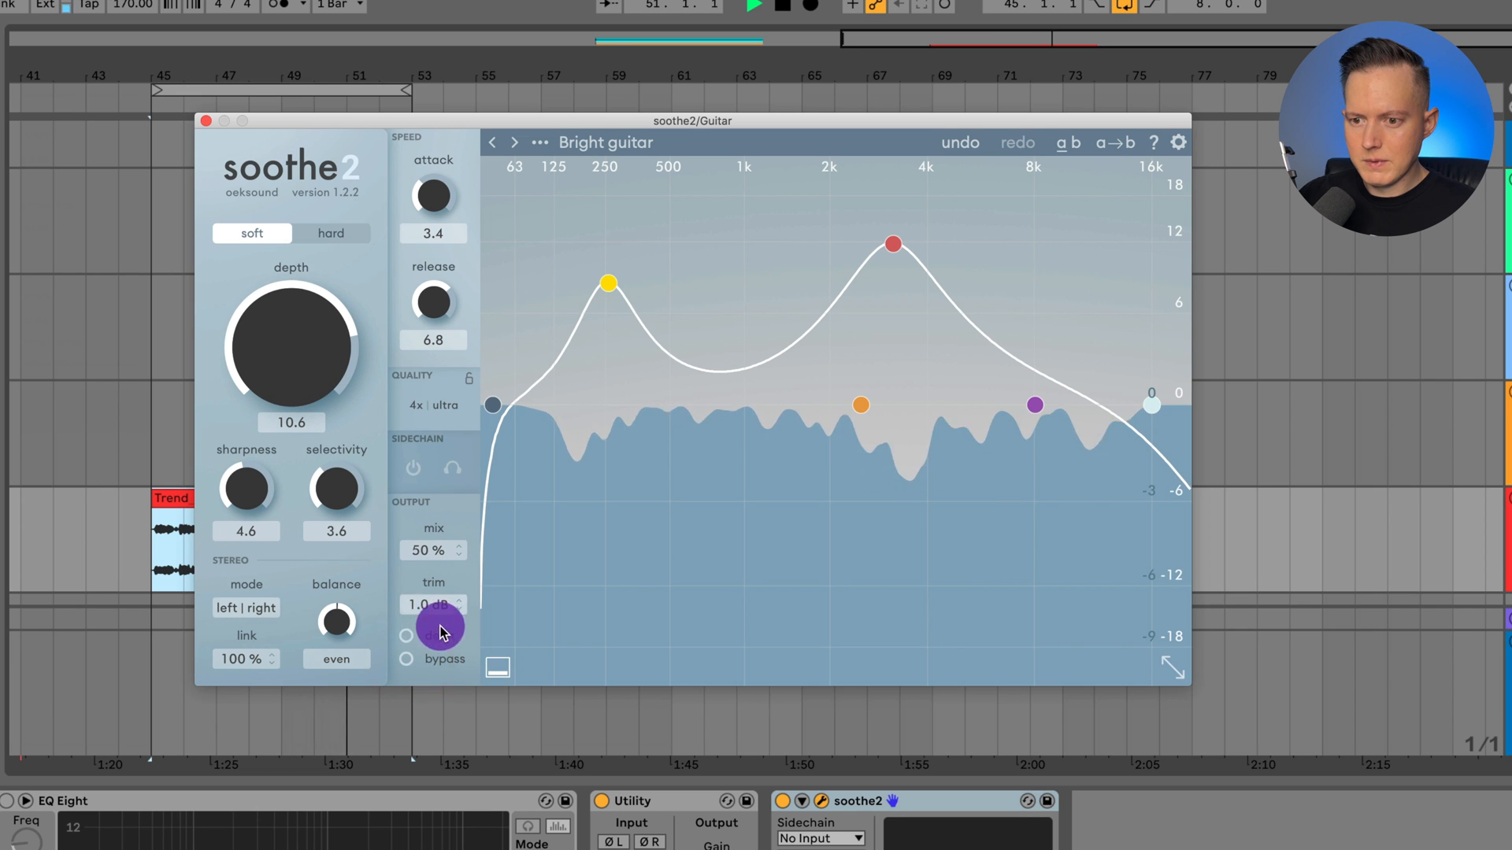
pyautogui.click(407, 635)
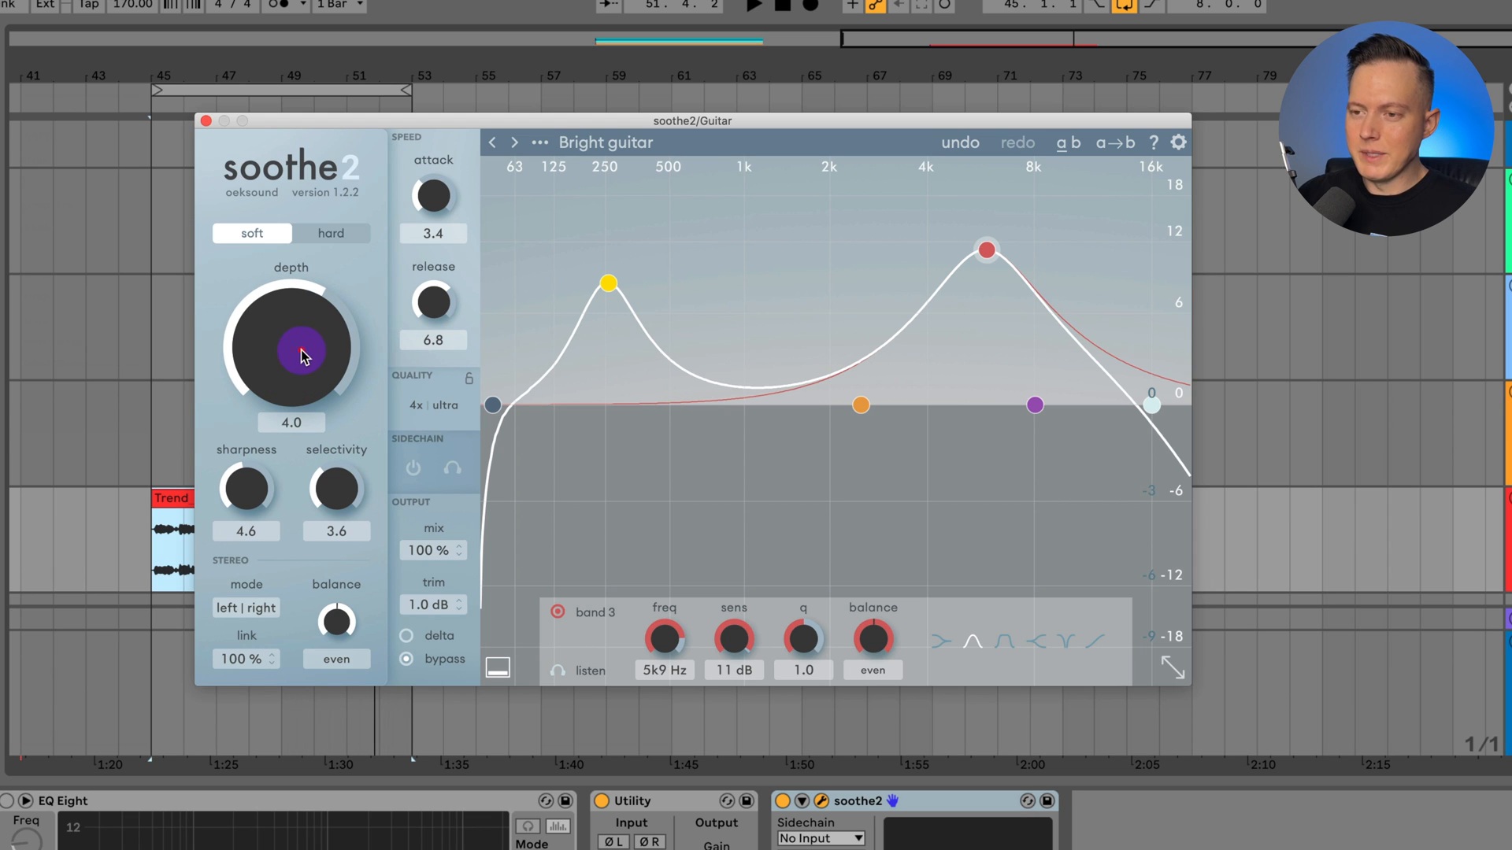
pyautogui.moveTo(444, 349)
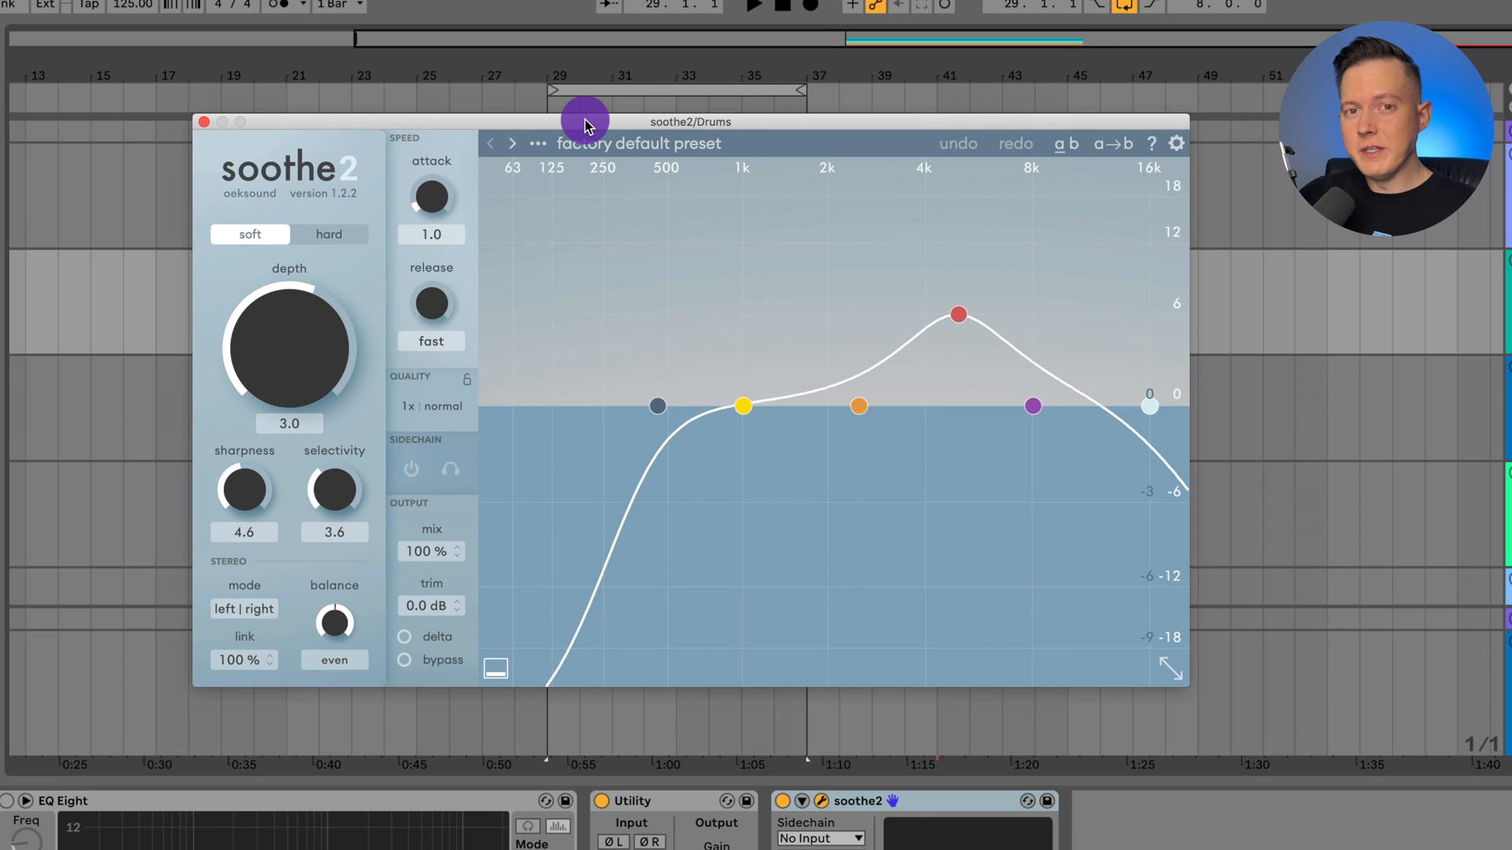
# - Load the Harsh hi-hat preset from Drums and enable delta to hear only what is removed
pyautogui.click(755, 6)
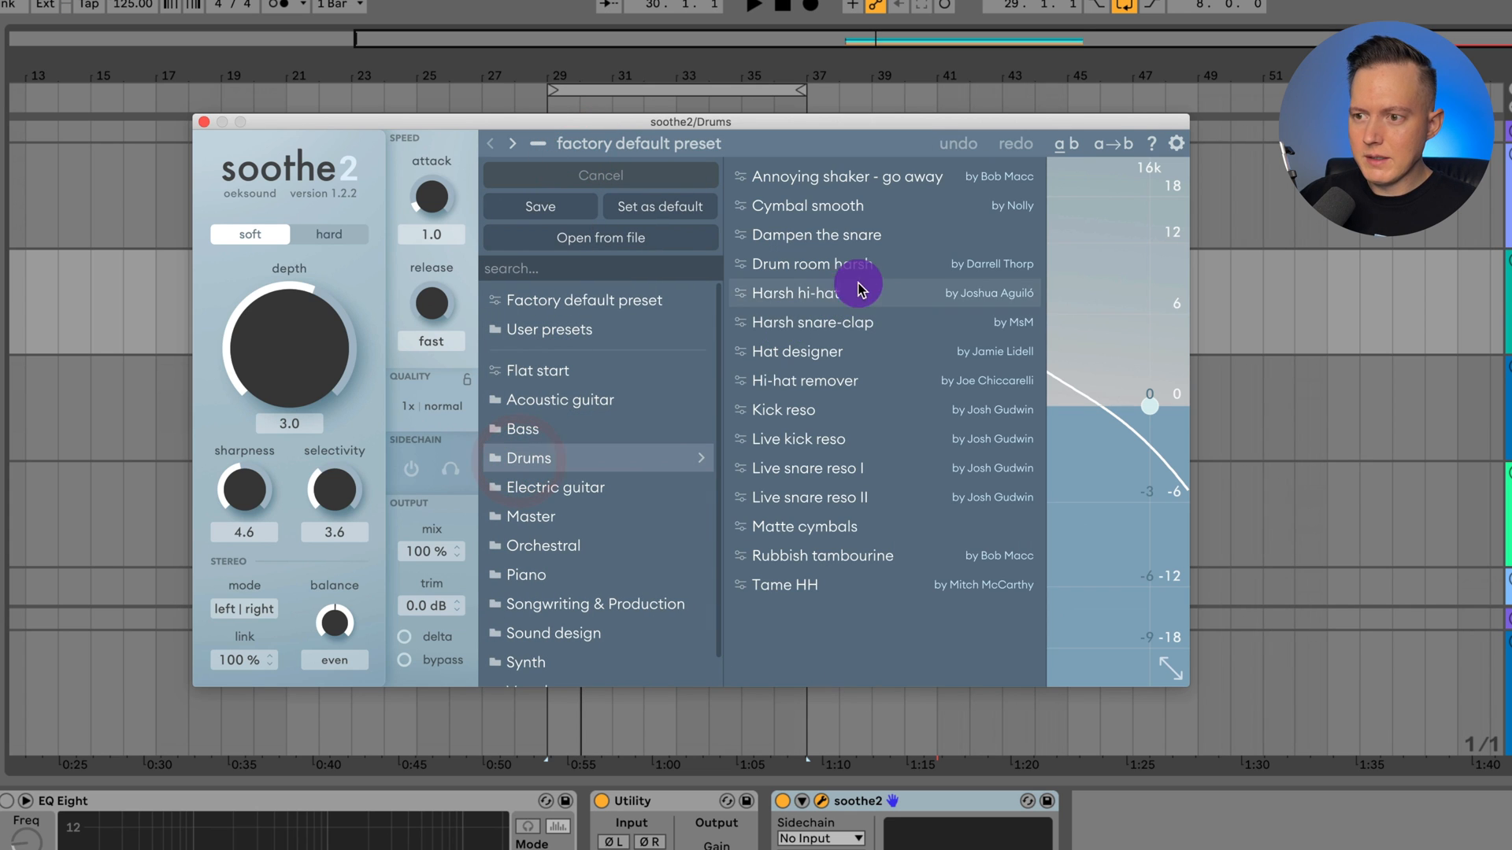
pyautogui.moveTo(889, 297)
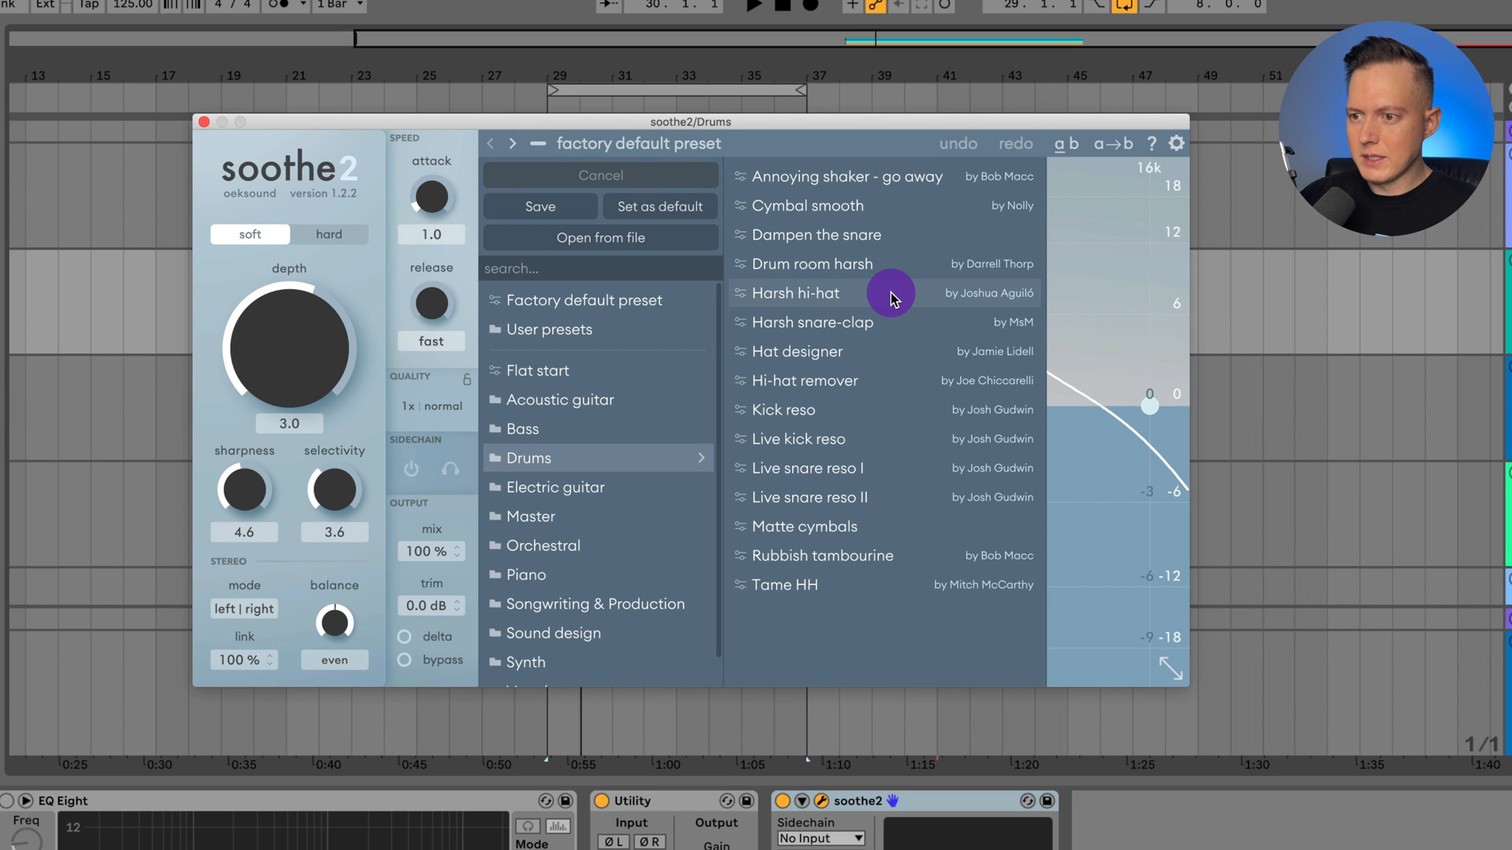
pyautogui.click(793, 293)
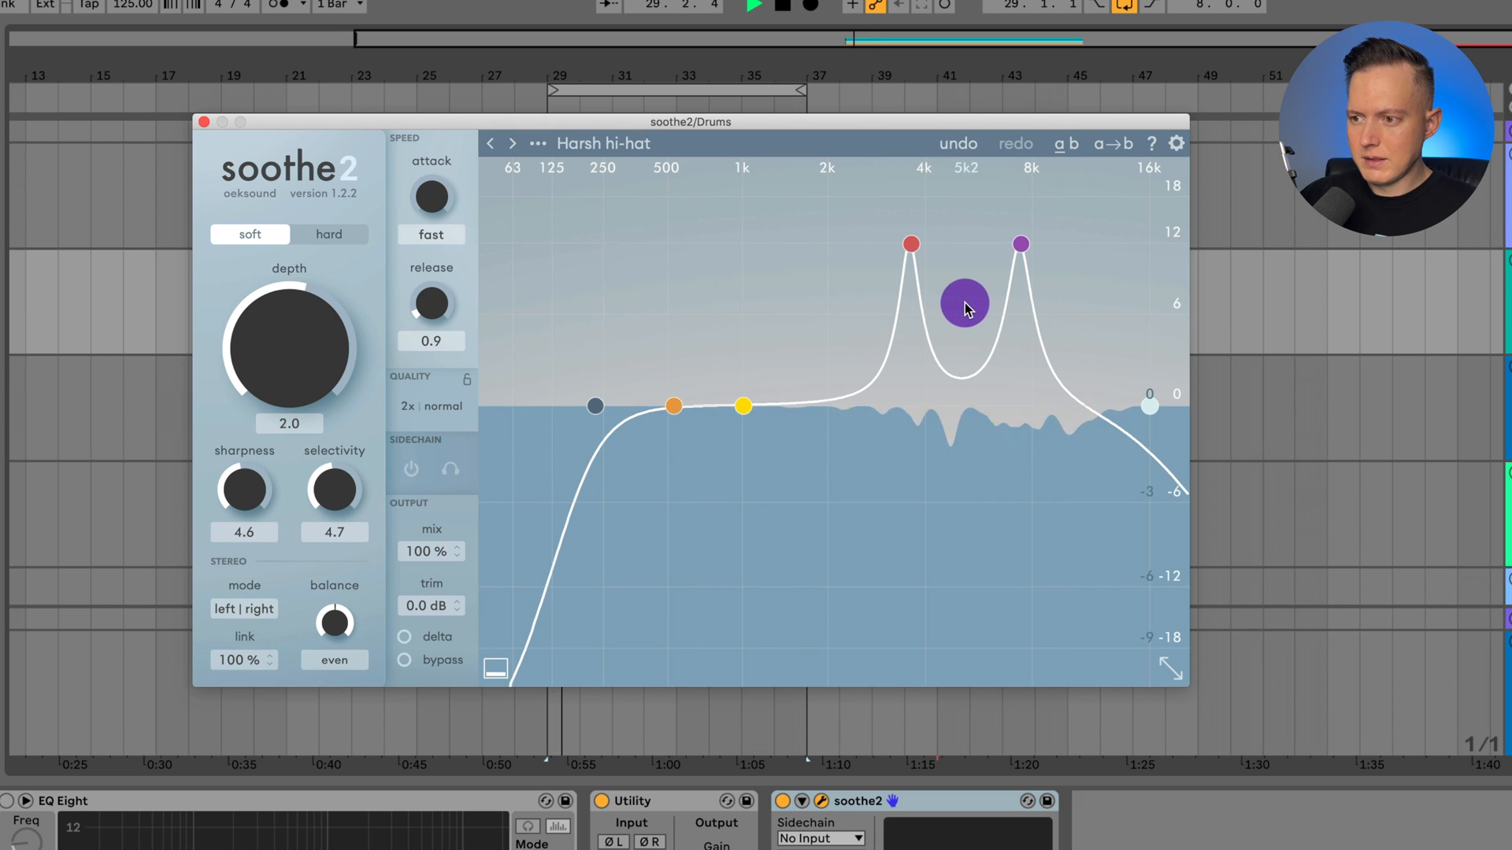
pyautogui.click(403, 636)
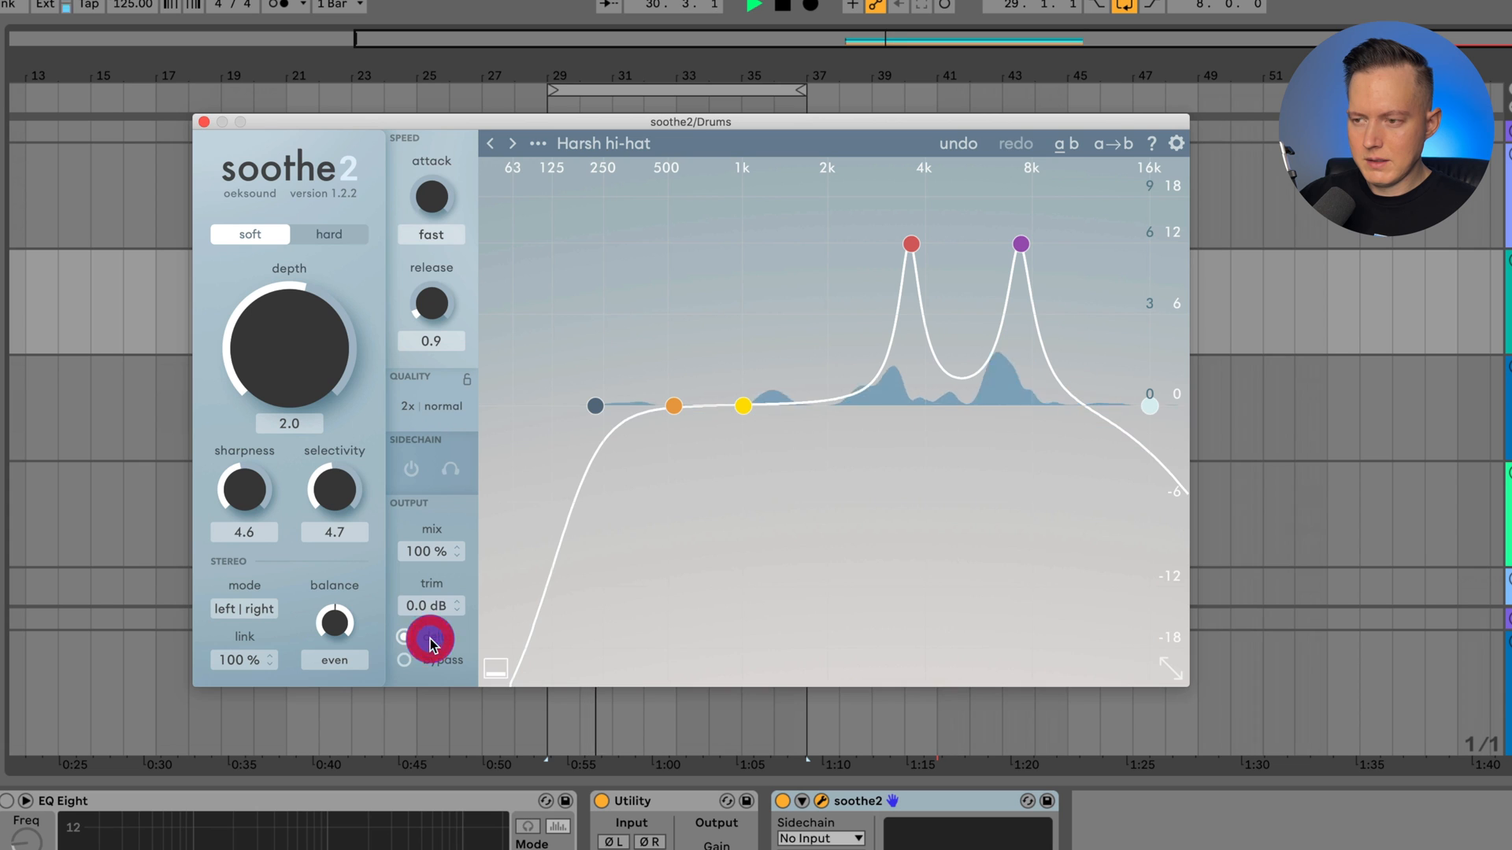